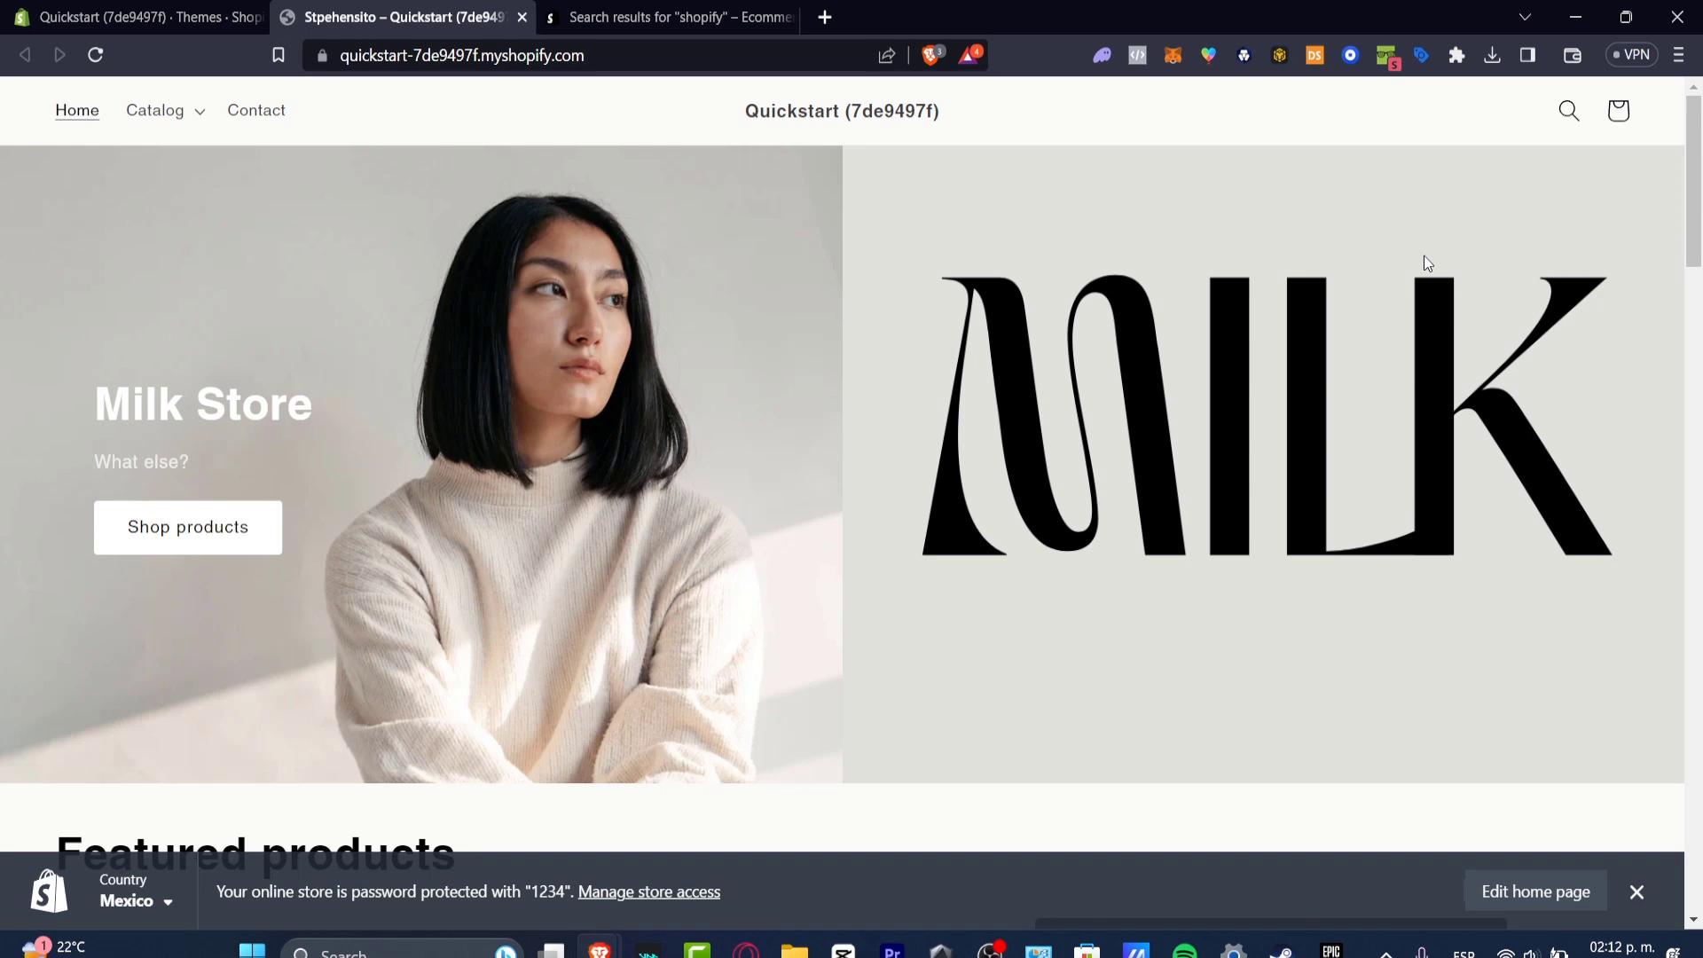
mouse_move(905, 321)
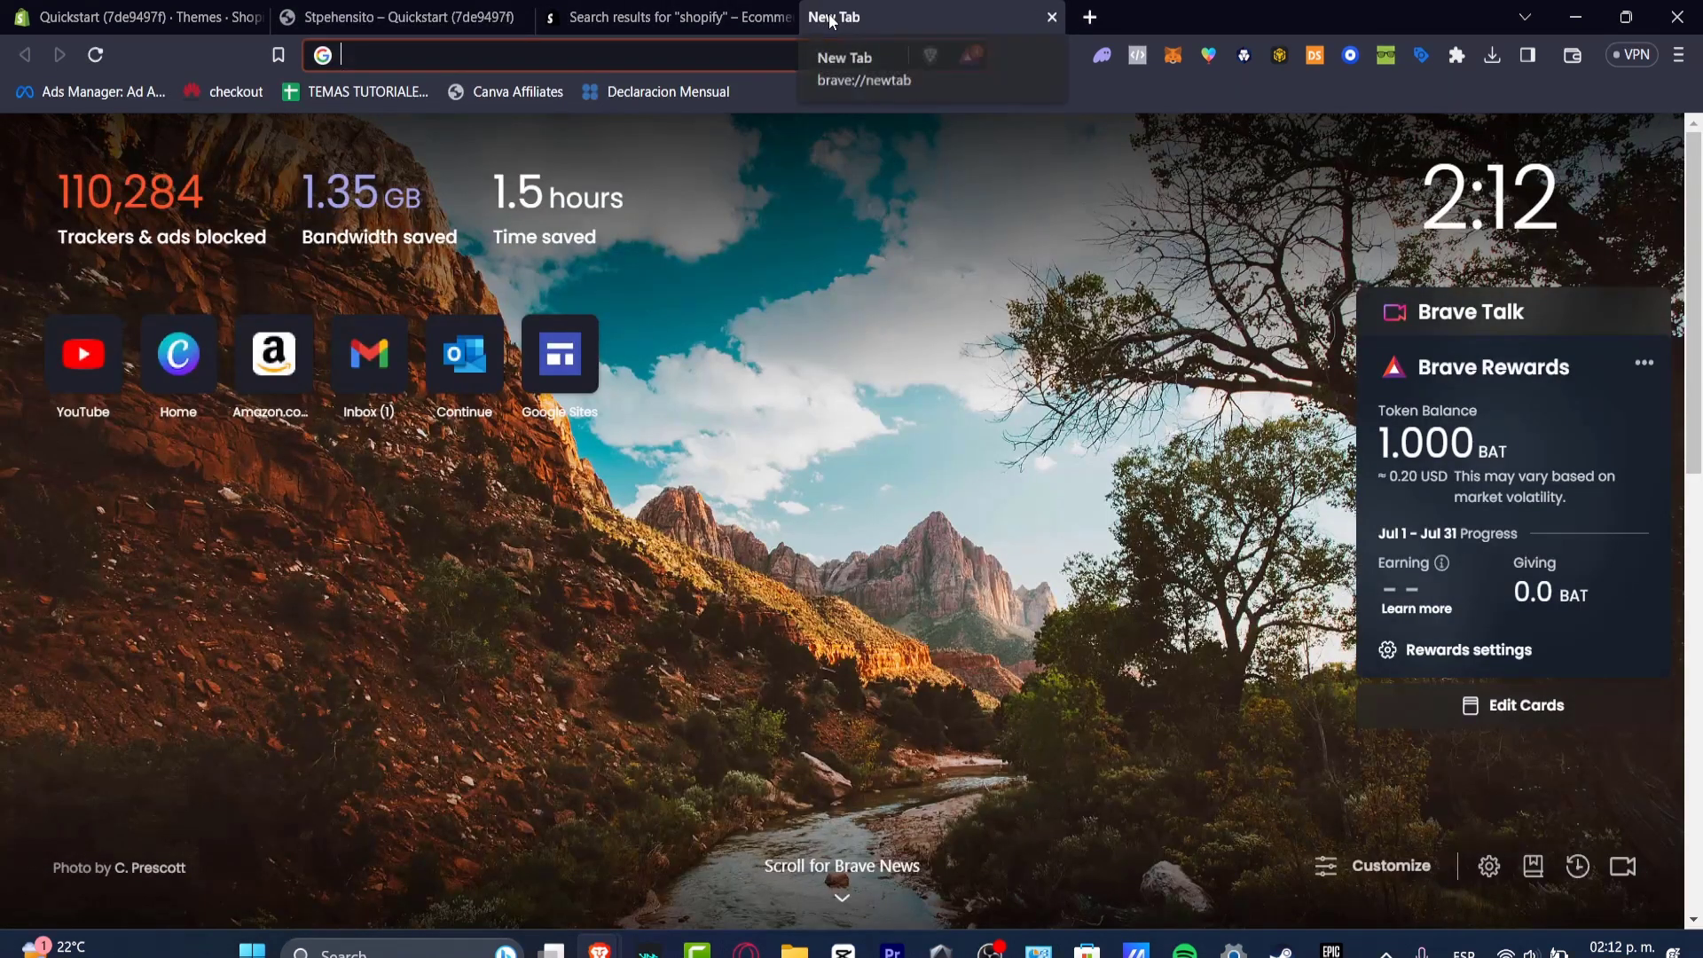
Search Google for 'shopify google pay countries available' and review the help page results
text(shopify google pay)
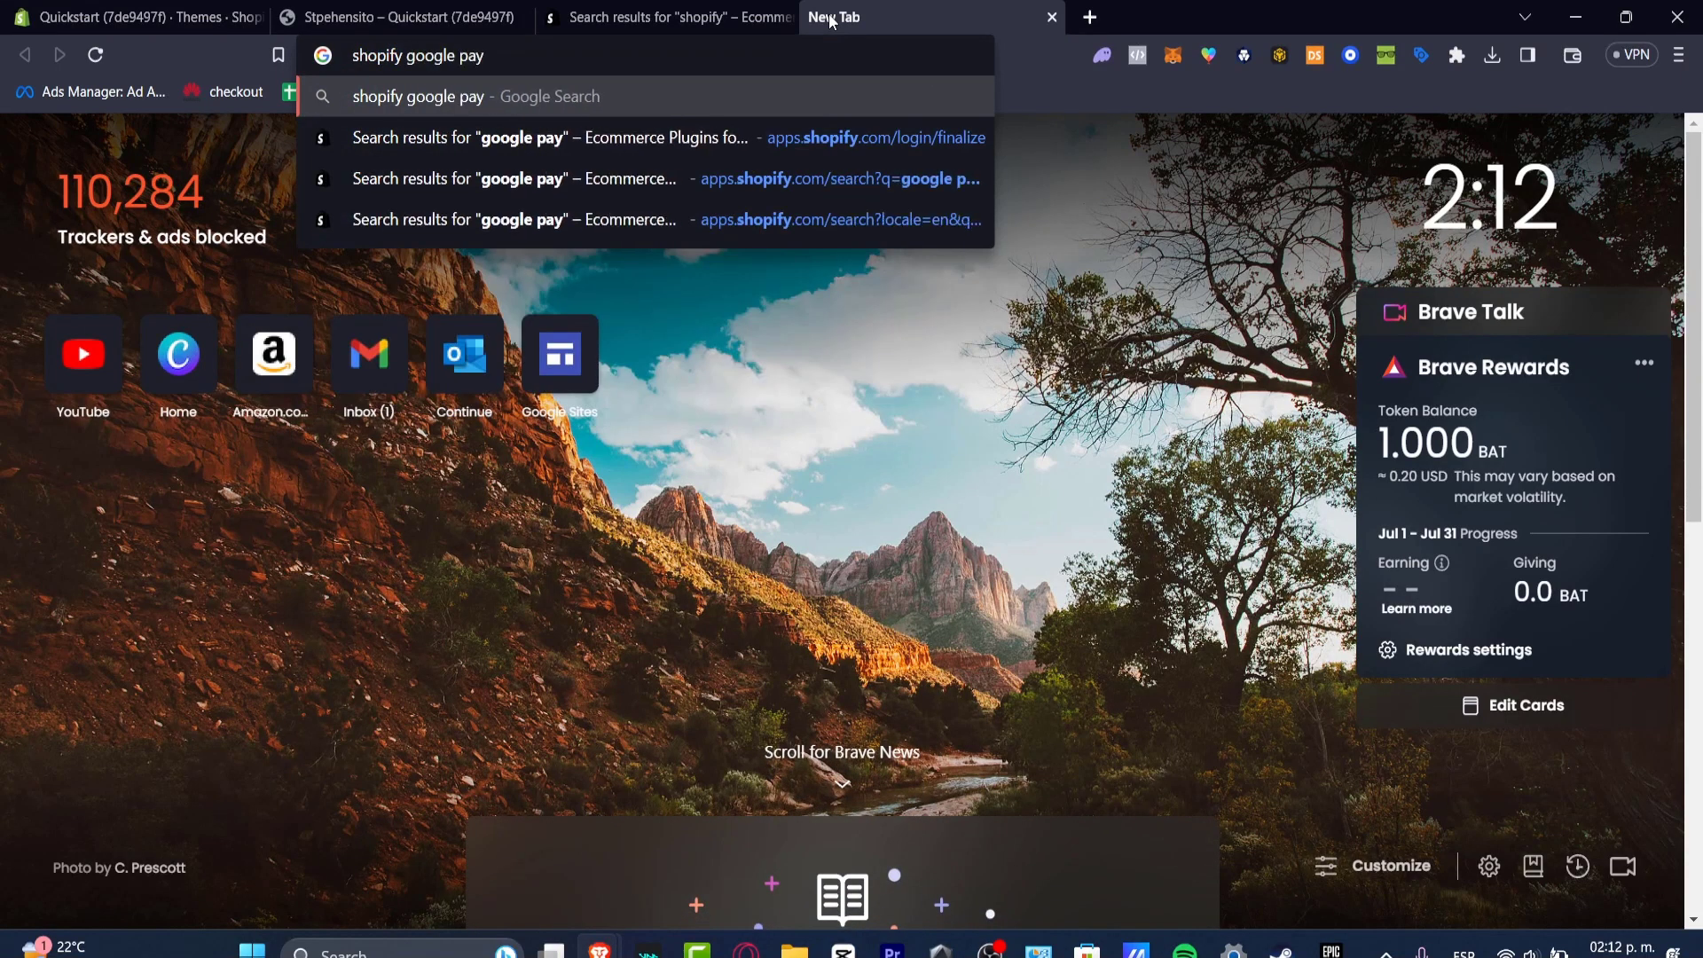
text(countries ava)
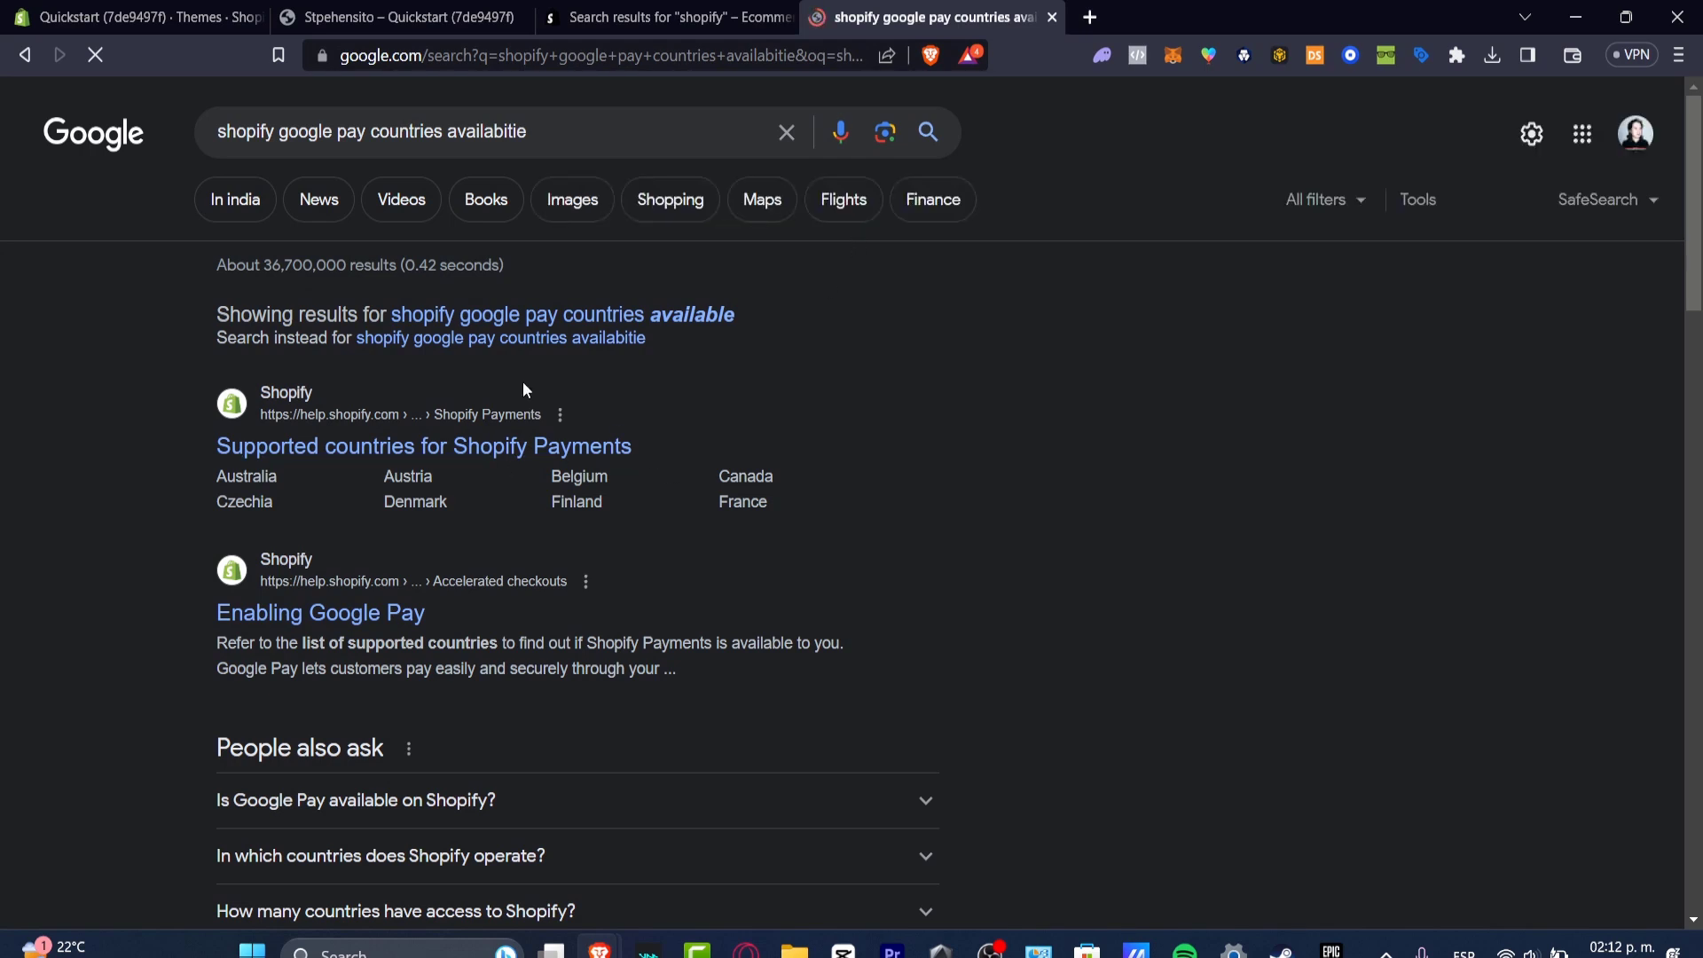
click(422, 445)
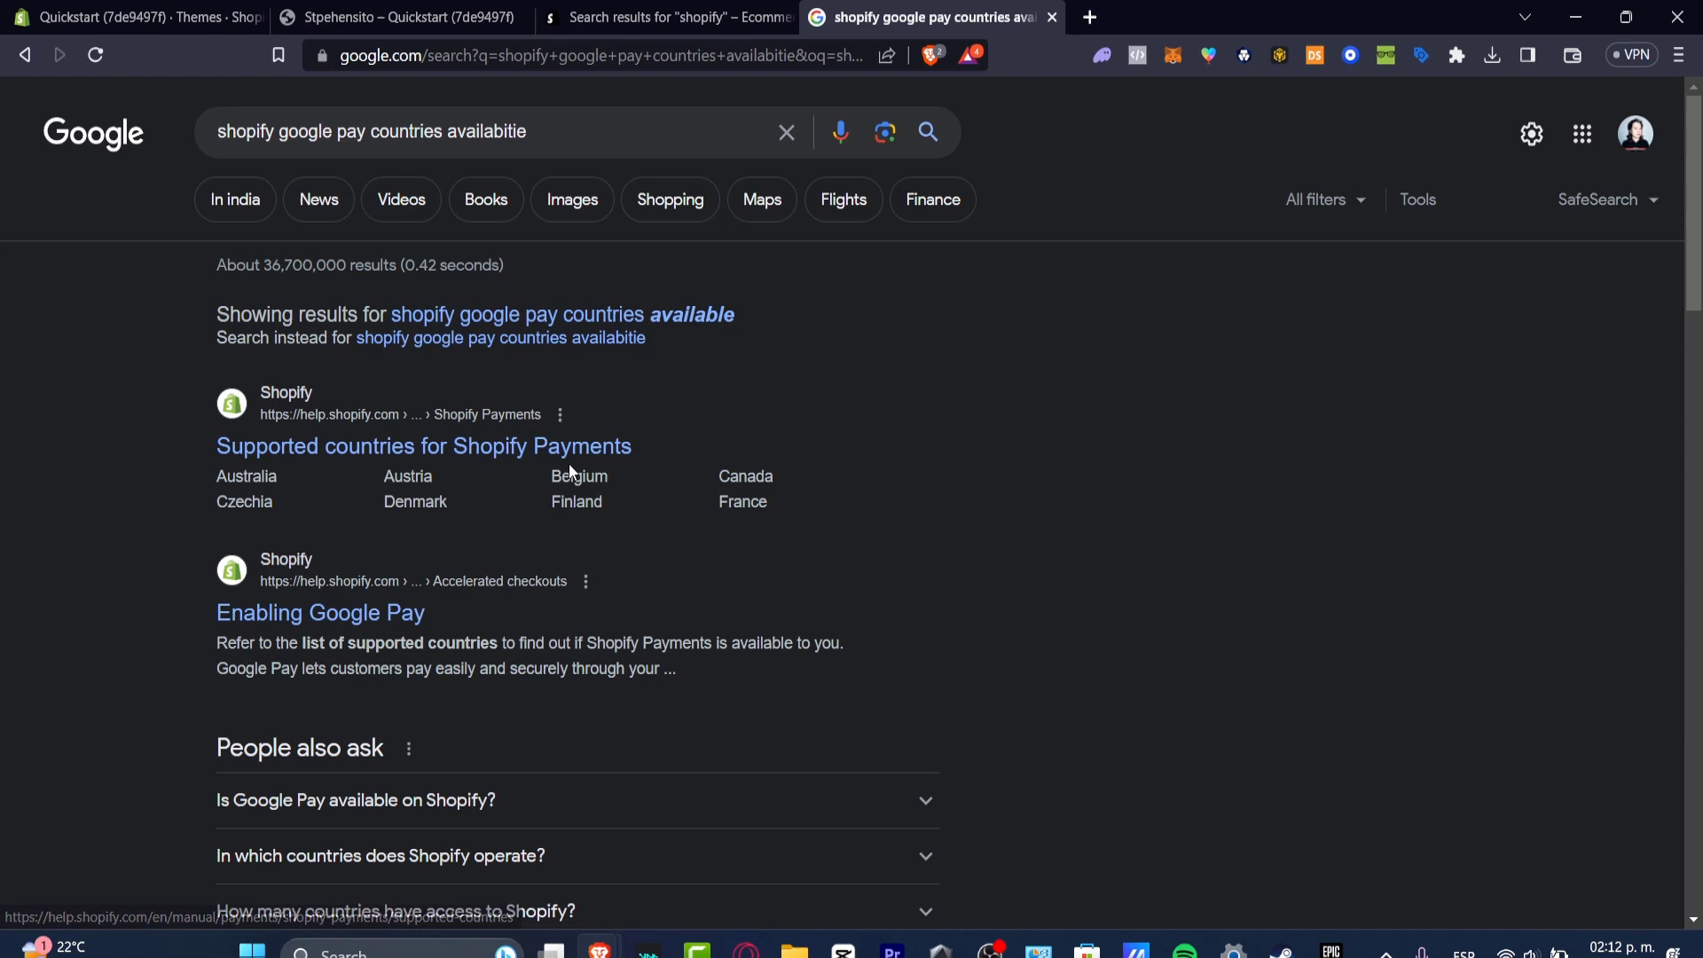
click(320, 613)
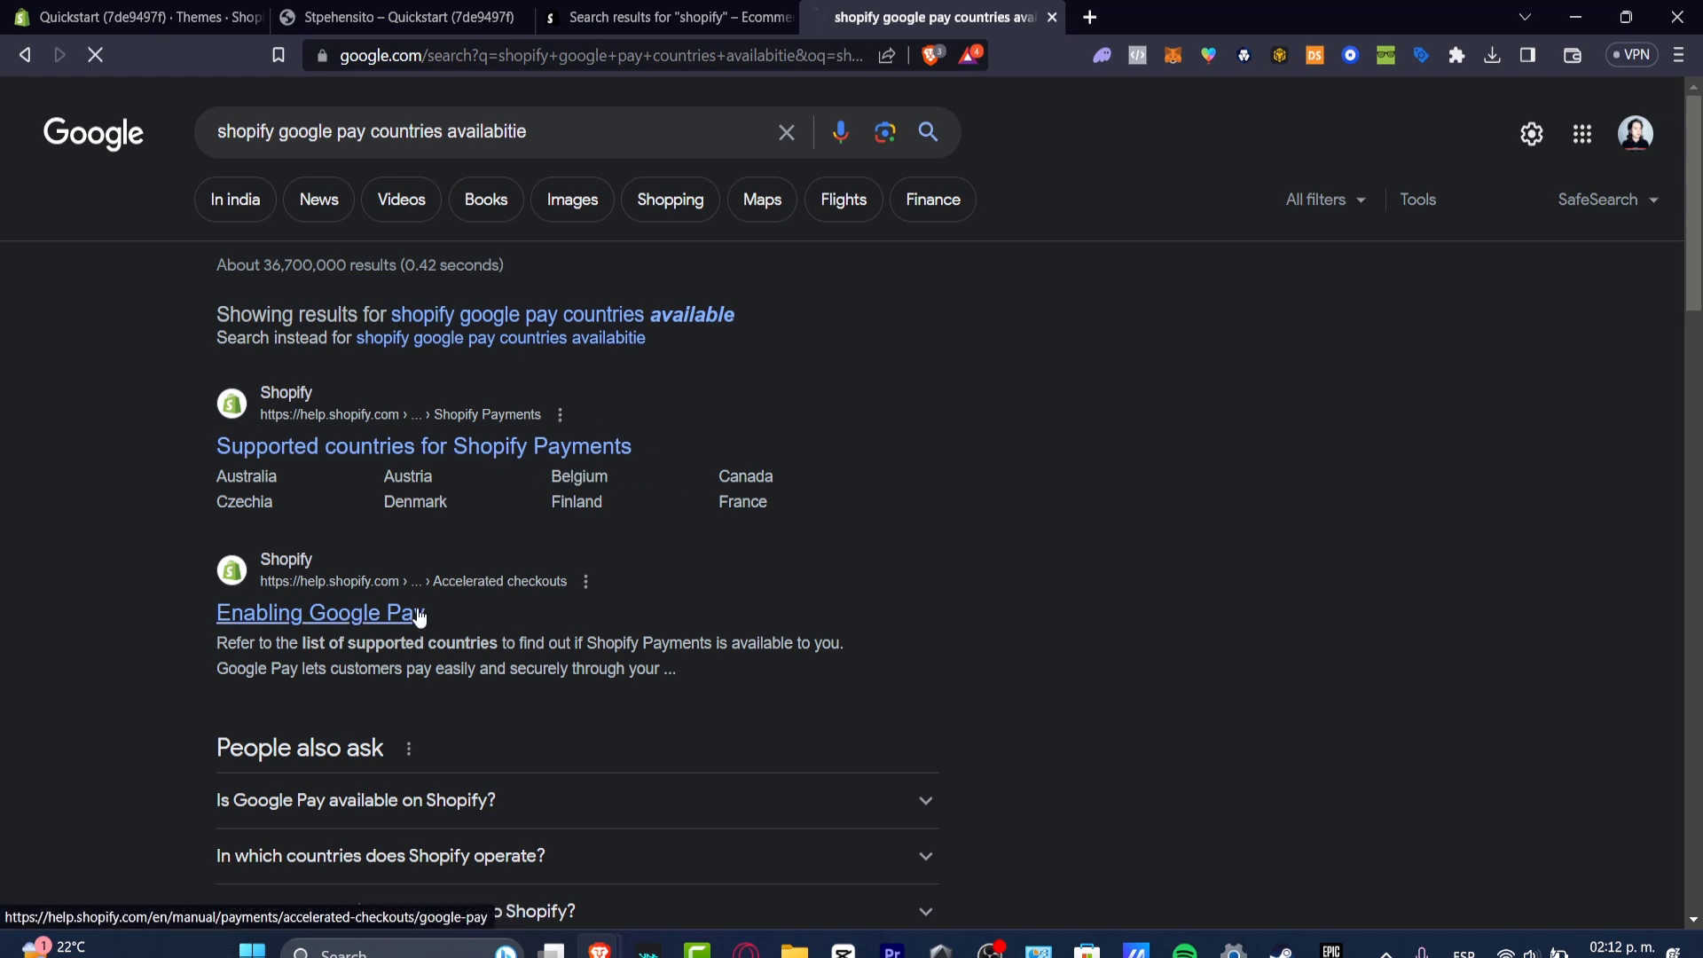
Read the 'Enabling Google Pay' article, highlighting its note that Shopify Payments is required
click(319, 613)
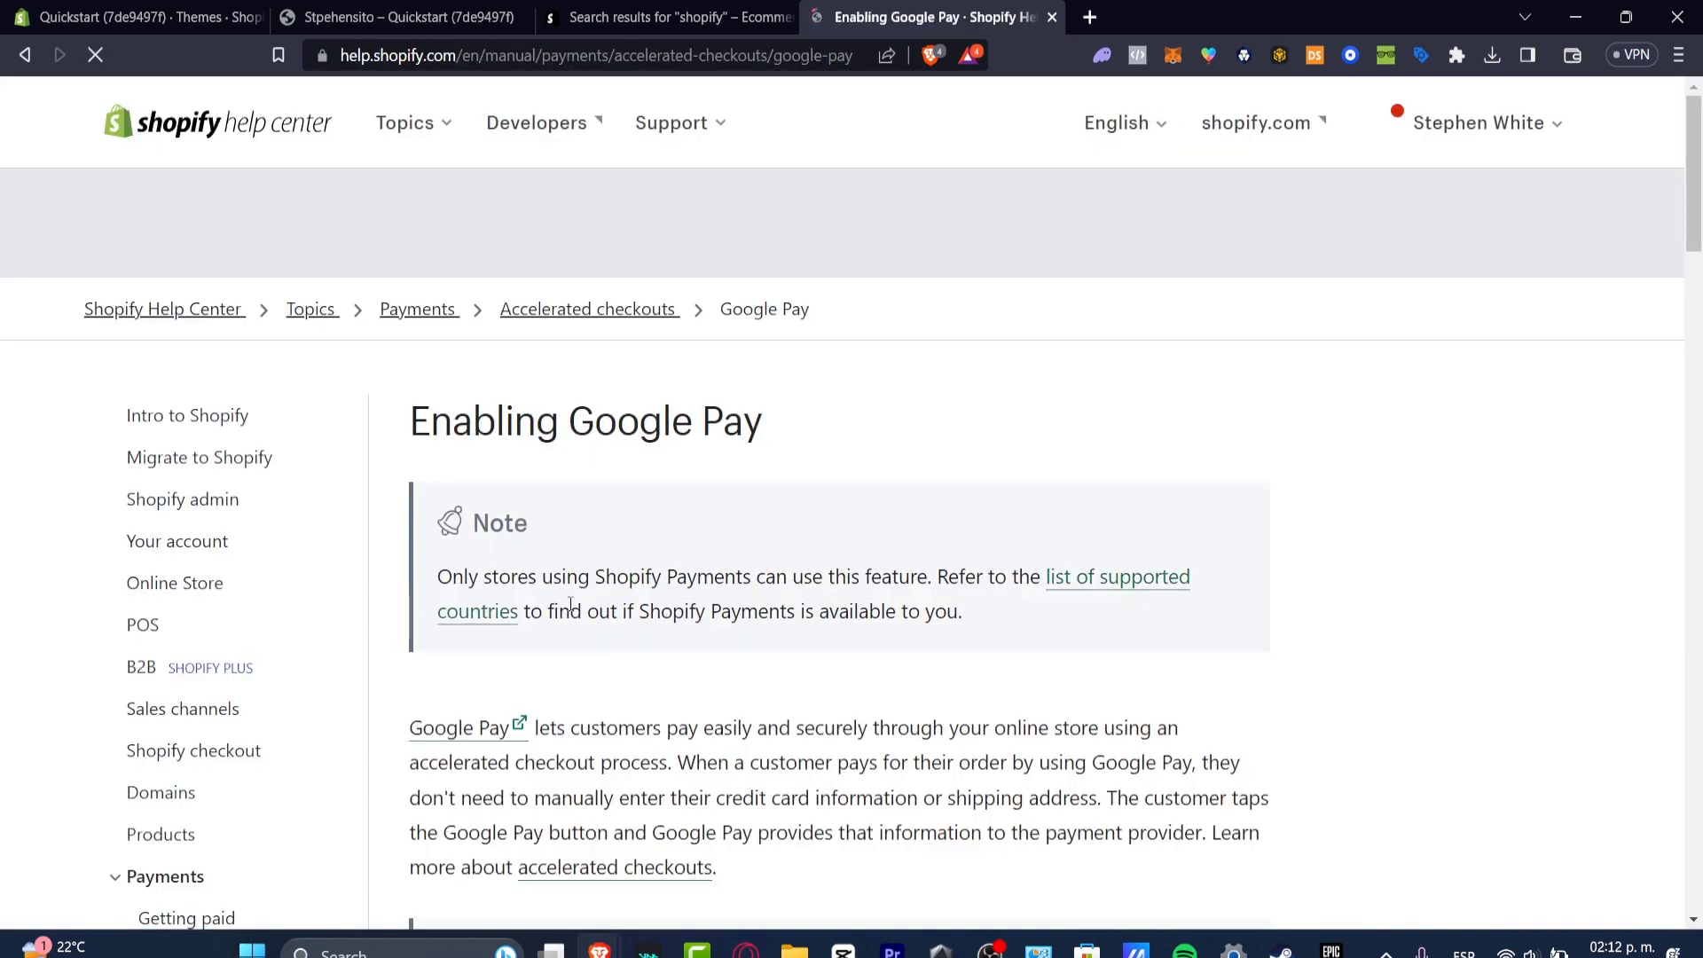
scroll(down, 3)
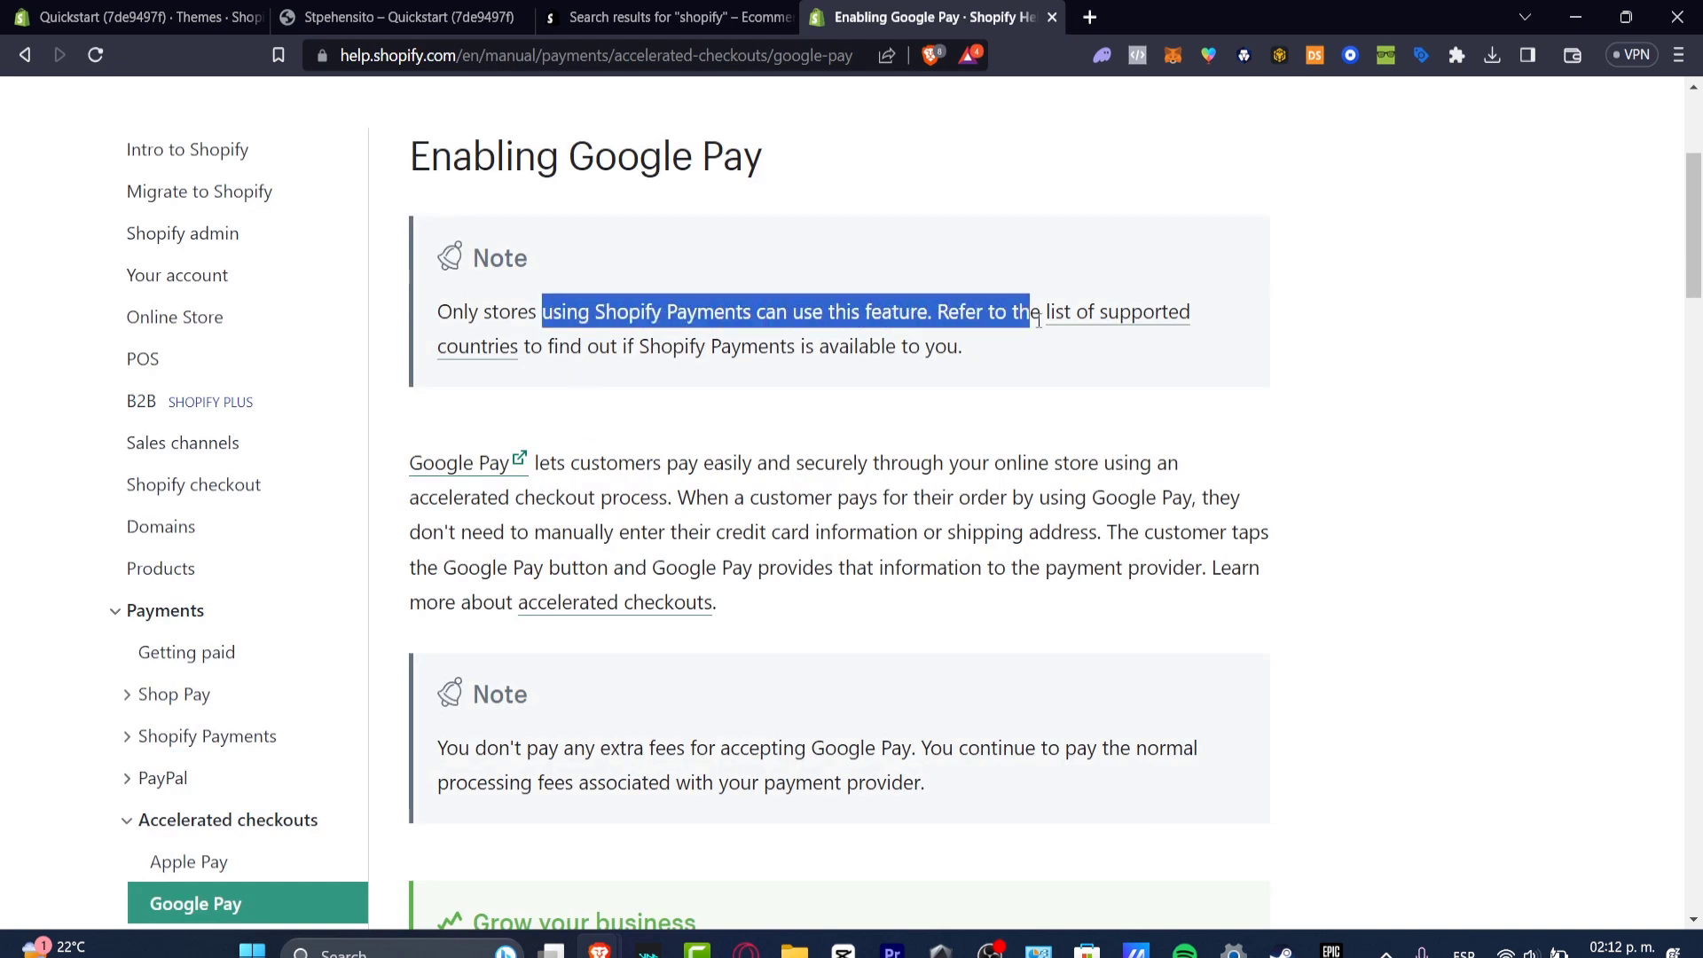
drag(1026, 312, 960, 345)
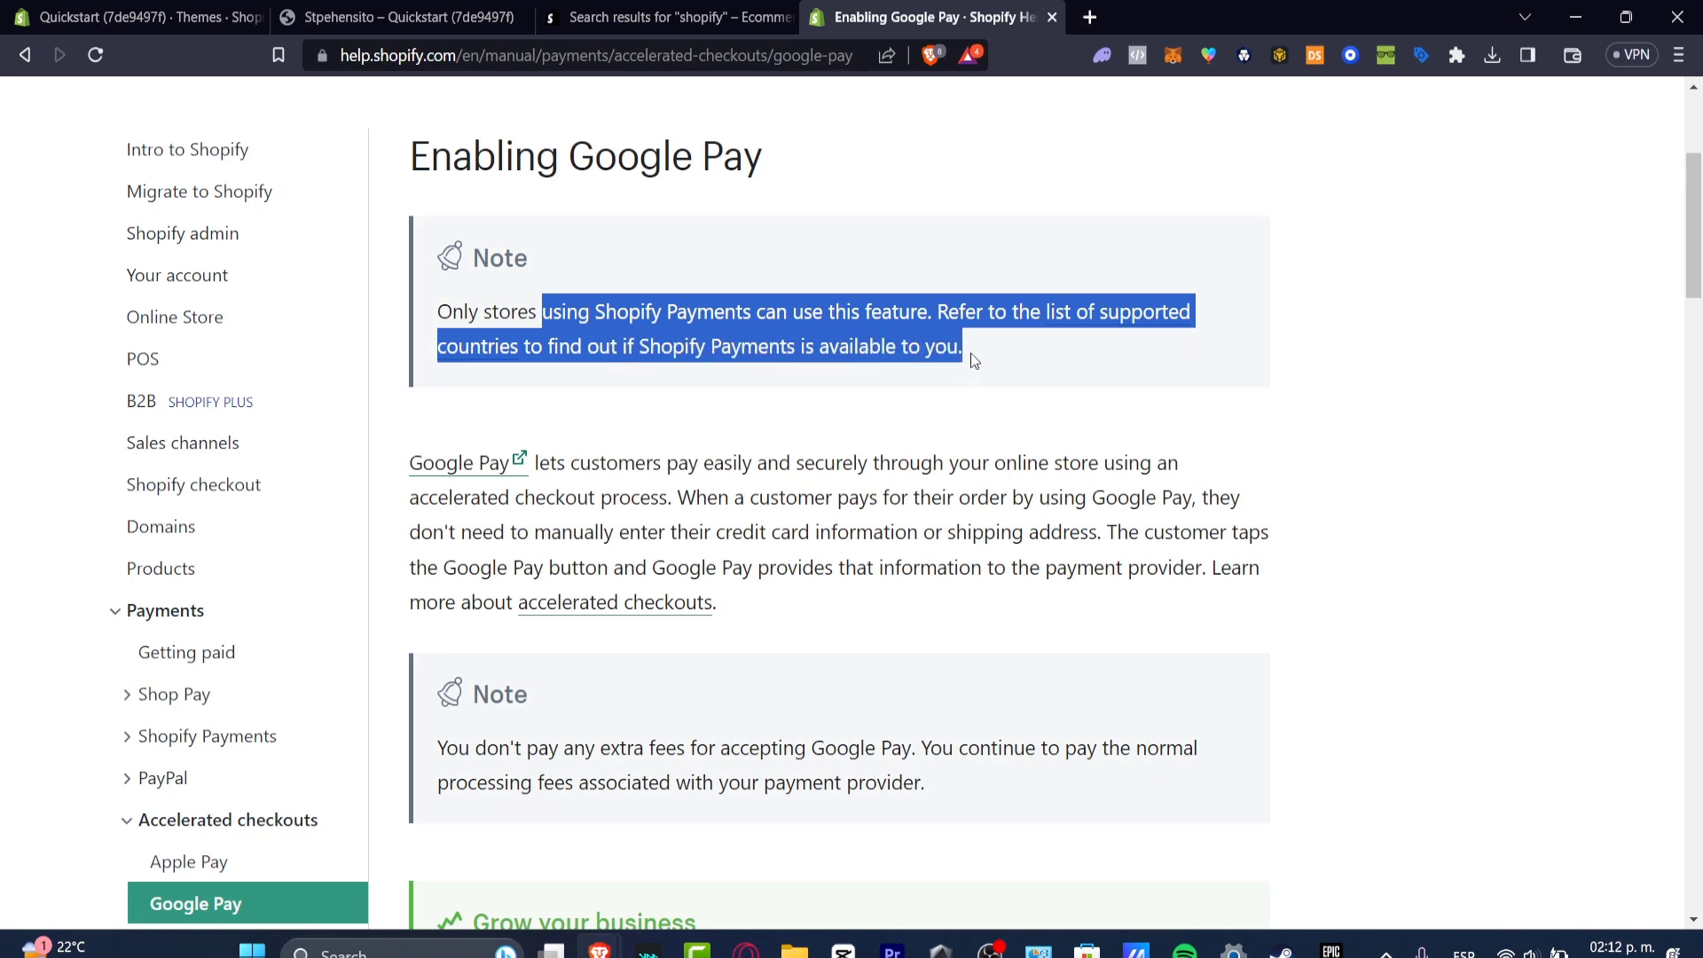
mouse_move(458, 461)
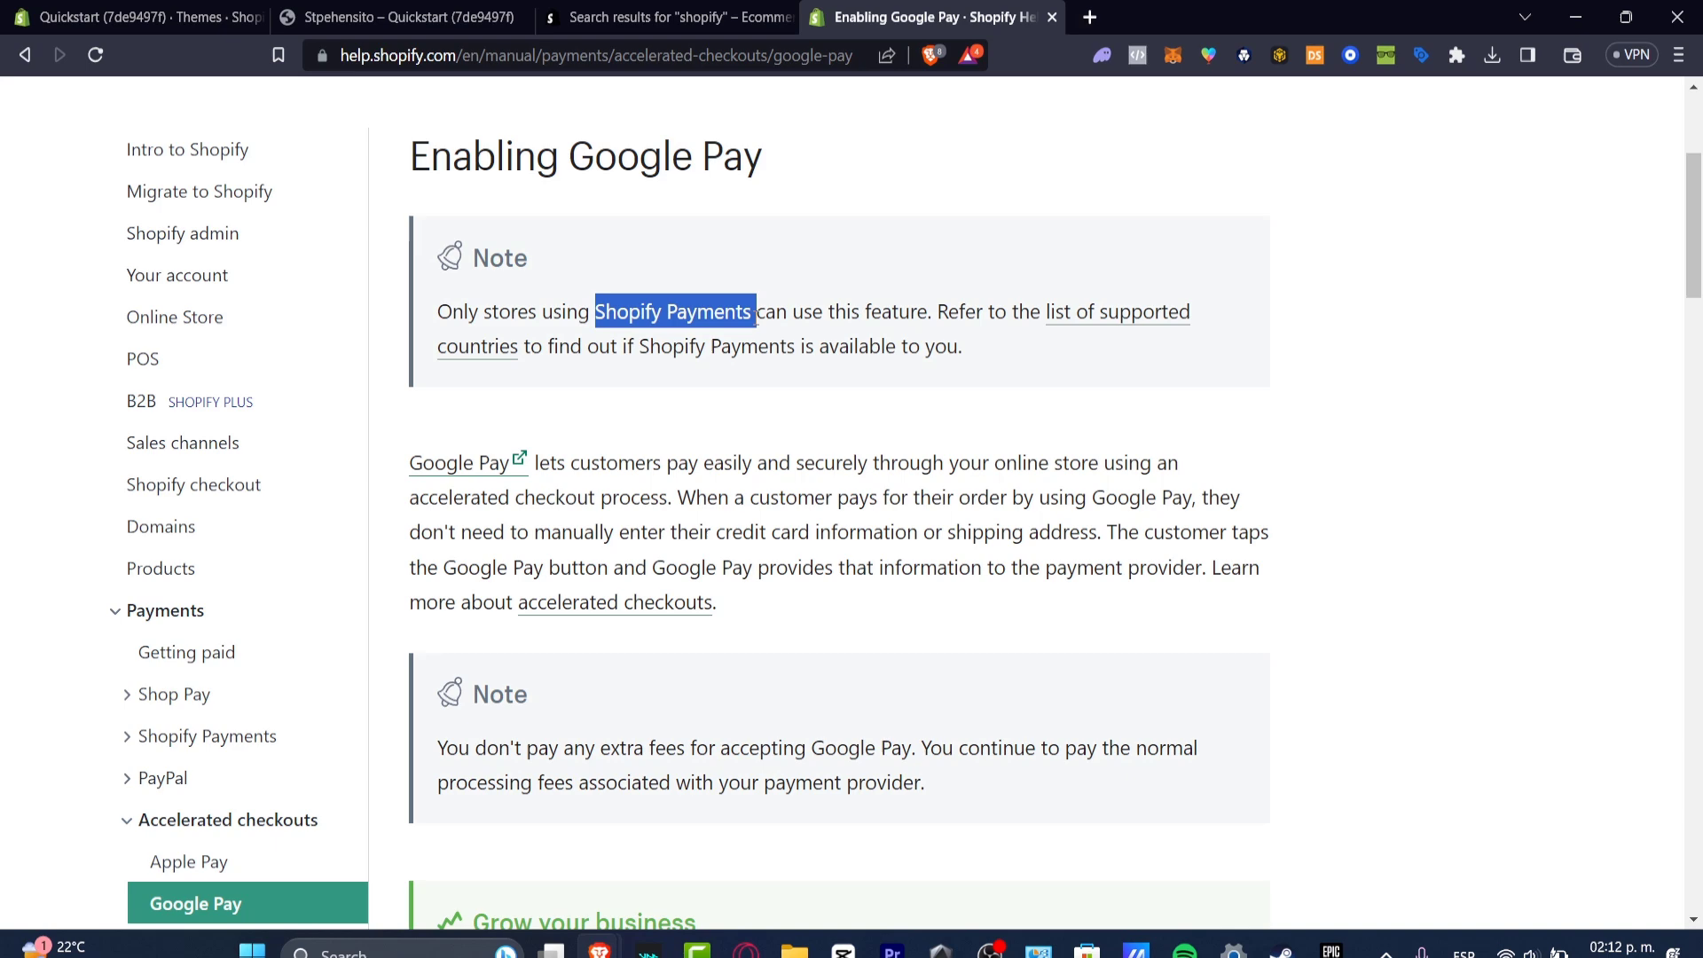
scroll(down, 3)
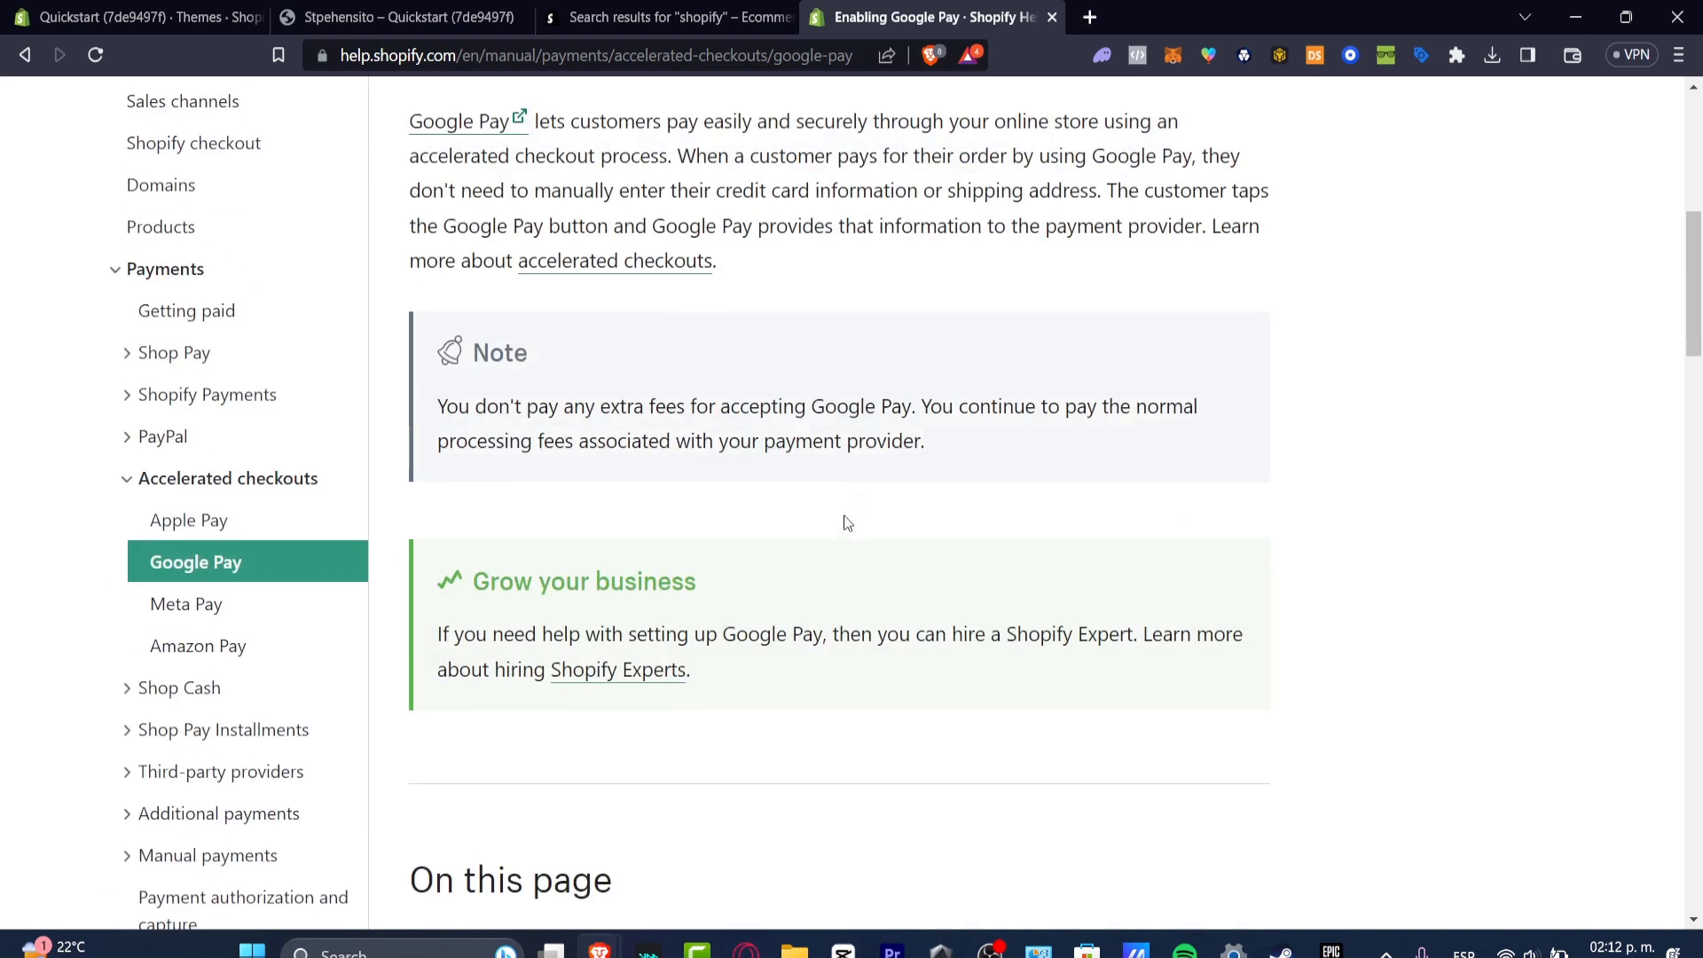
mouse_move(1032, 554)
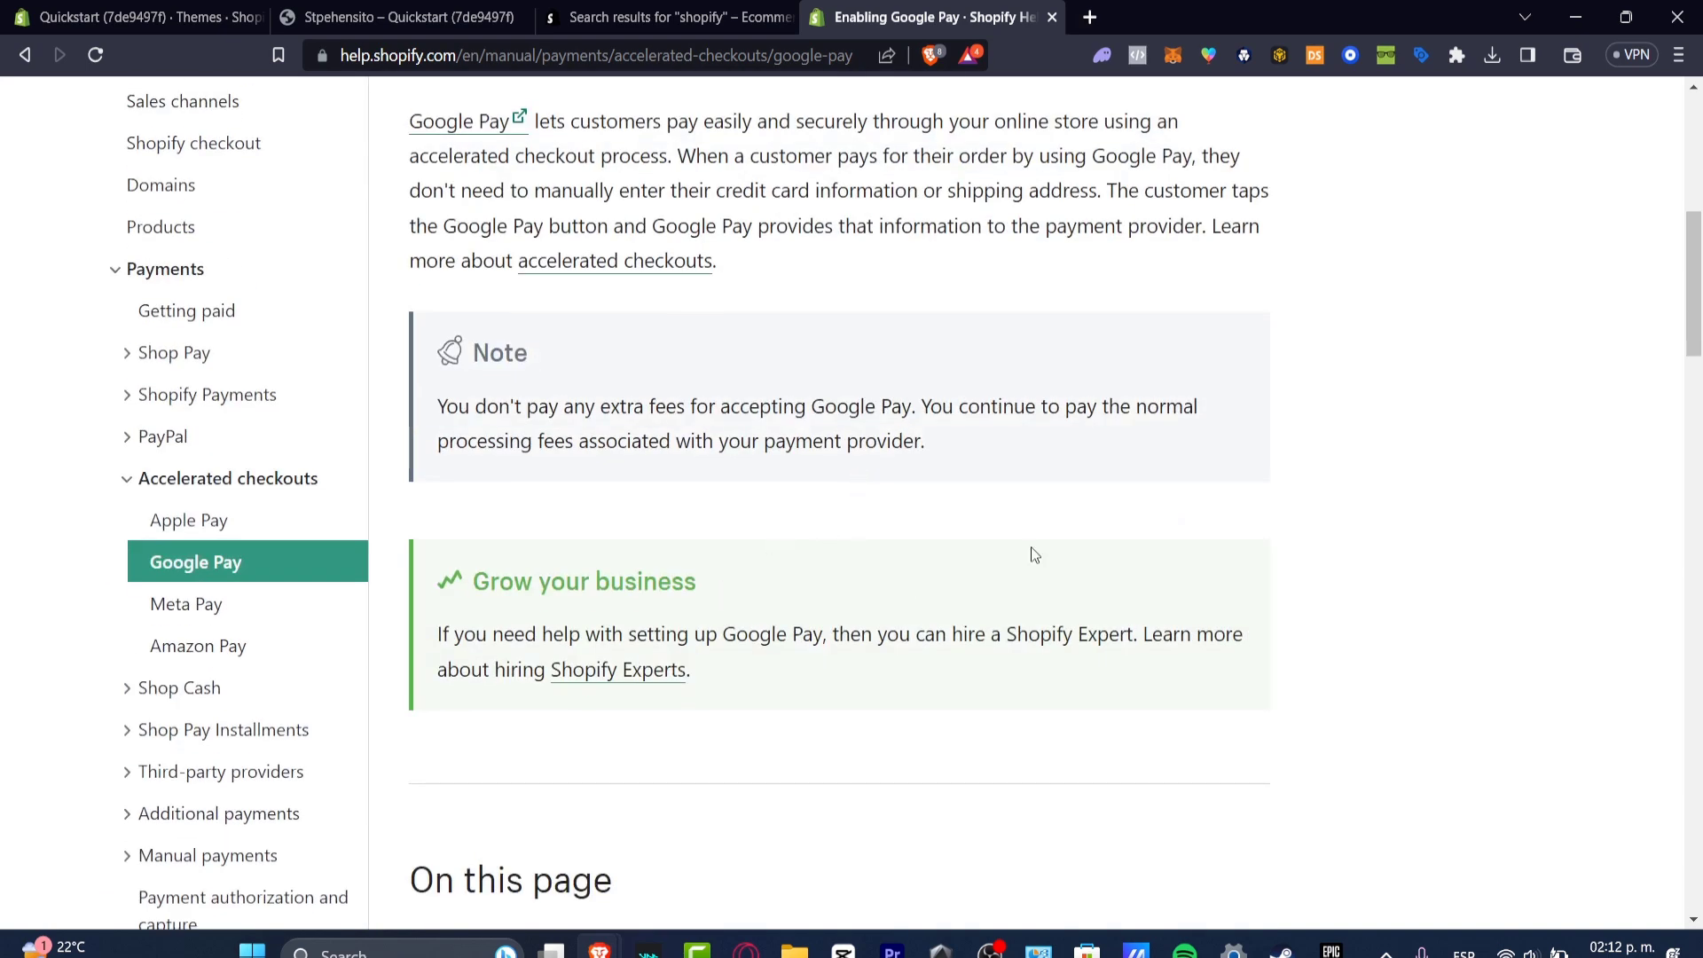
mouse_move(471, 121)
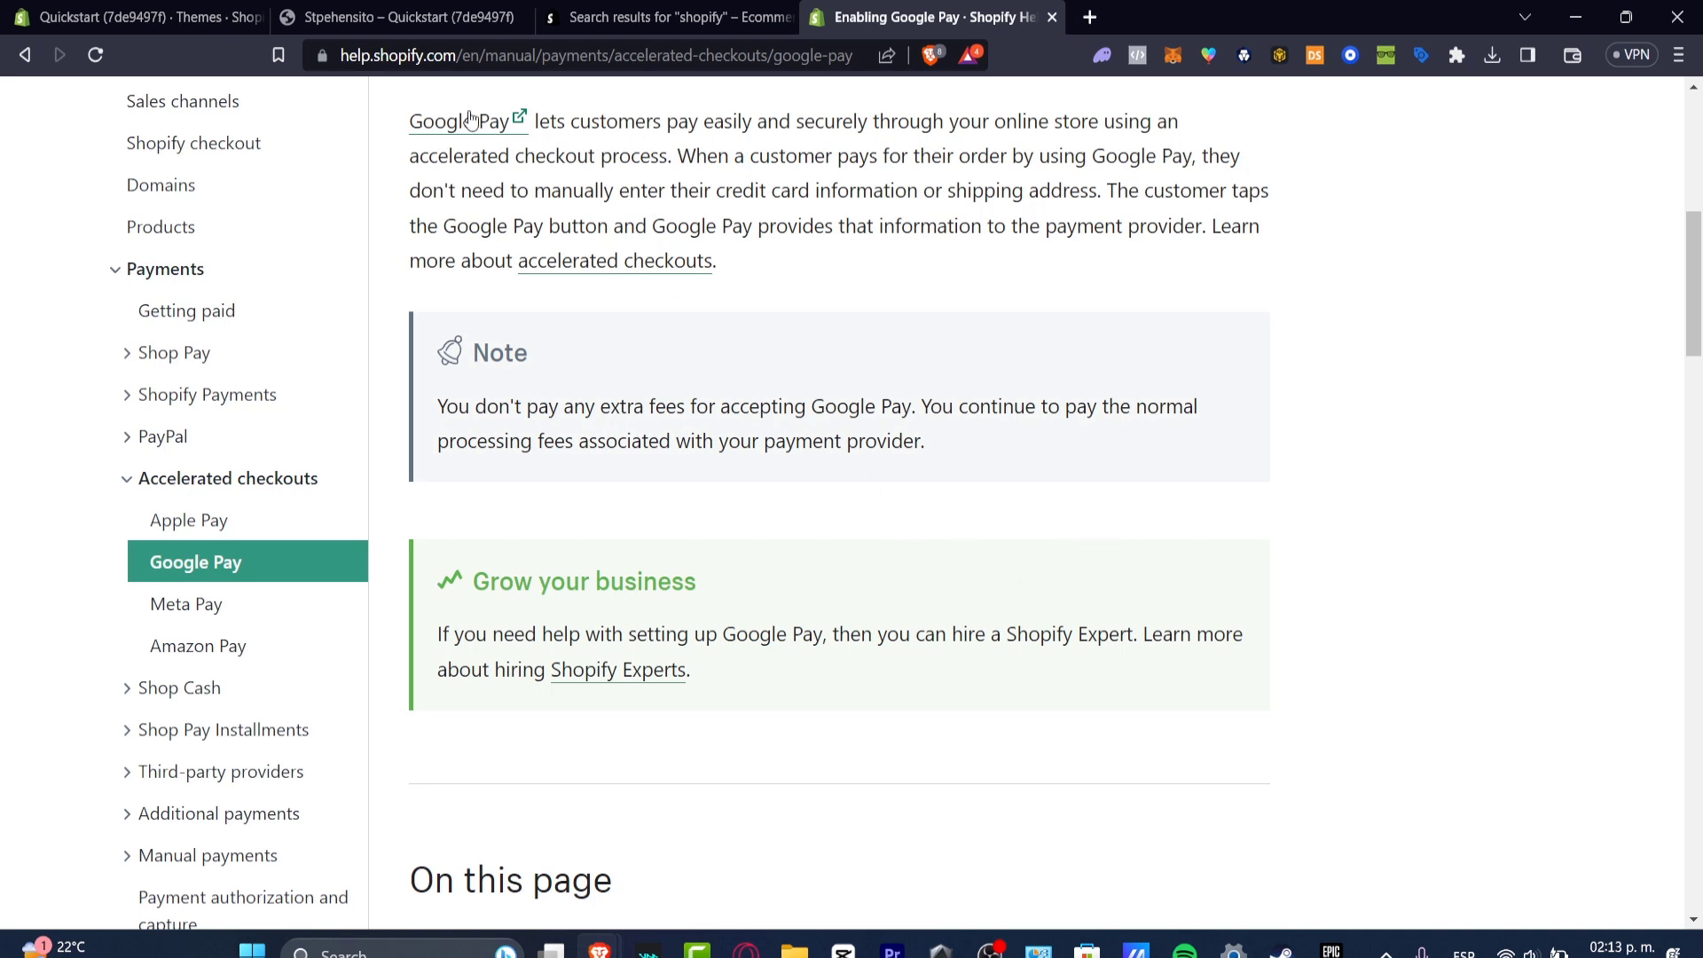
Go to the admin's Settings > Payments page showing Bogus Gateway, PayPal and payment method options
click(130, 16)
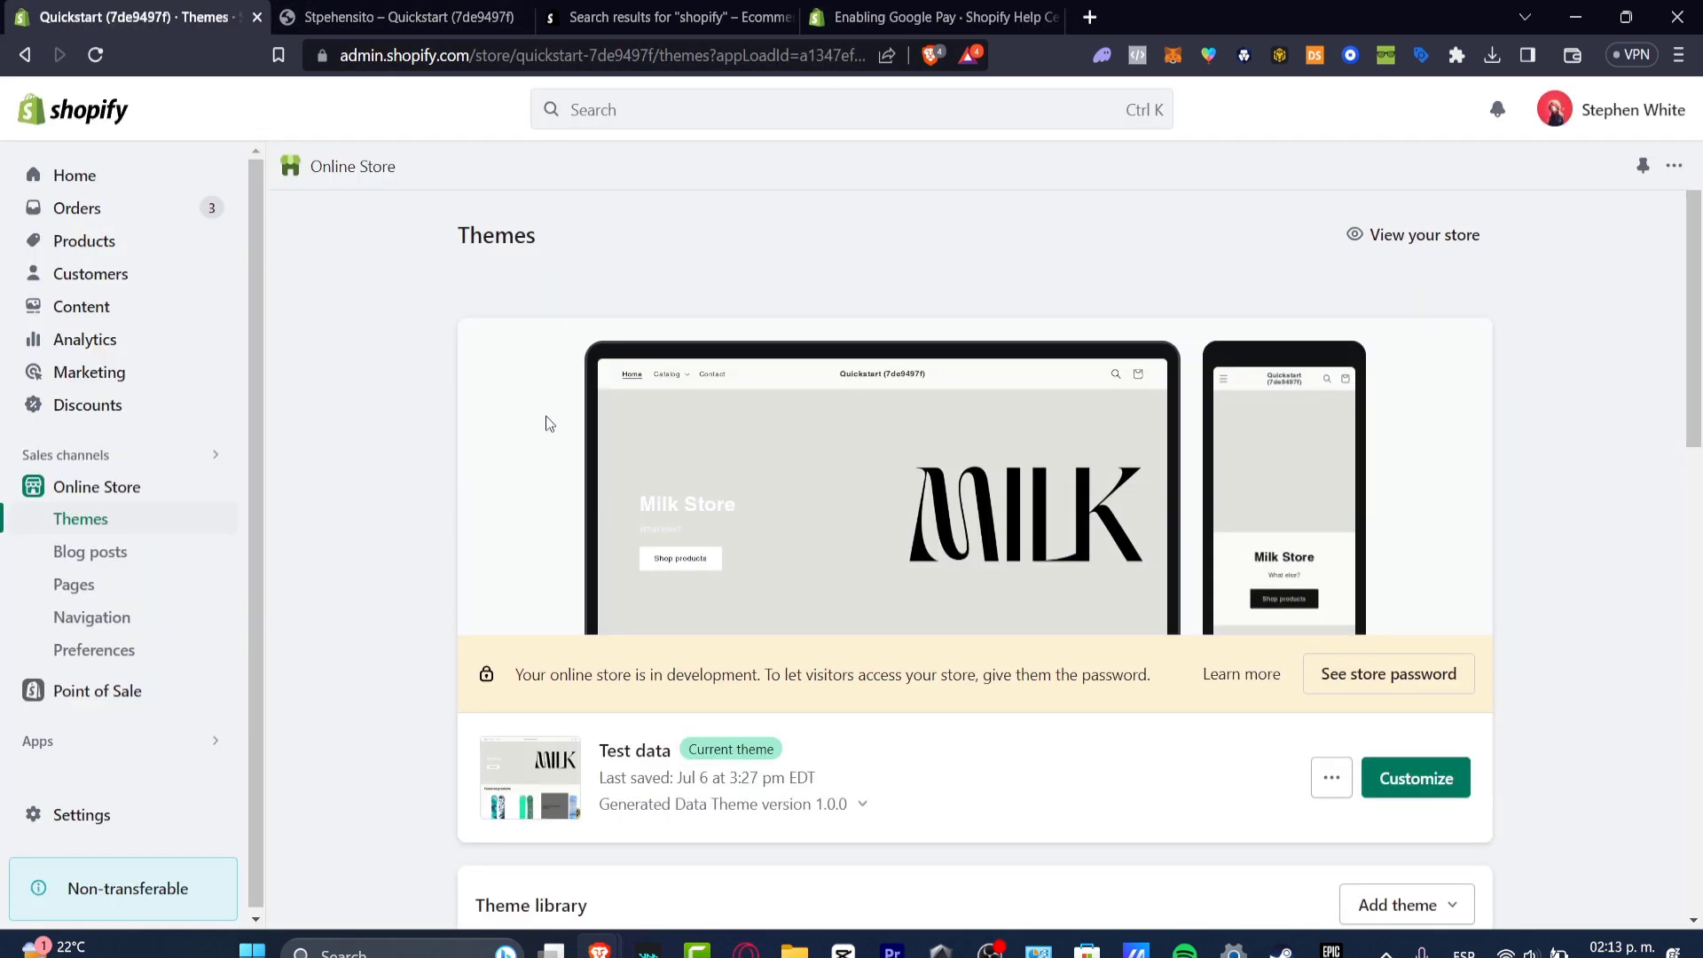
mouse_move(105, 829)
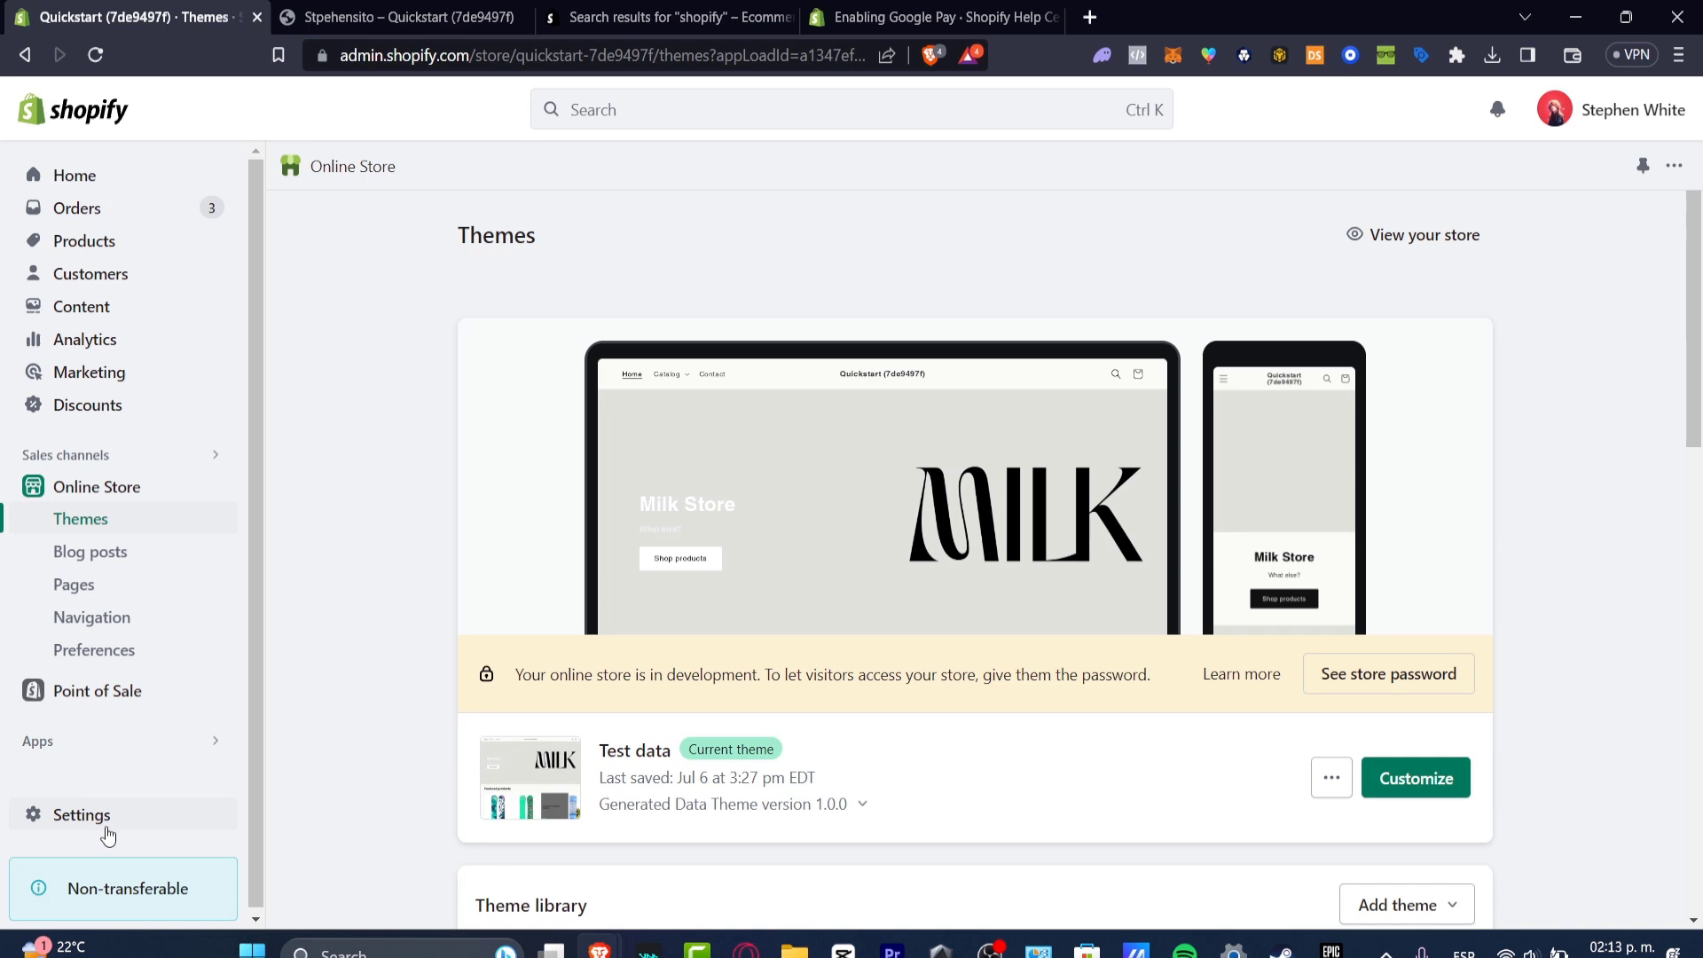
click(82, 815)
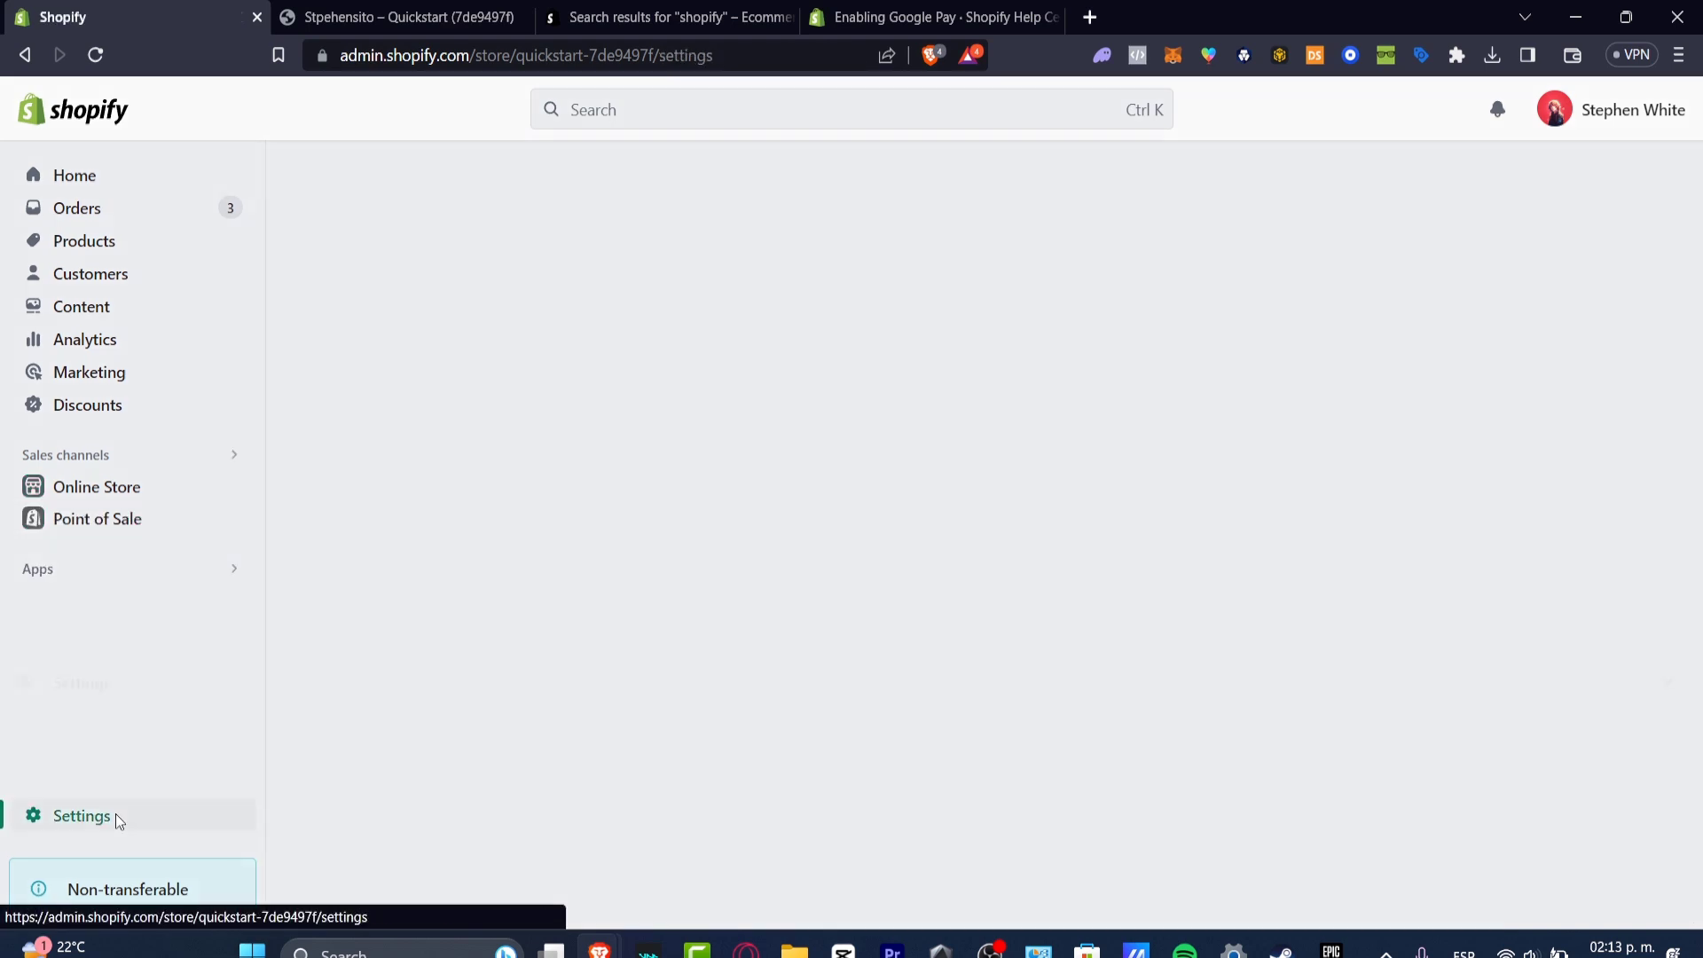
click(82, 816)
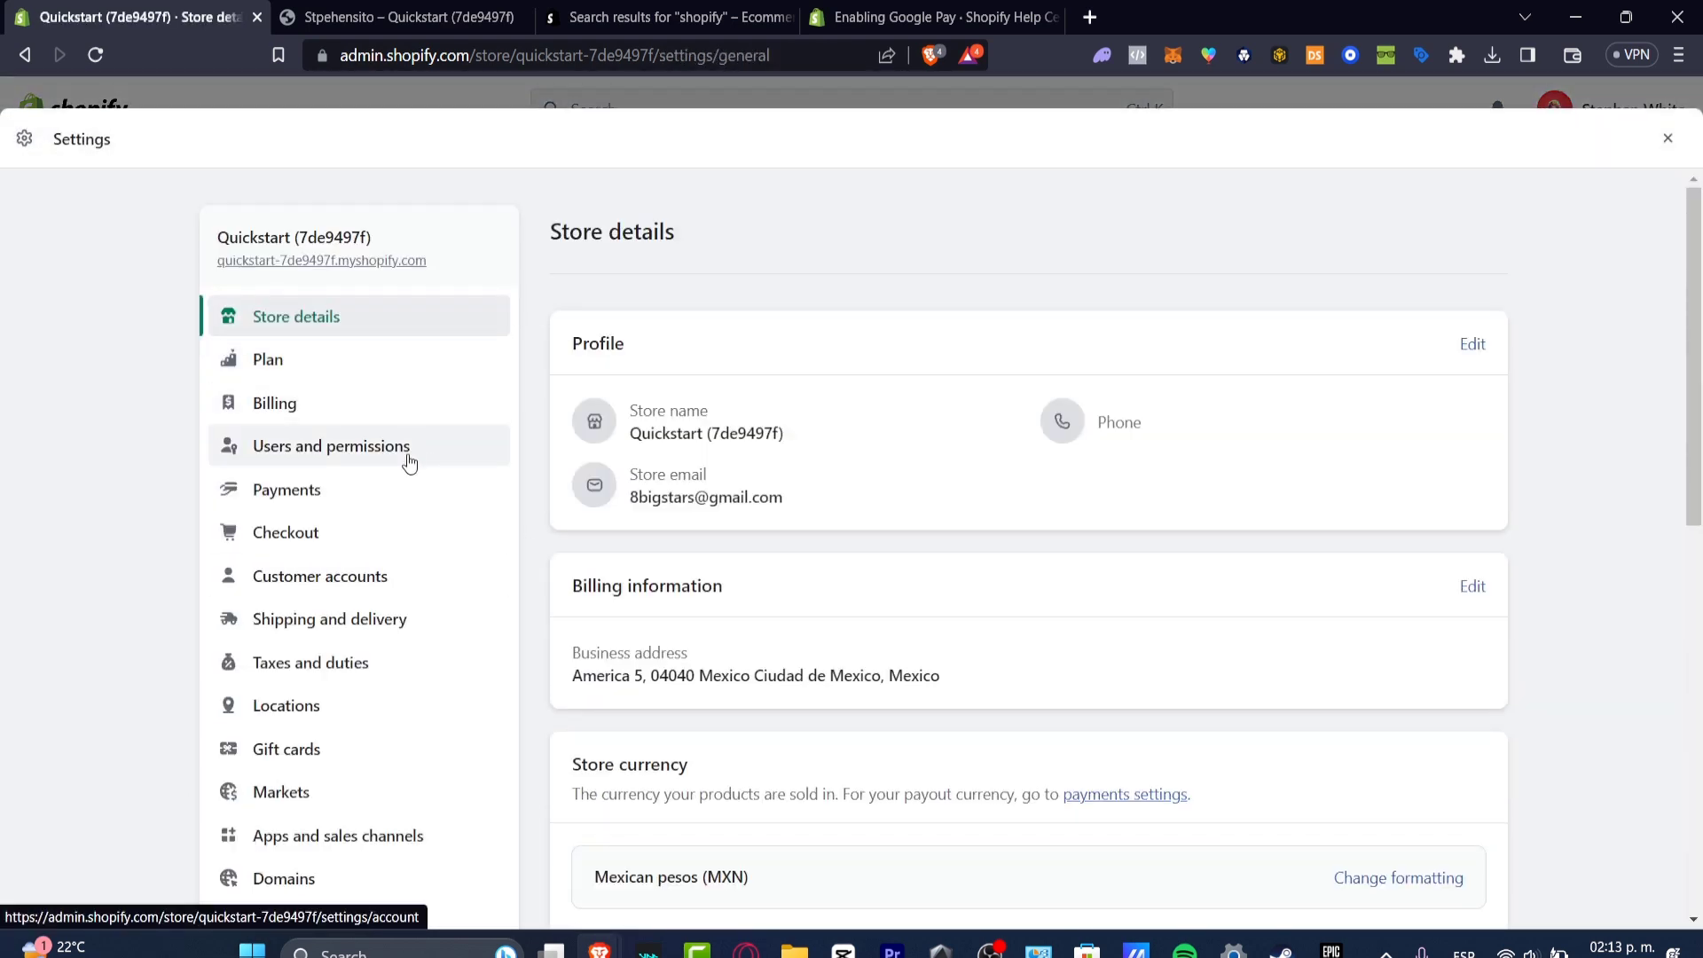
click(287, 489)
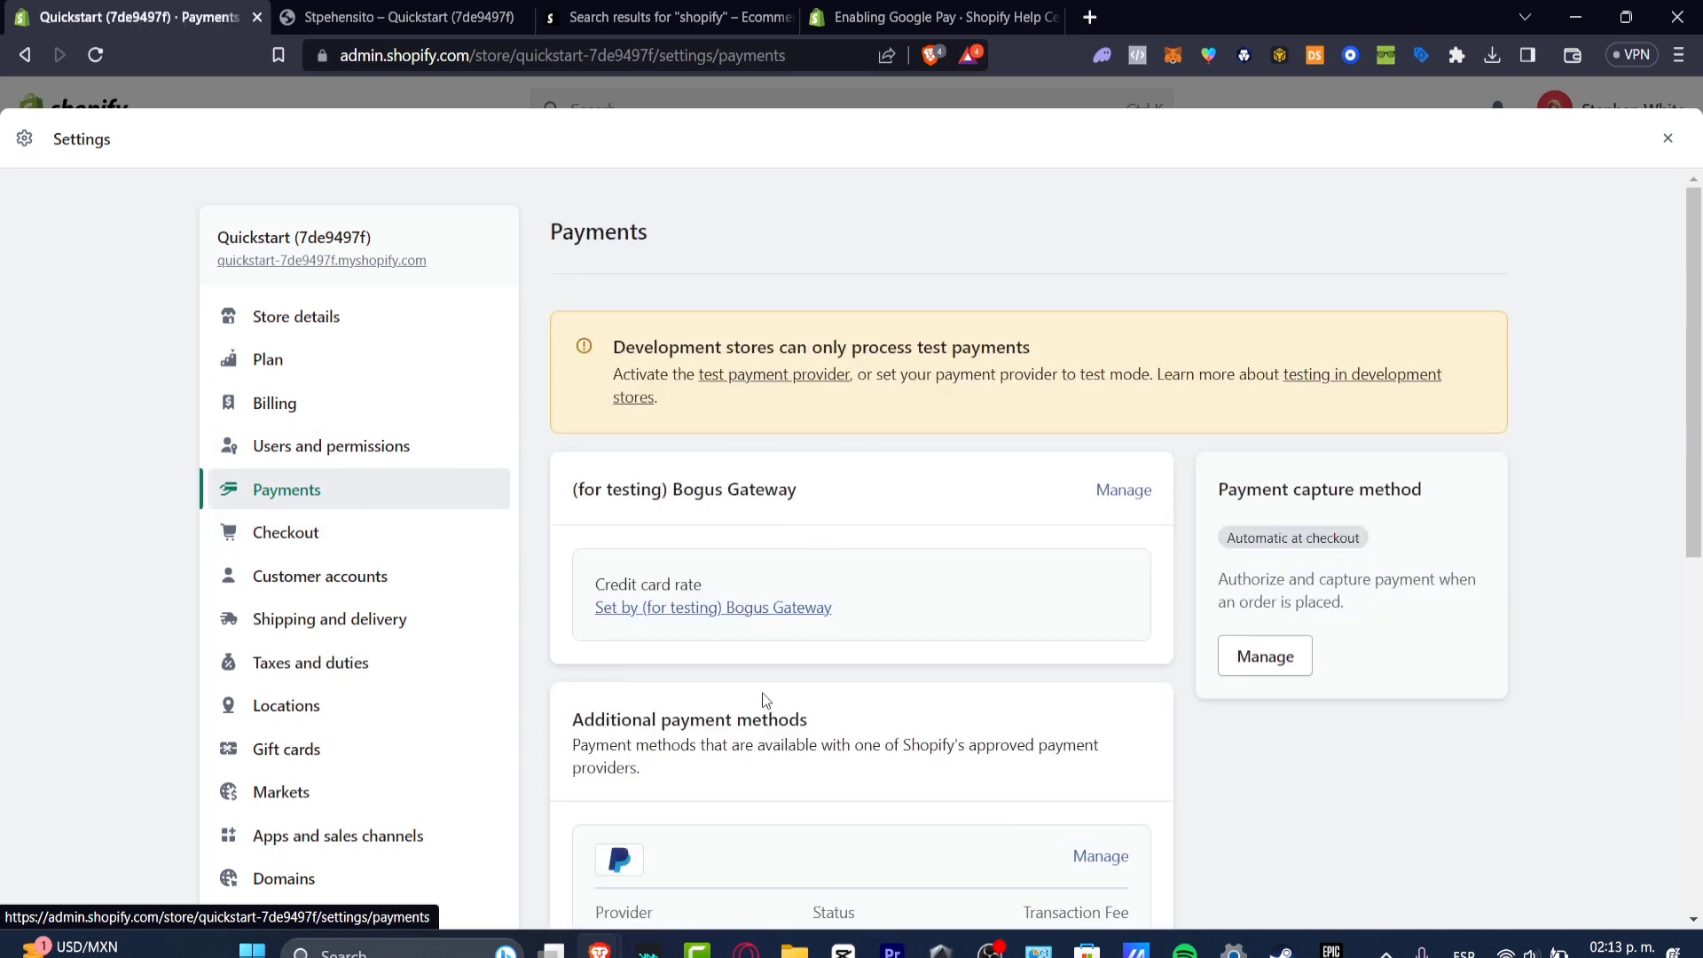
double_click(624, 231)
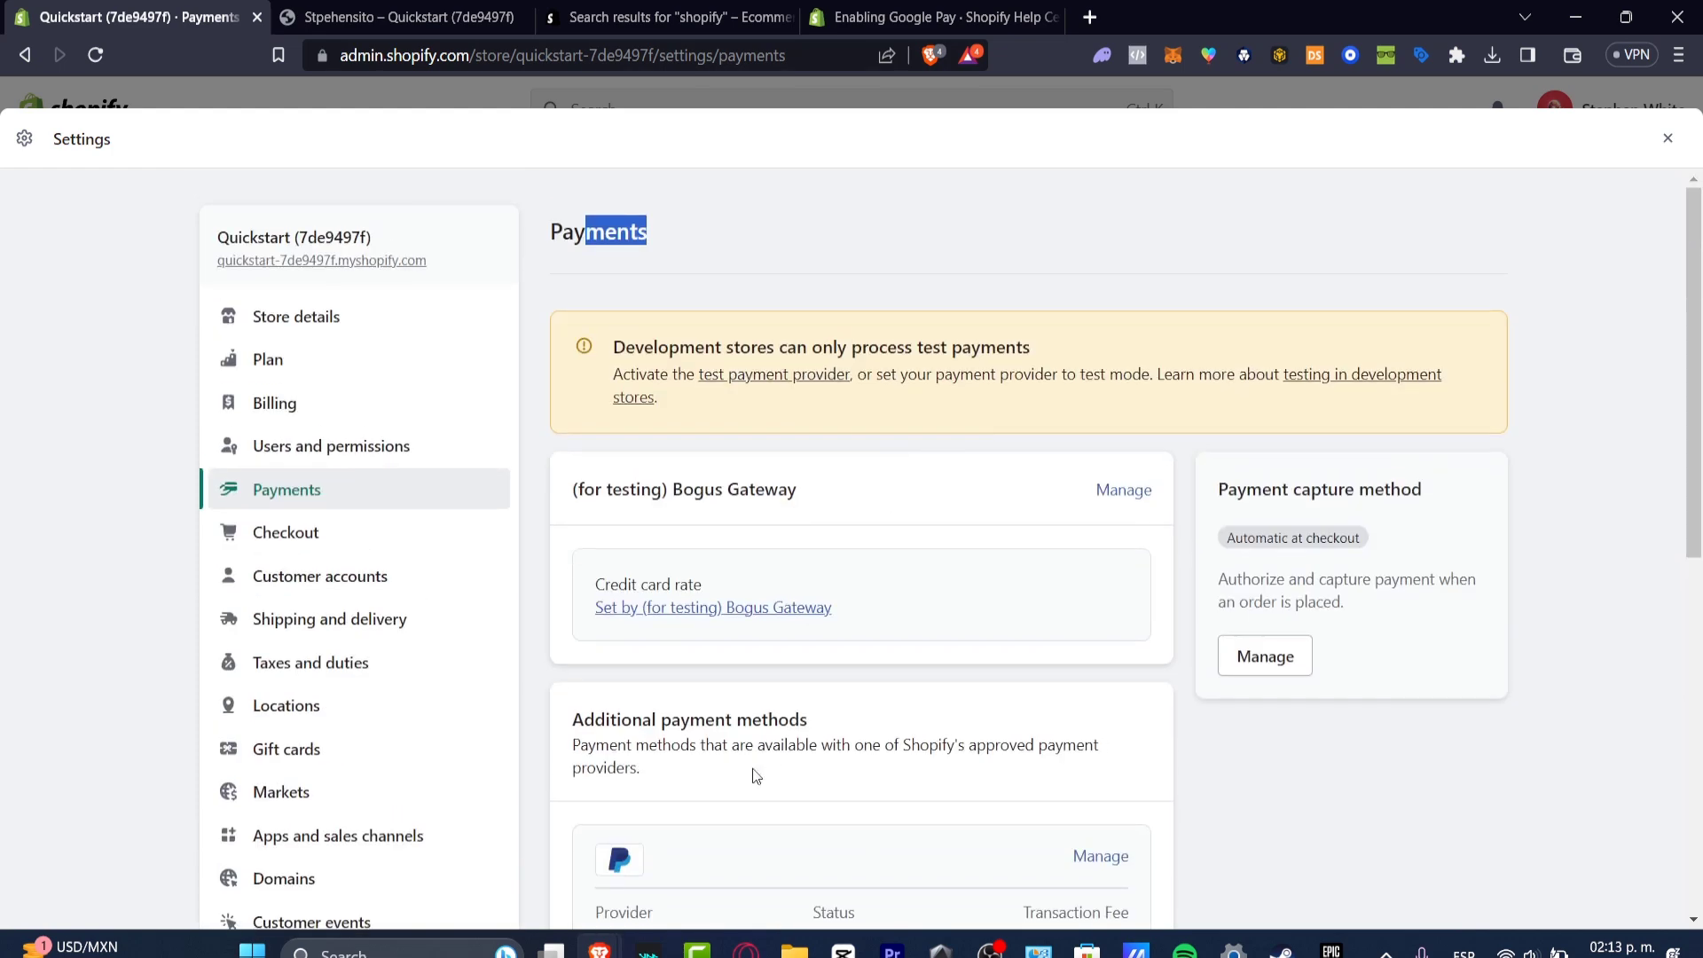
scroll(down, 3)
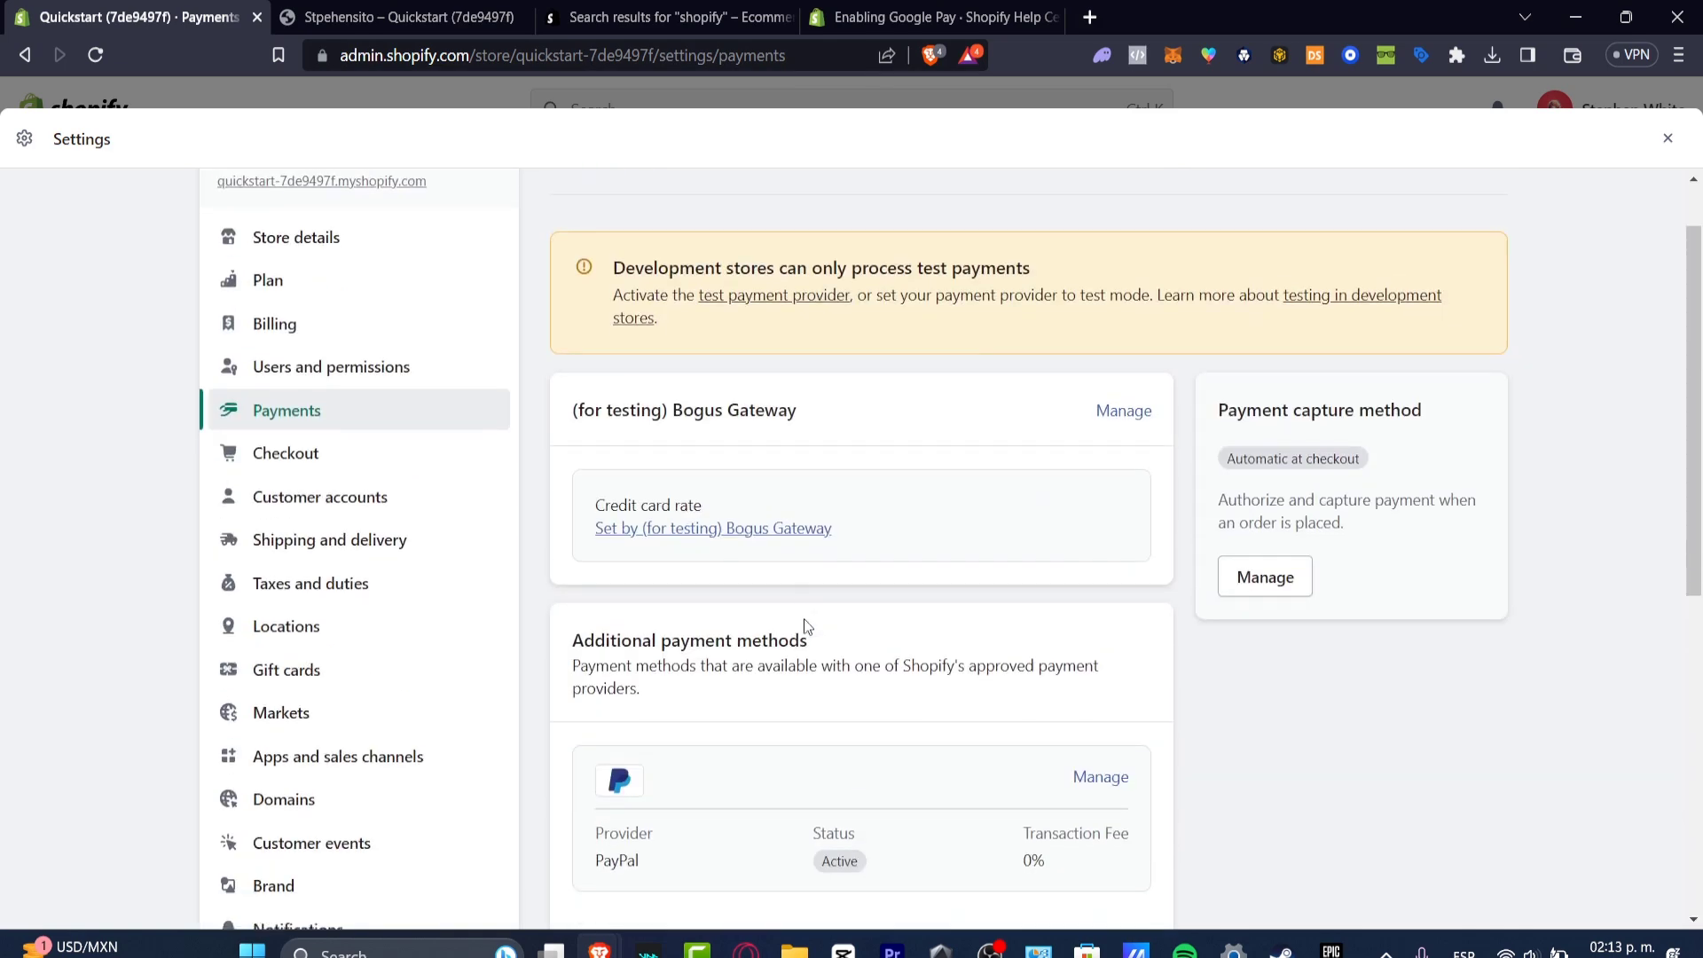
scroll(down, 3)
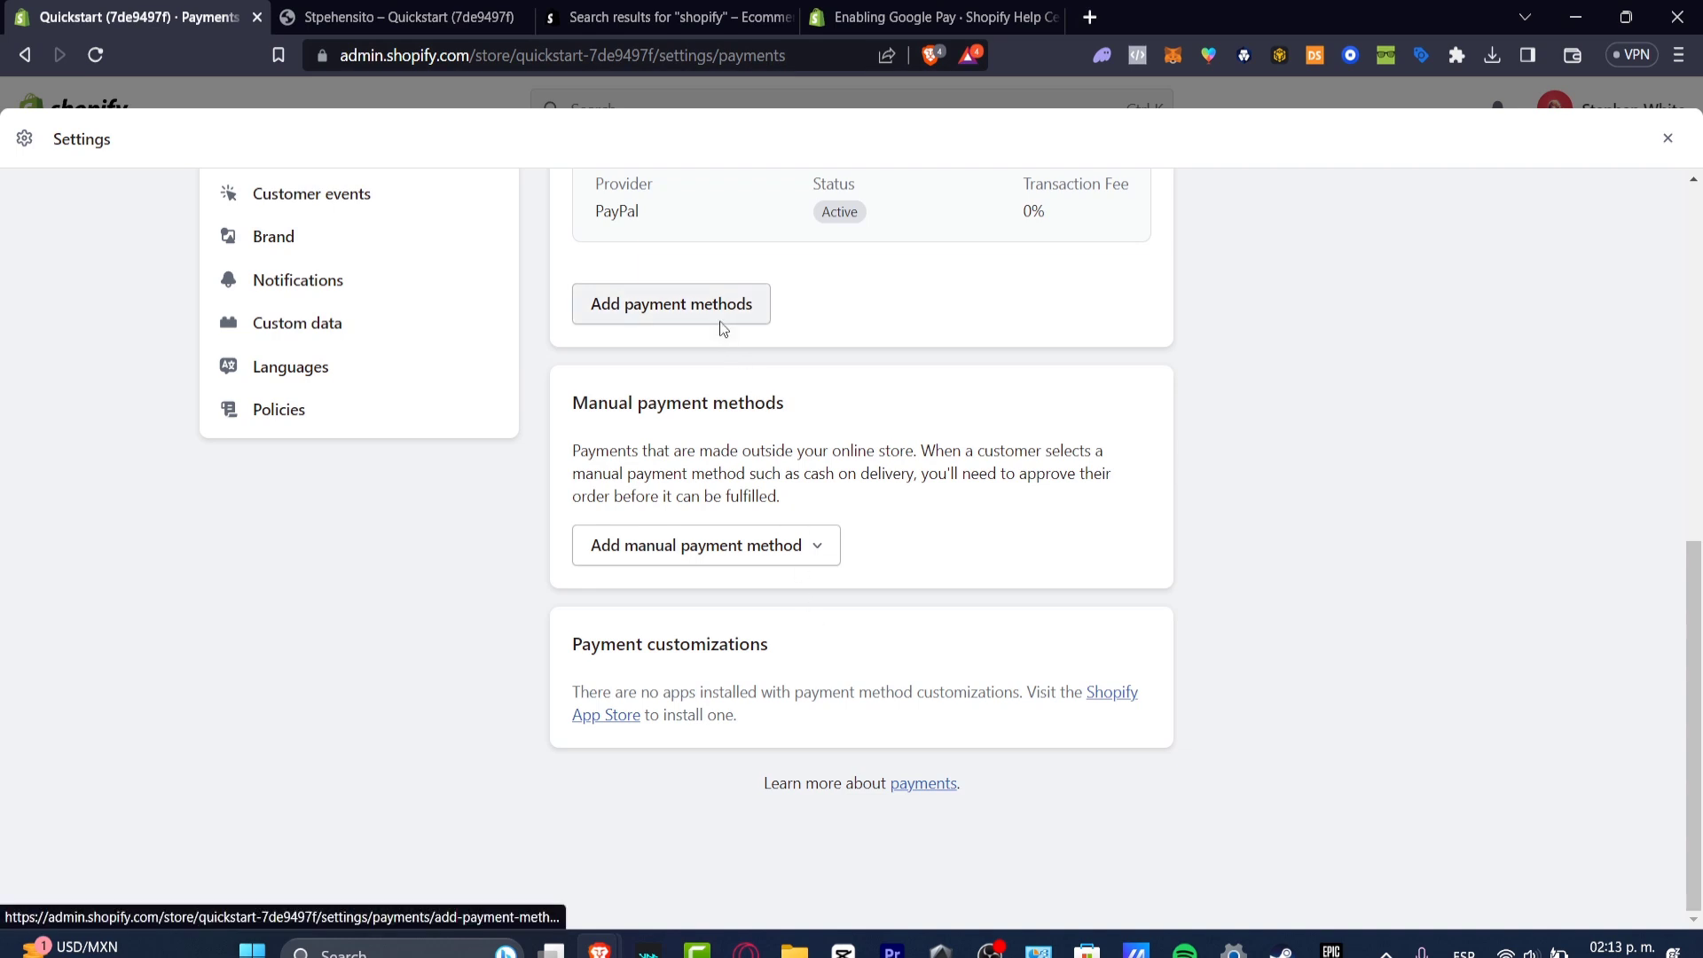
Start adding a payment method and switch to searching by provider
click(671, 303)
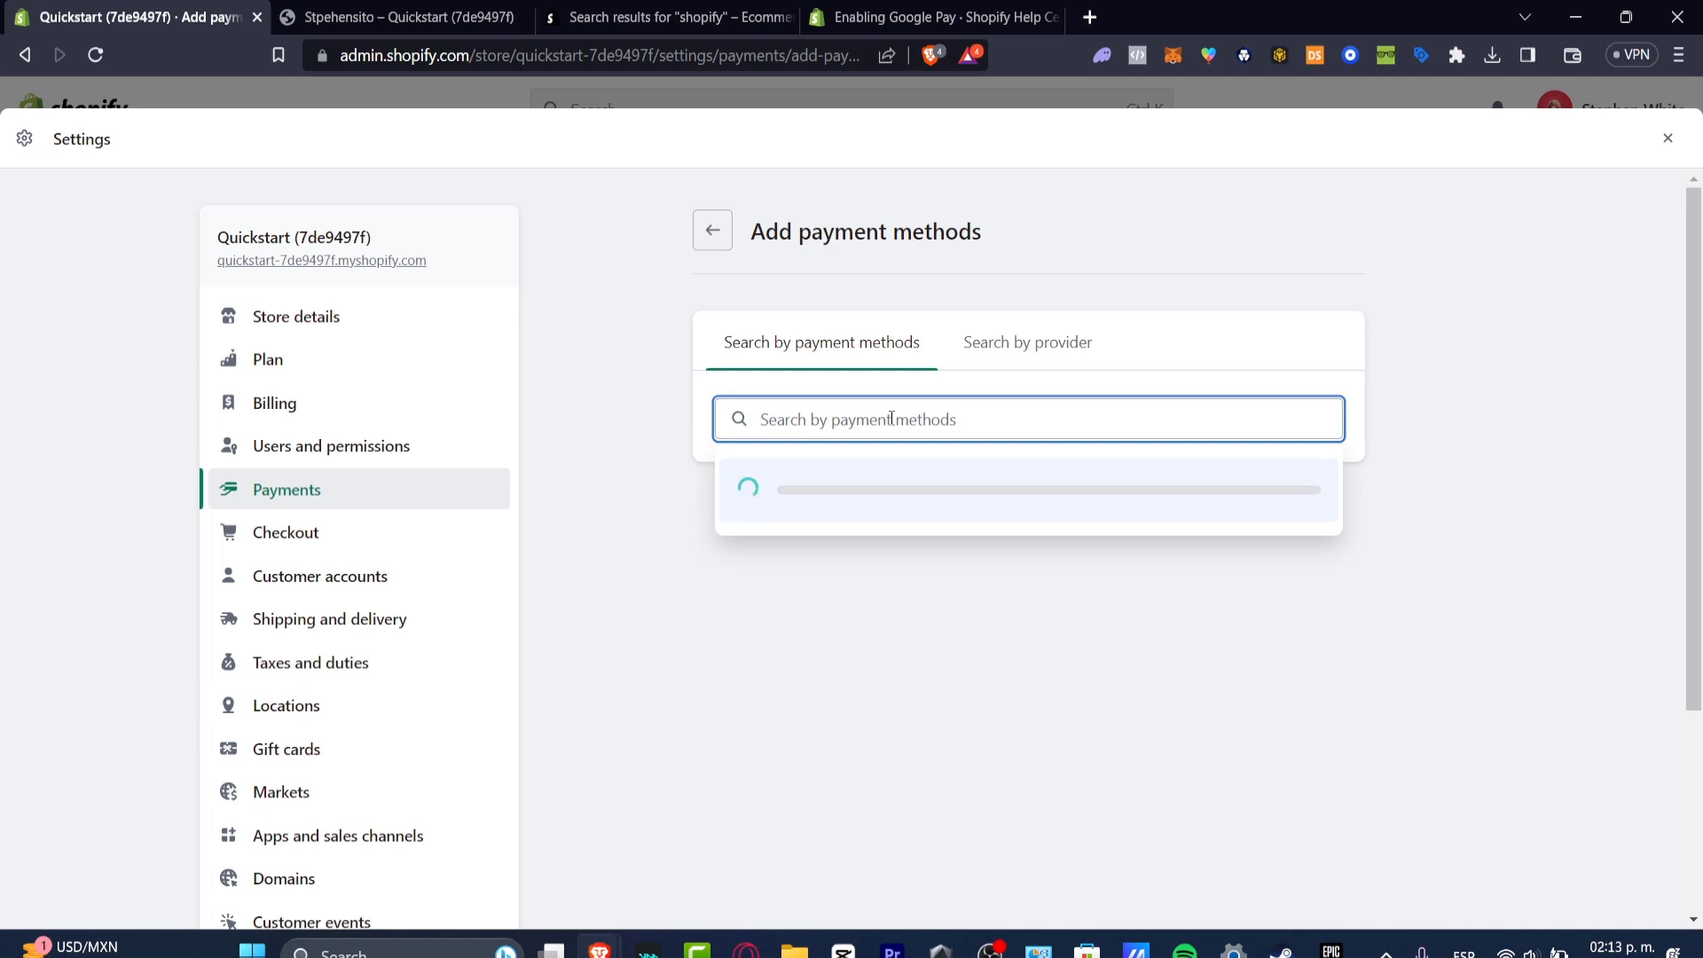
click(1027, 342)
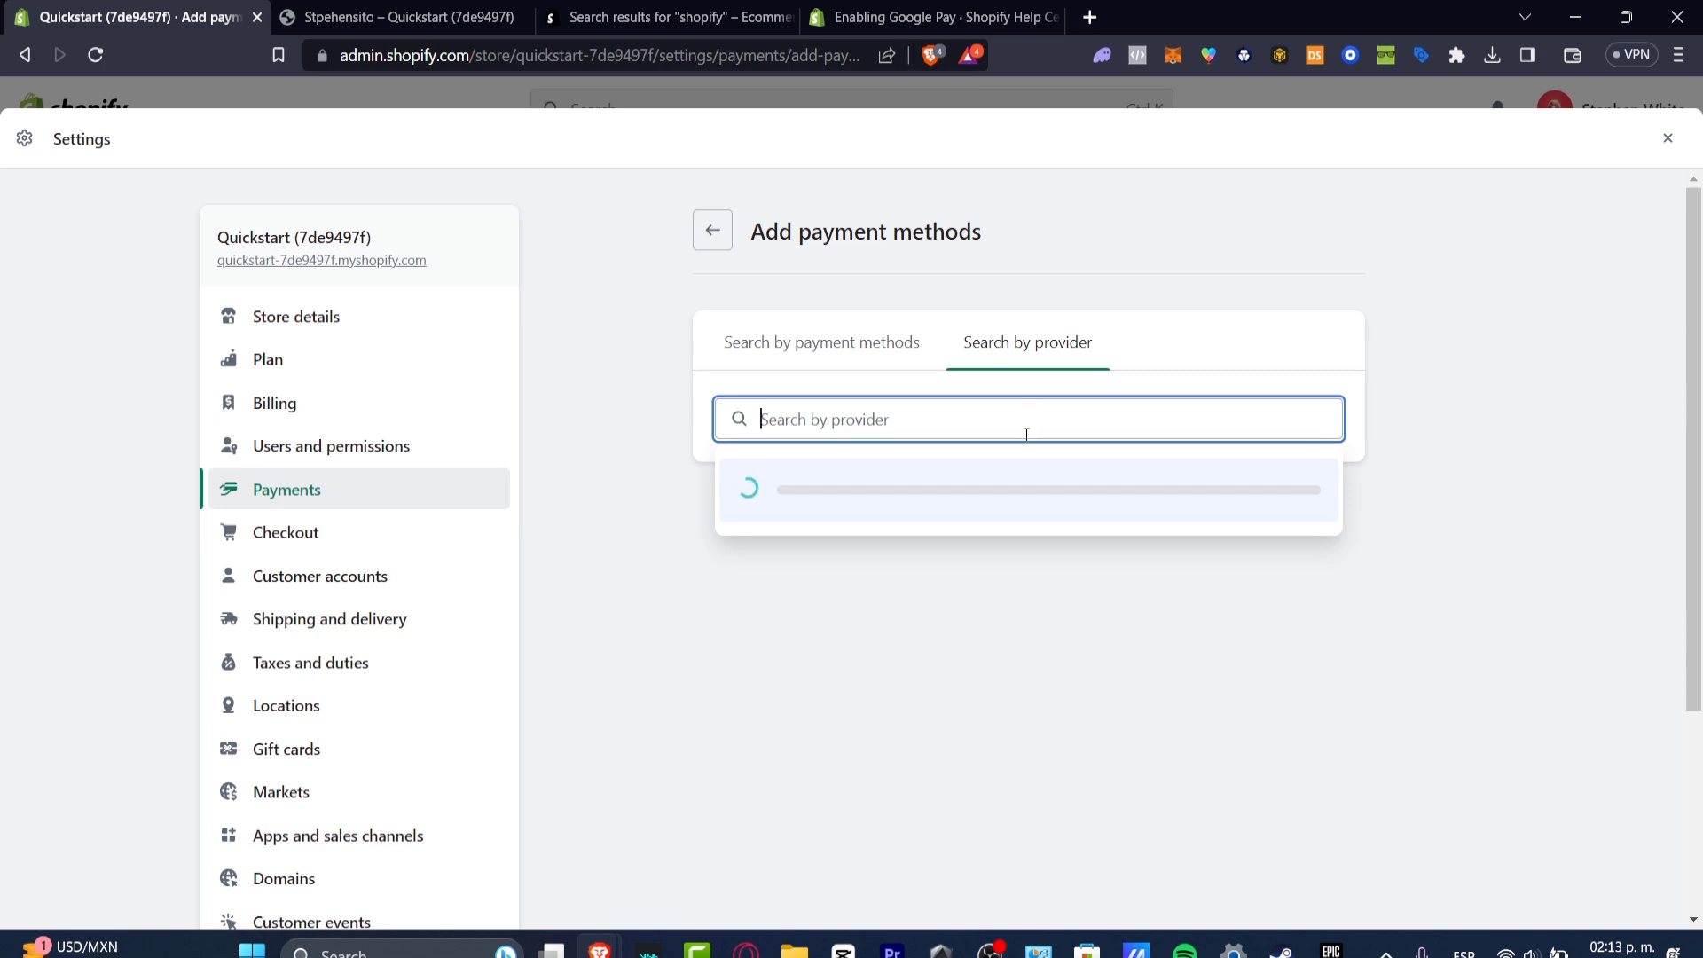
mouse_move(1006, 518)
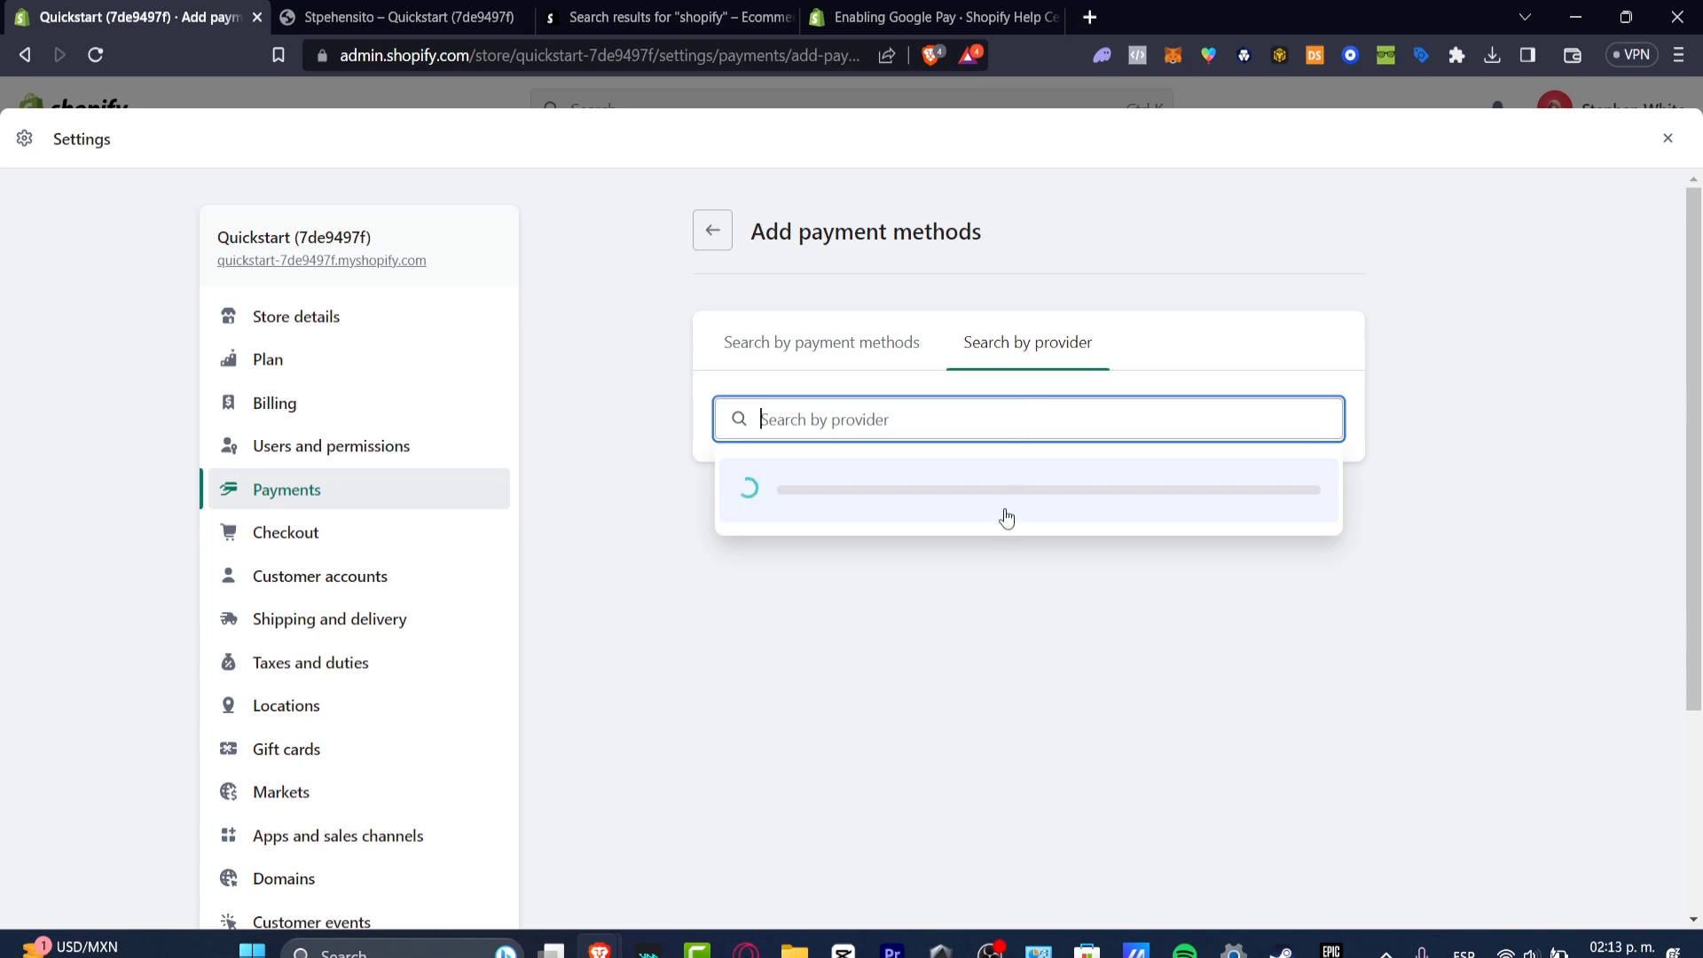
mouse_move(747, 530)
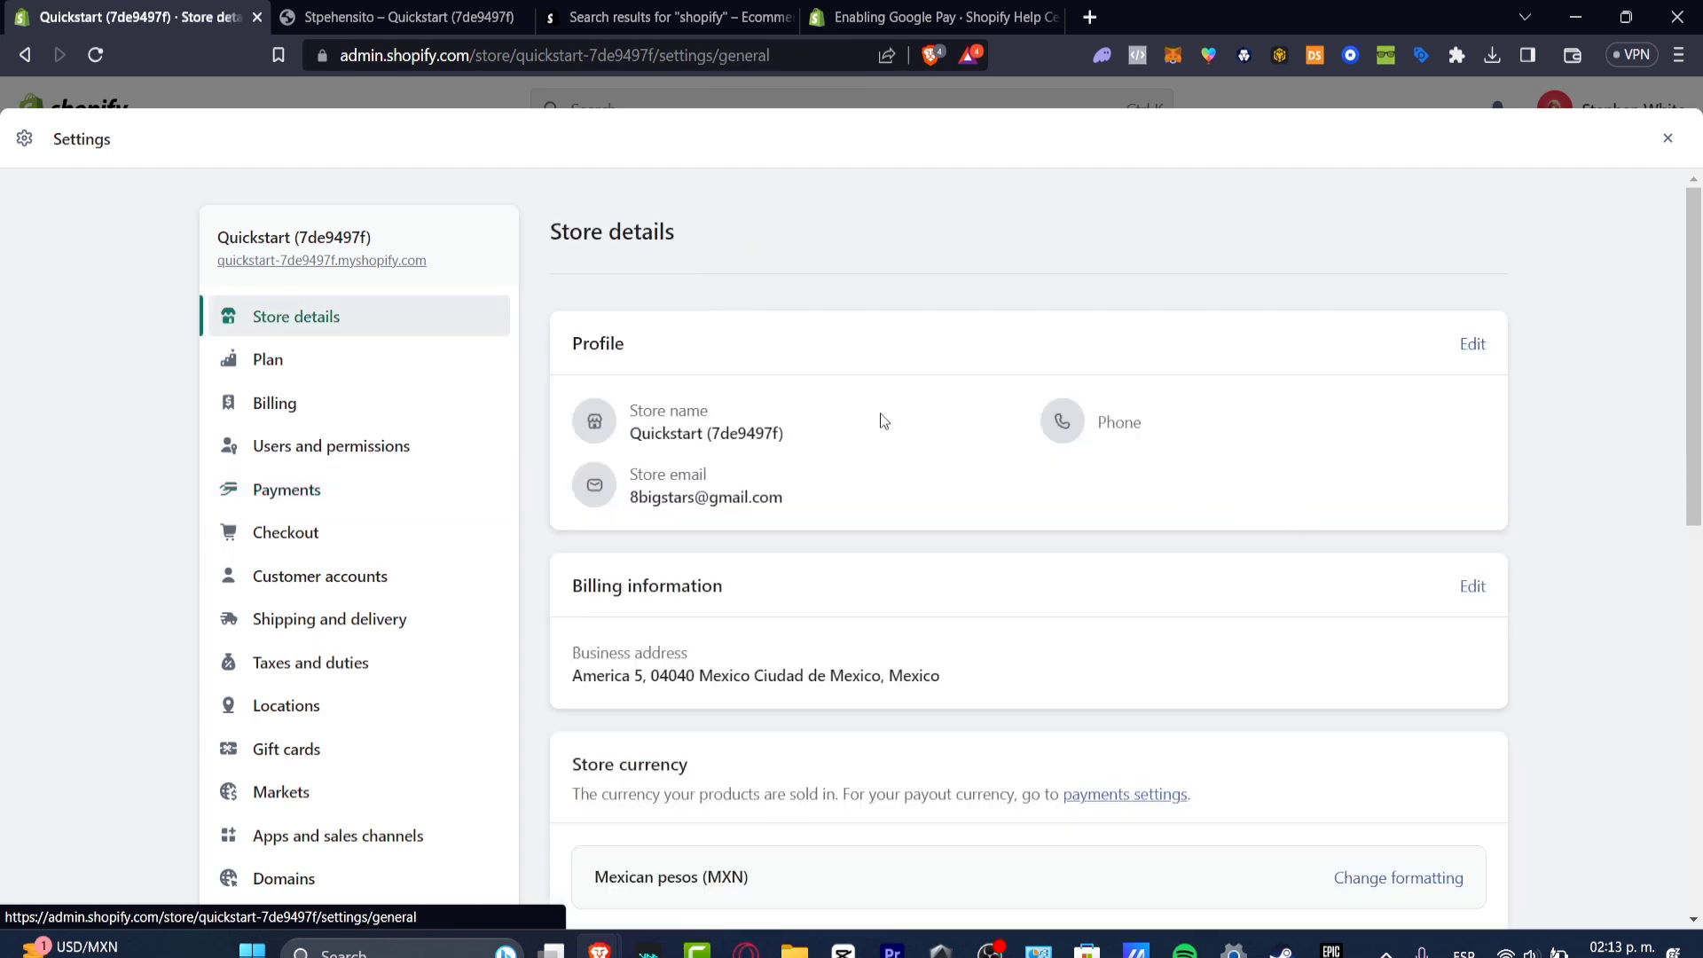
Expand the Mexican pesos (MXN) formatting fields under Store currency in Store details
scroll(down, 3)
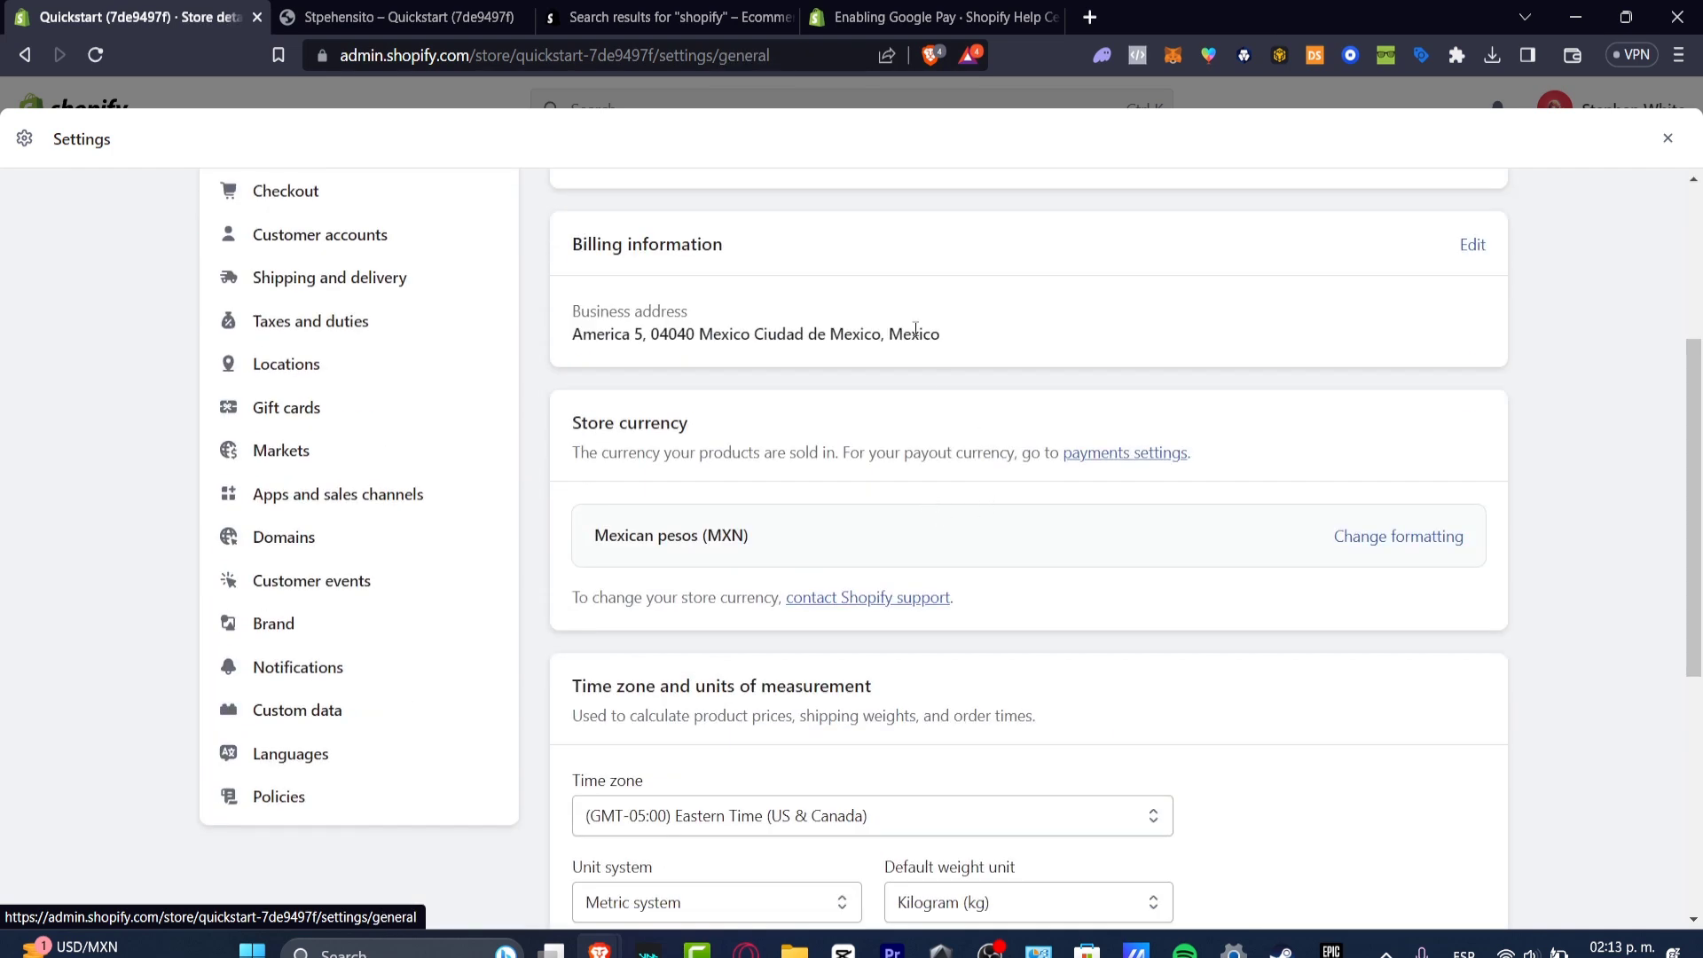
scroll(down, 3)
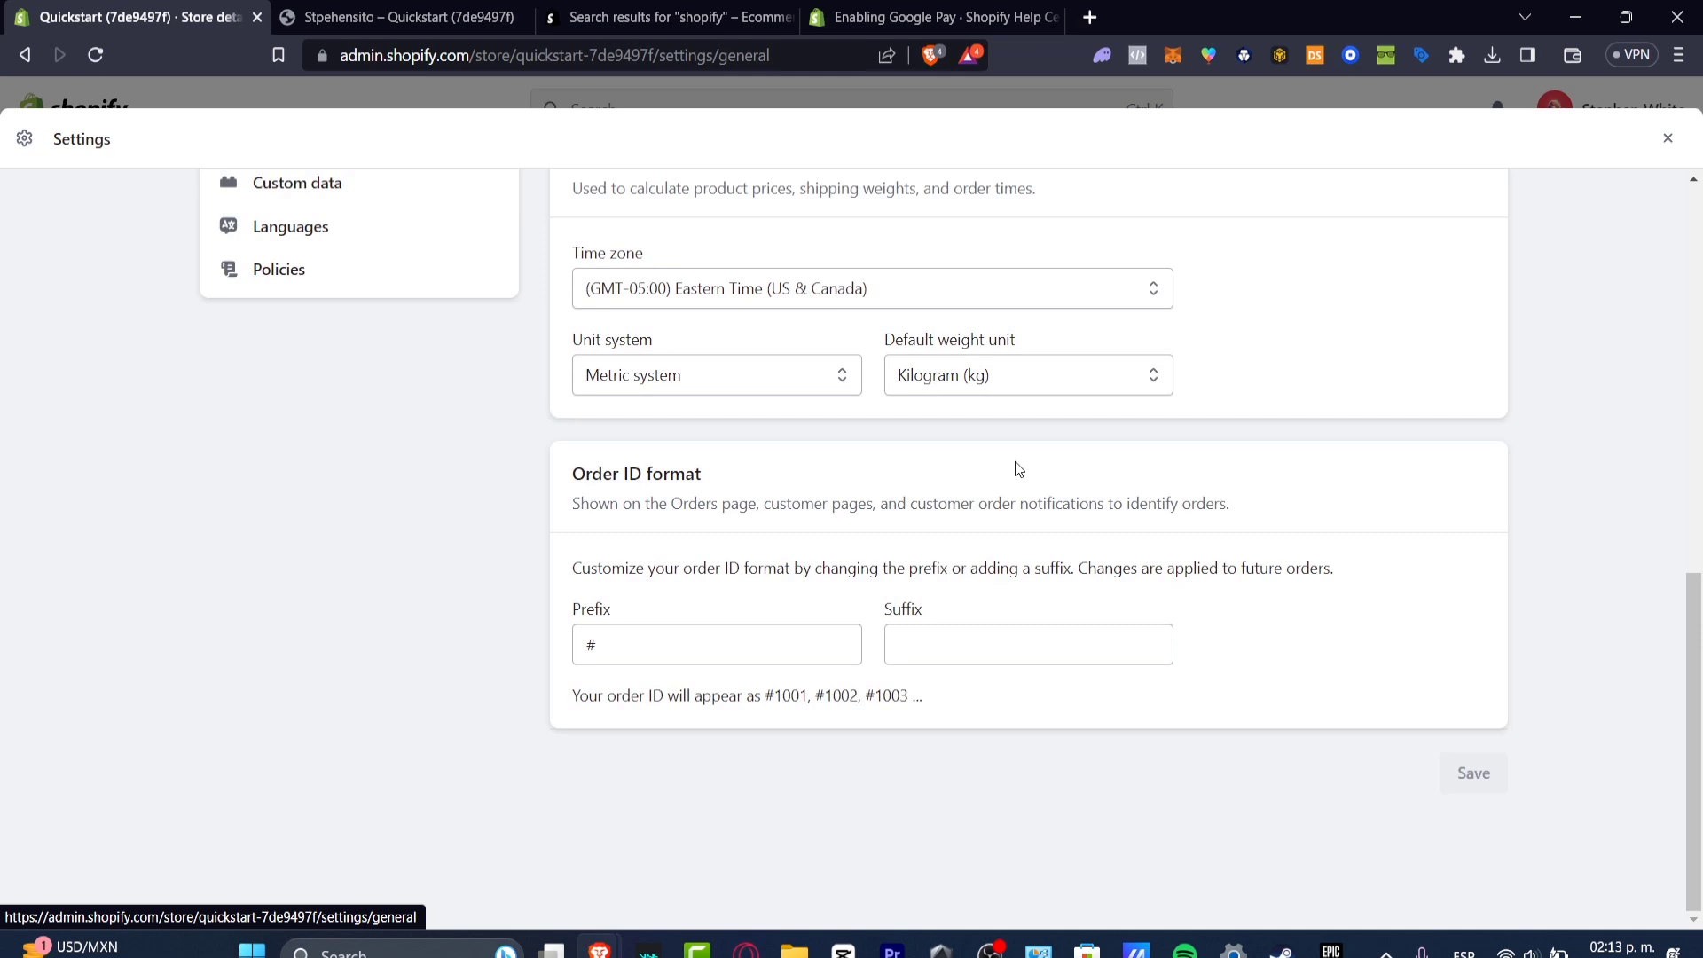
mouse_move(655, 405)
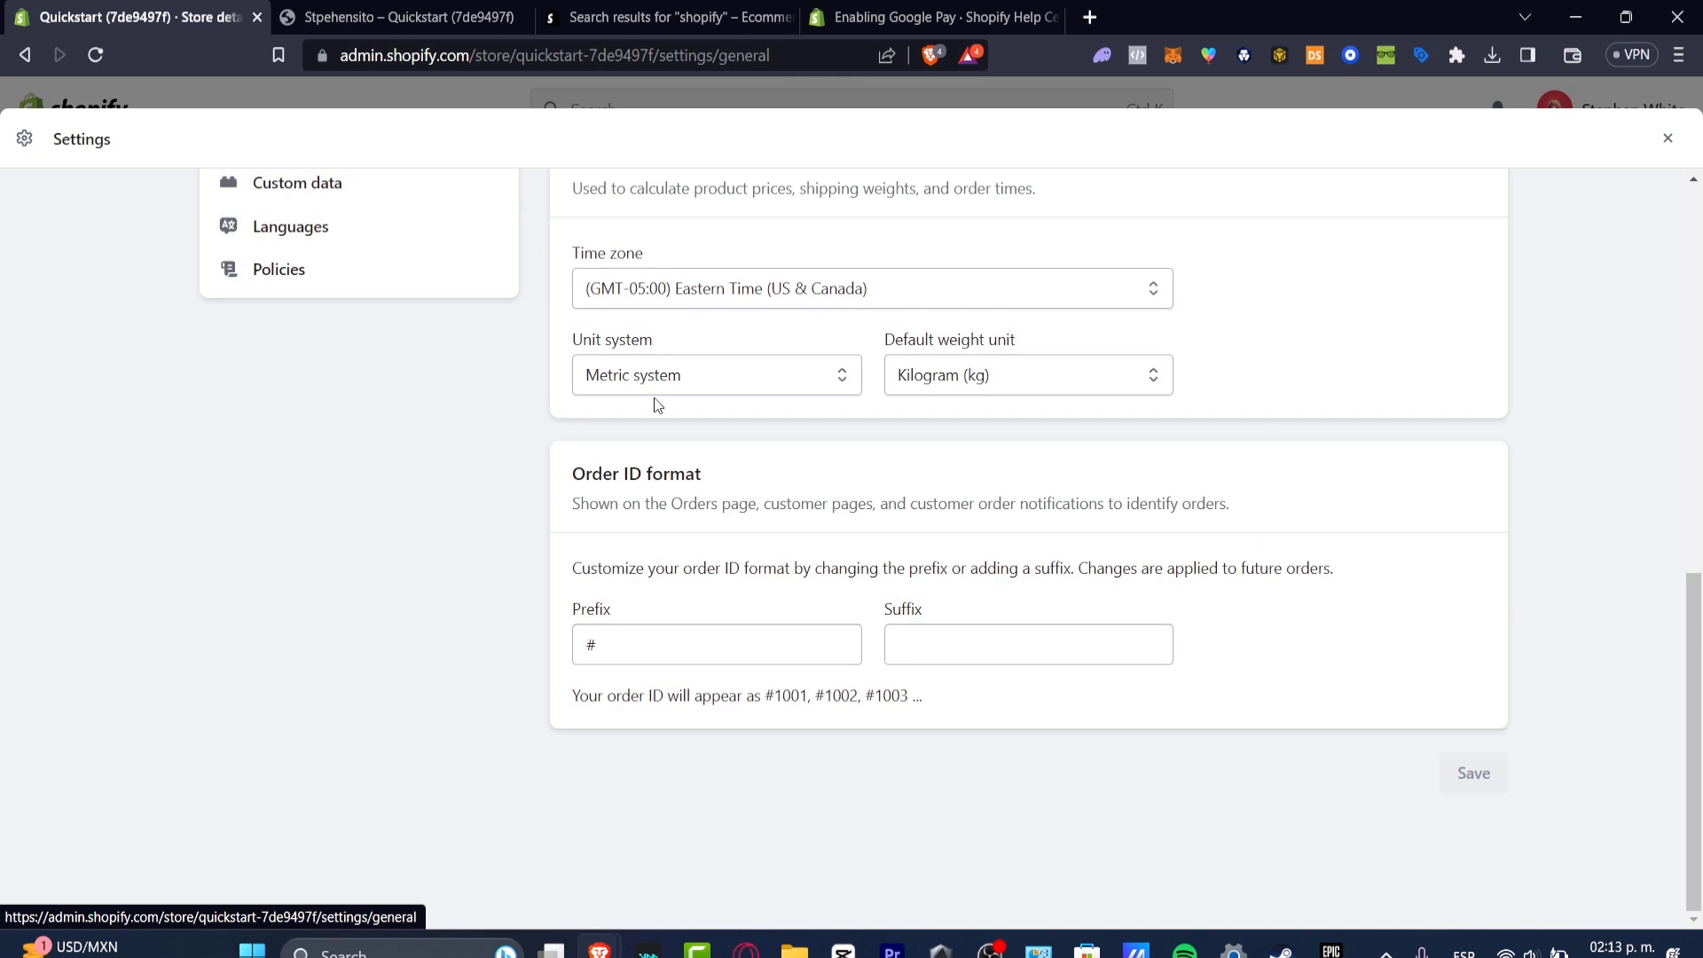
scroll(up, 3)
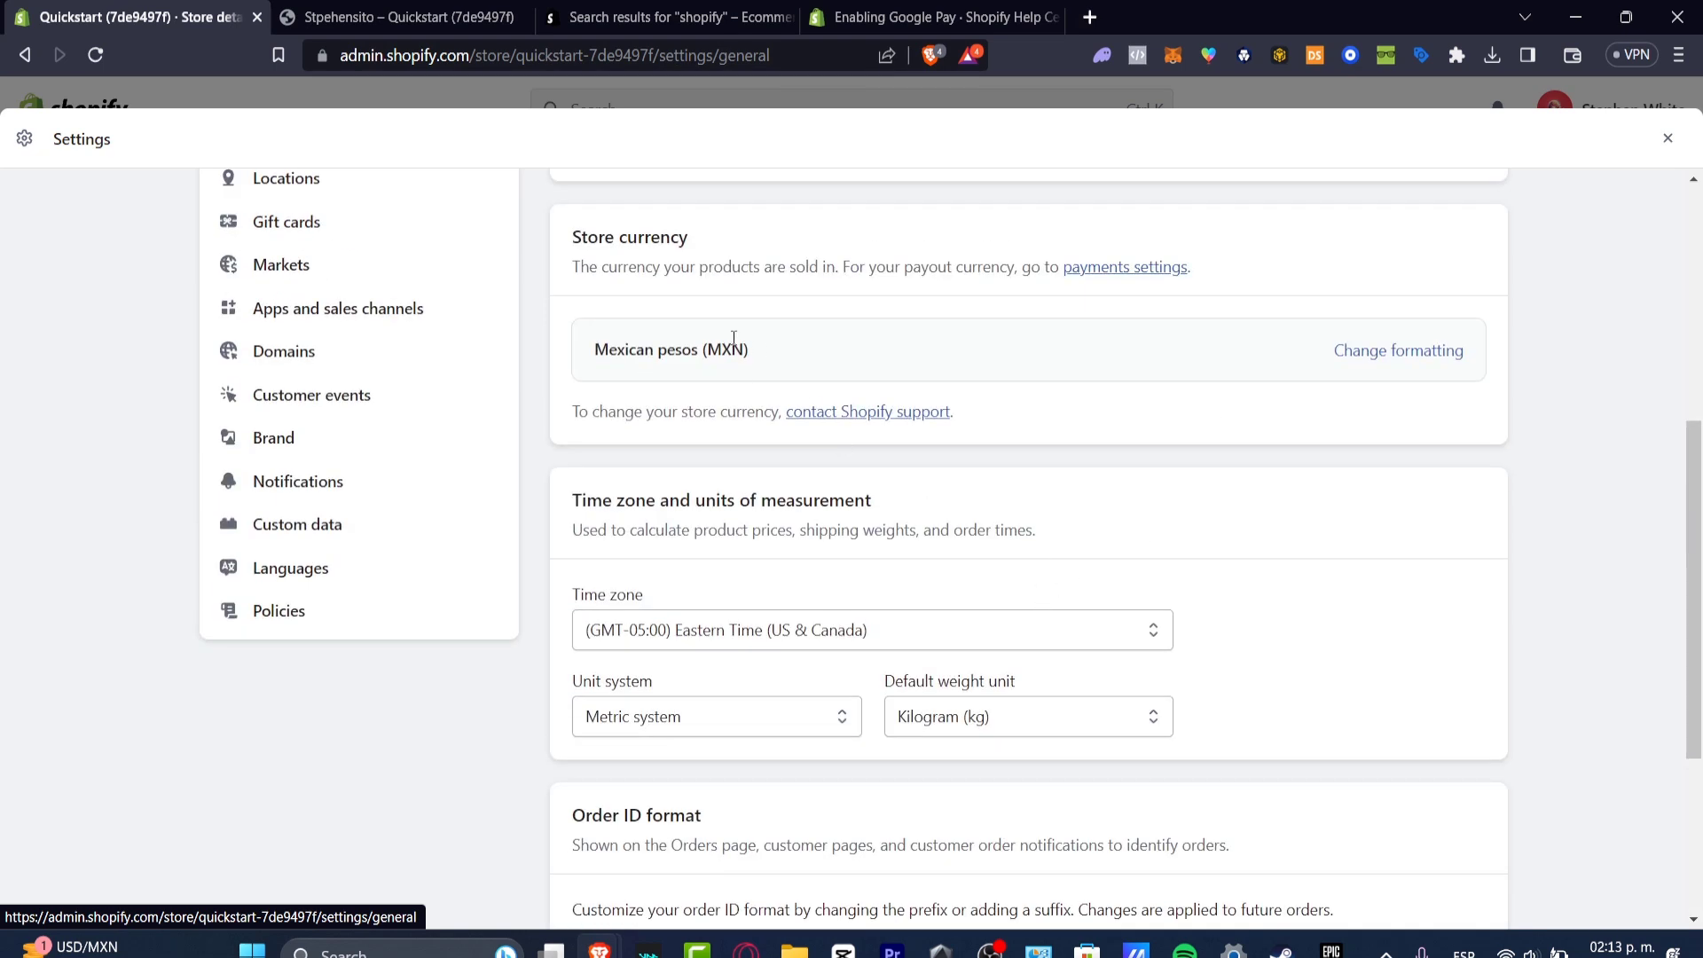
double_click(650, 237)
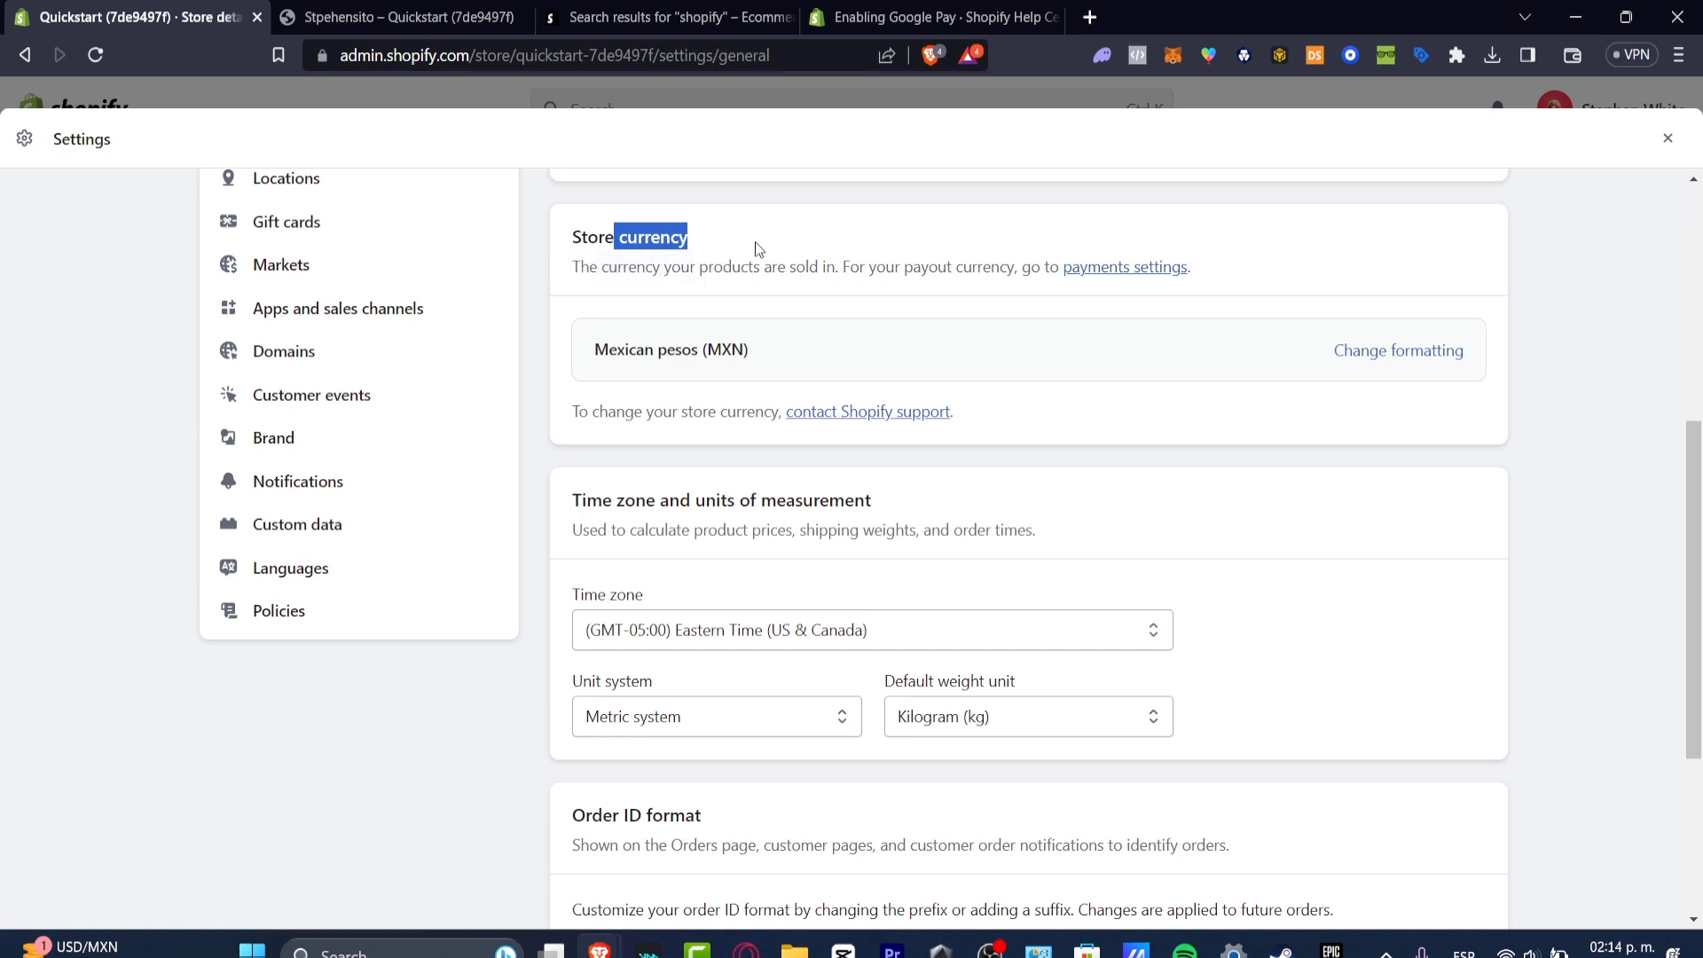
click(1399, 350)
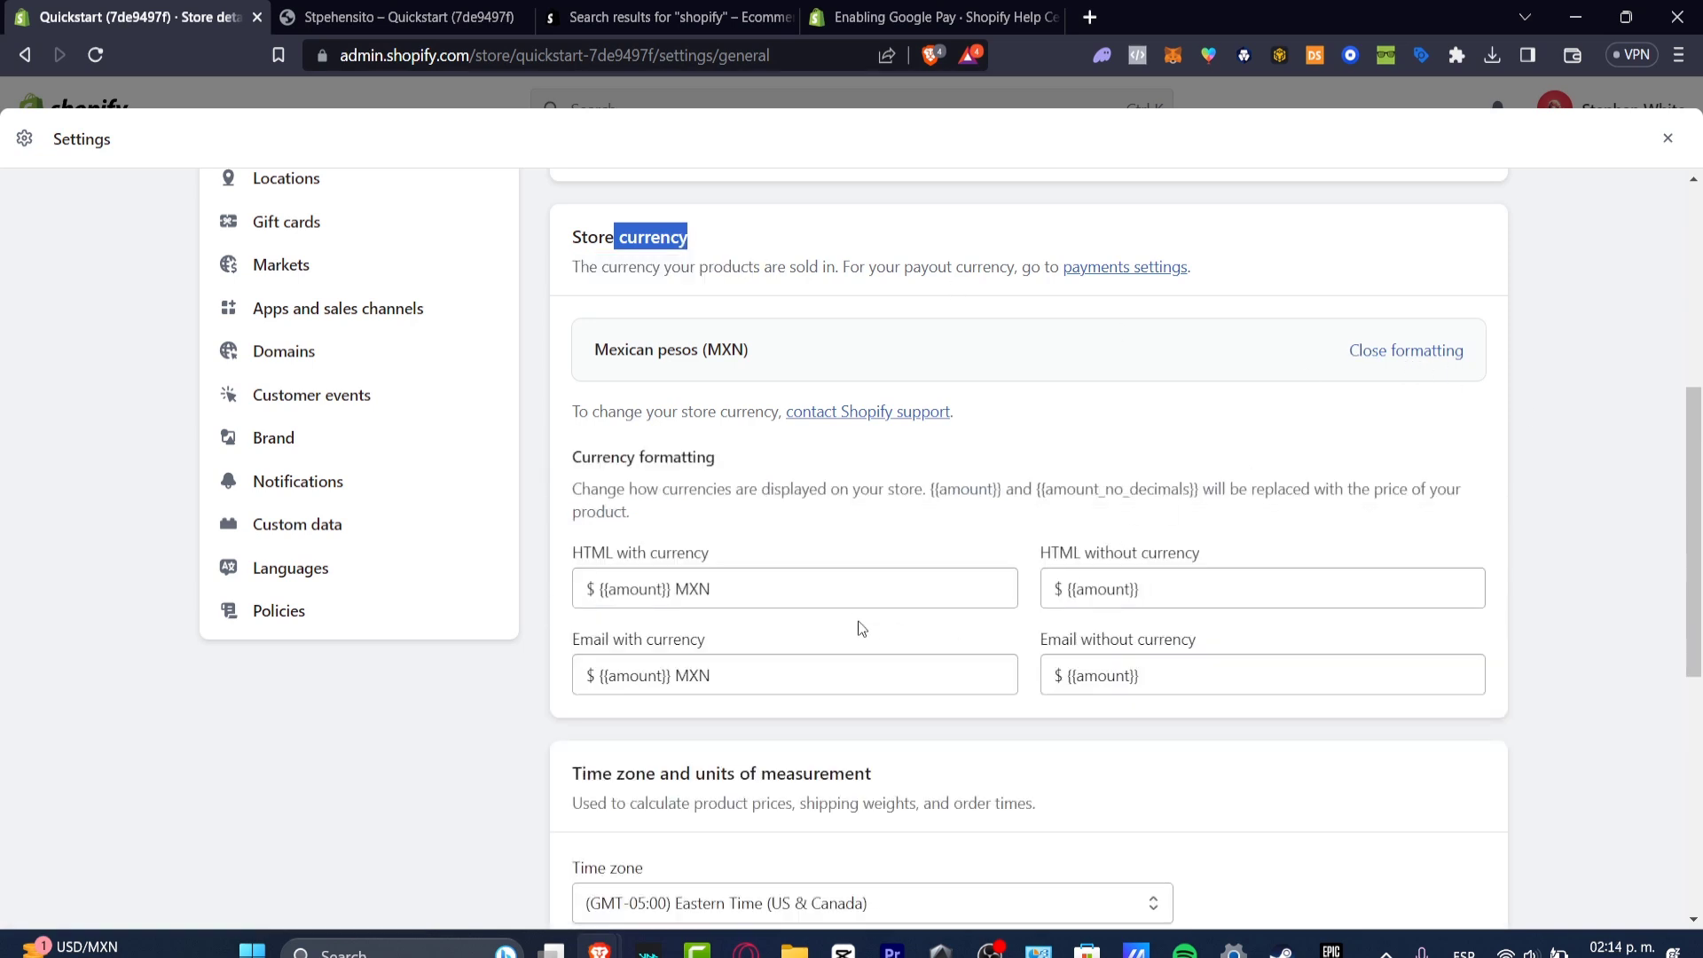
mouse_move(1220, 314)
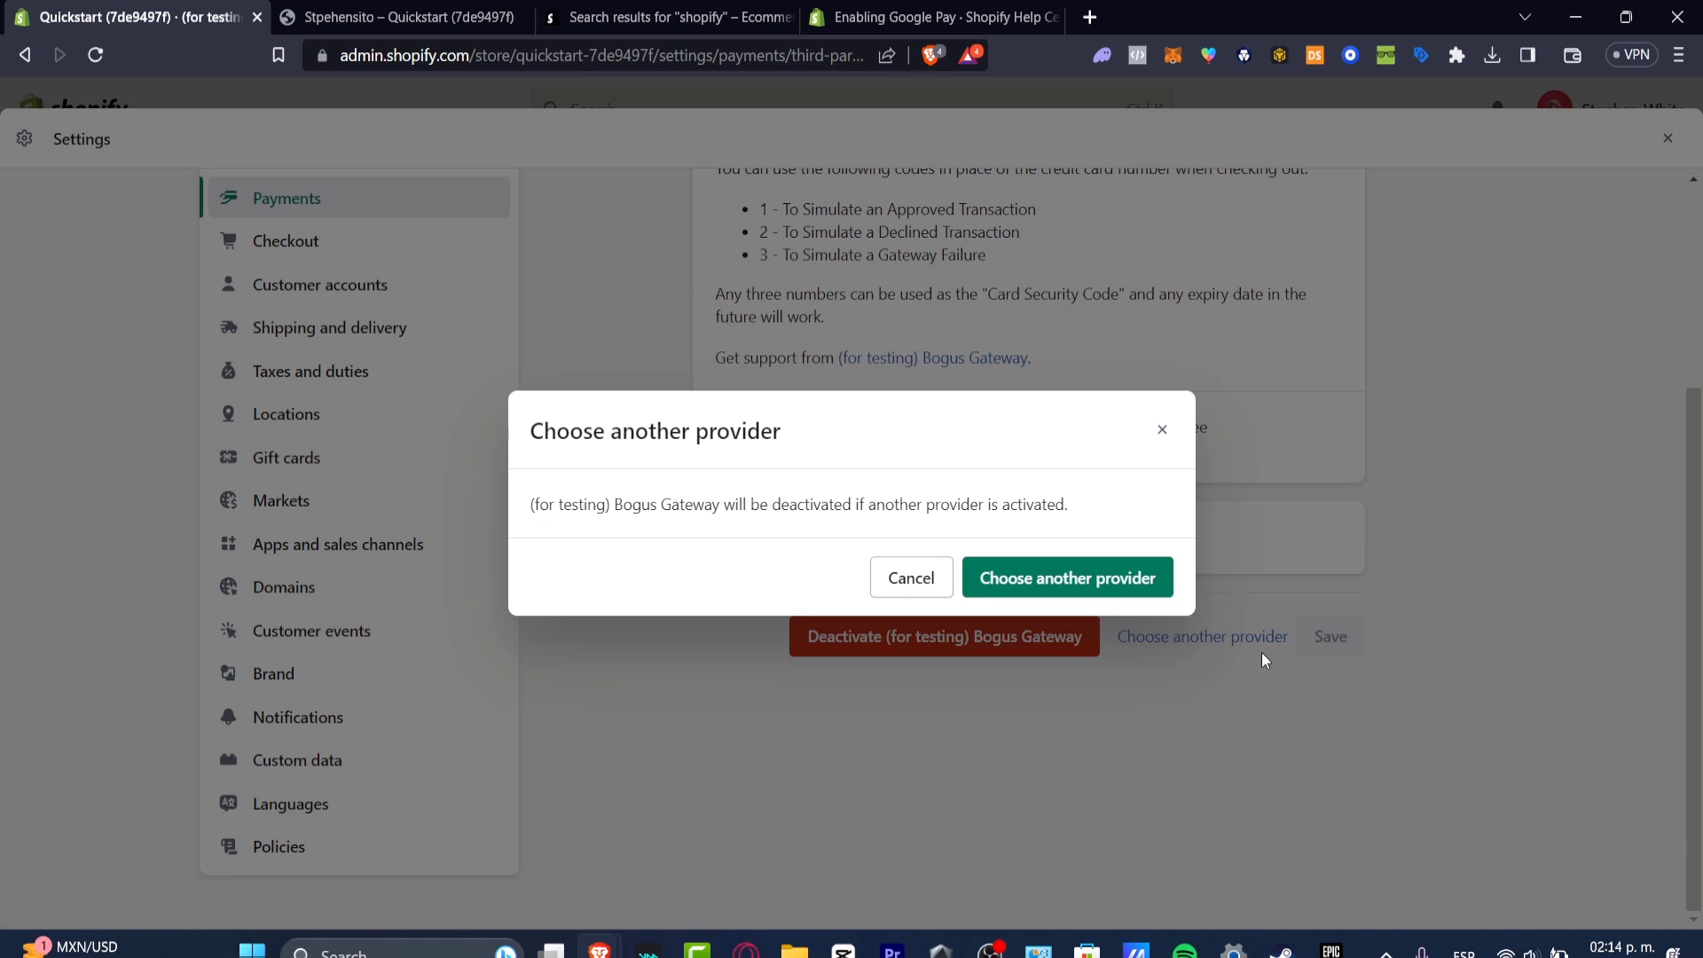
Confirm choosing another provider to list Stripe, 2Checkout, Airwallex and other third-party providers
click(1066, 577)
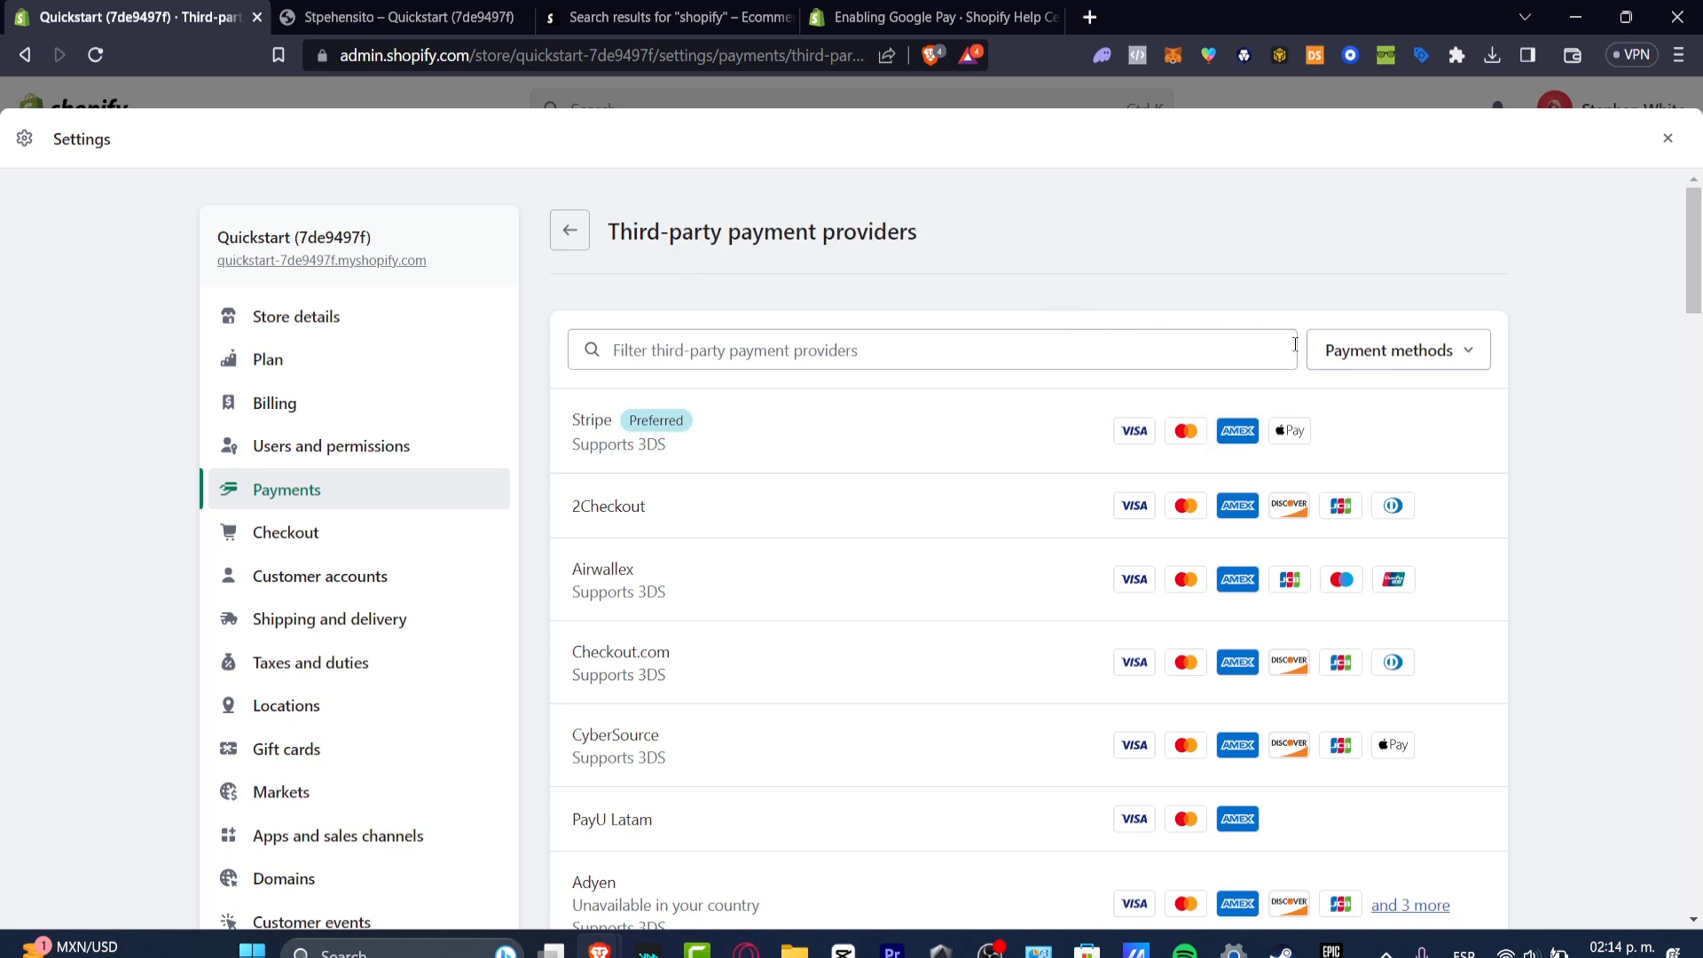
Filter providers for 'g pay', finding none, then search Google for Shopify Payments supported countries
click(1397, 349)
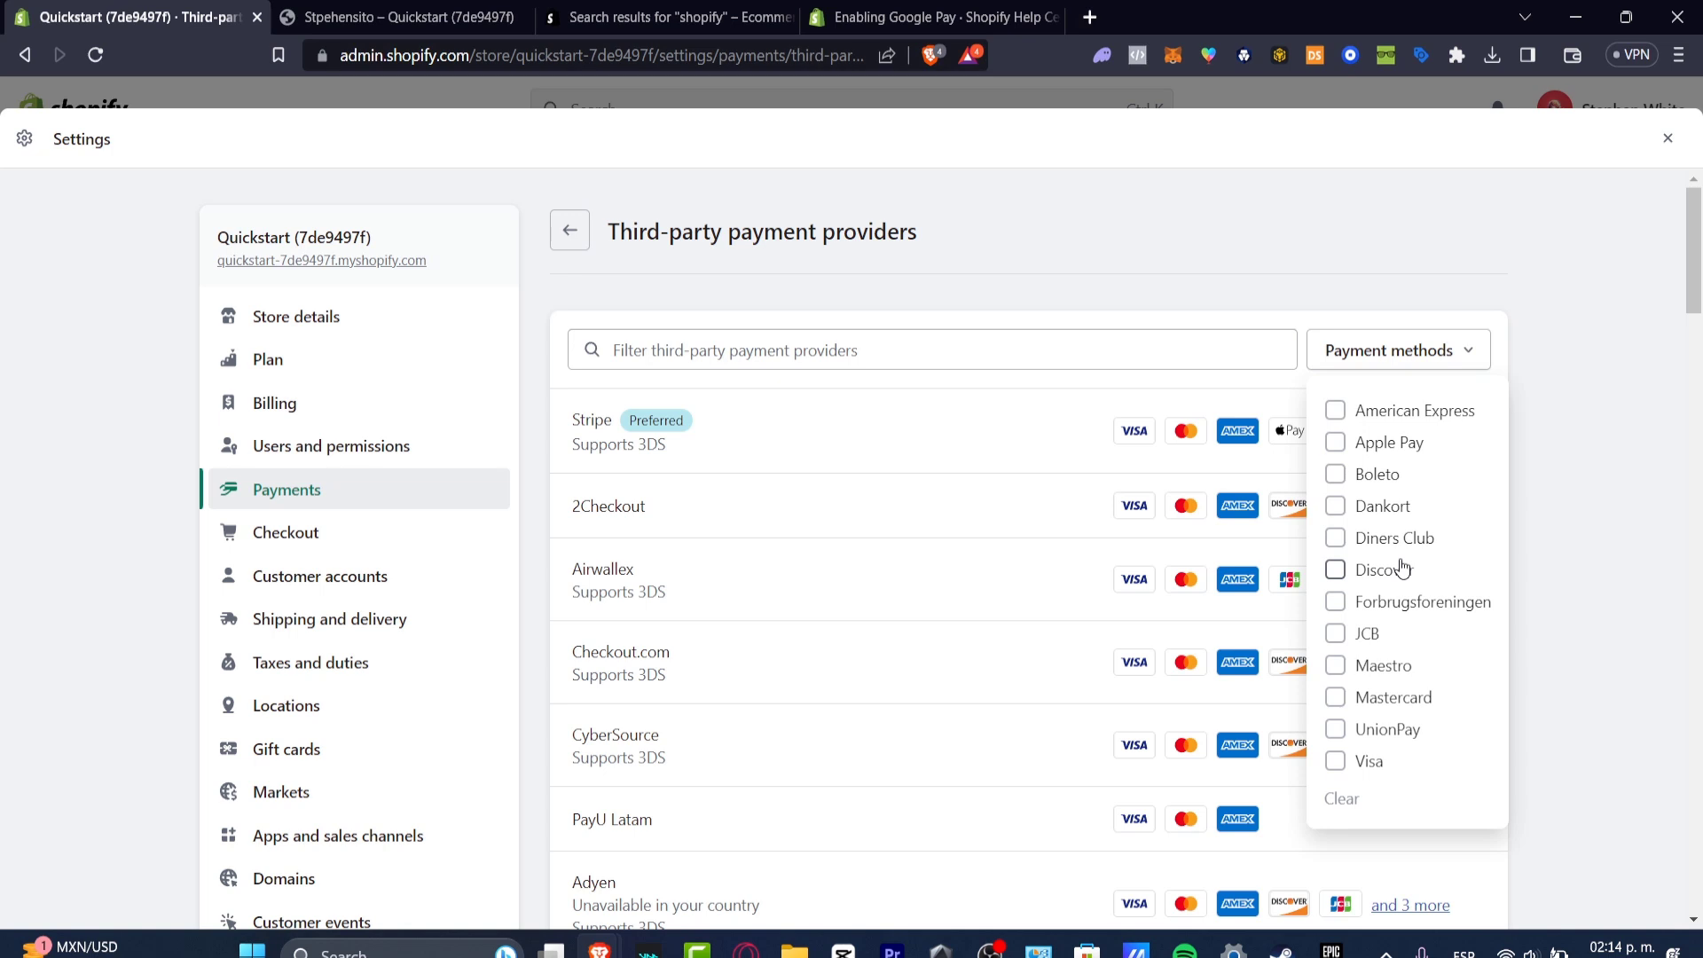
mouse_move(1467, 520)
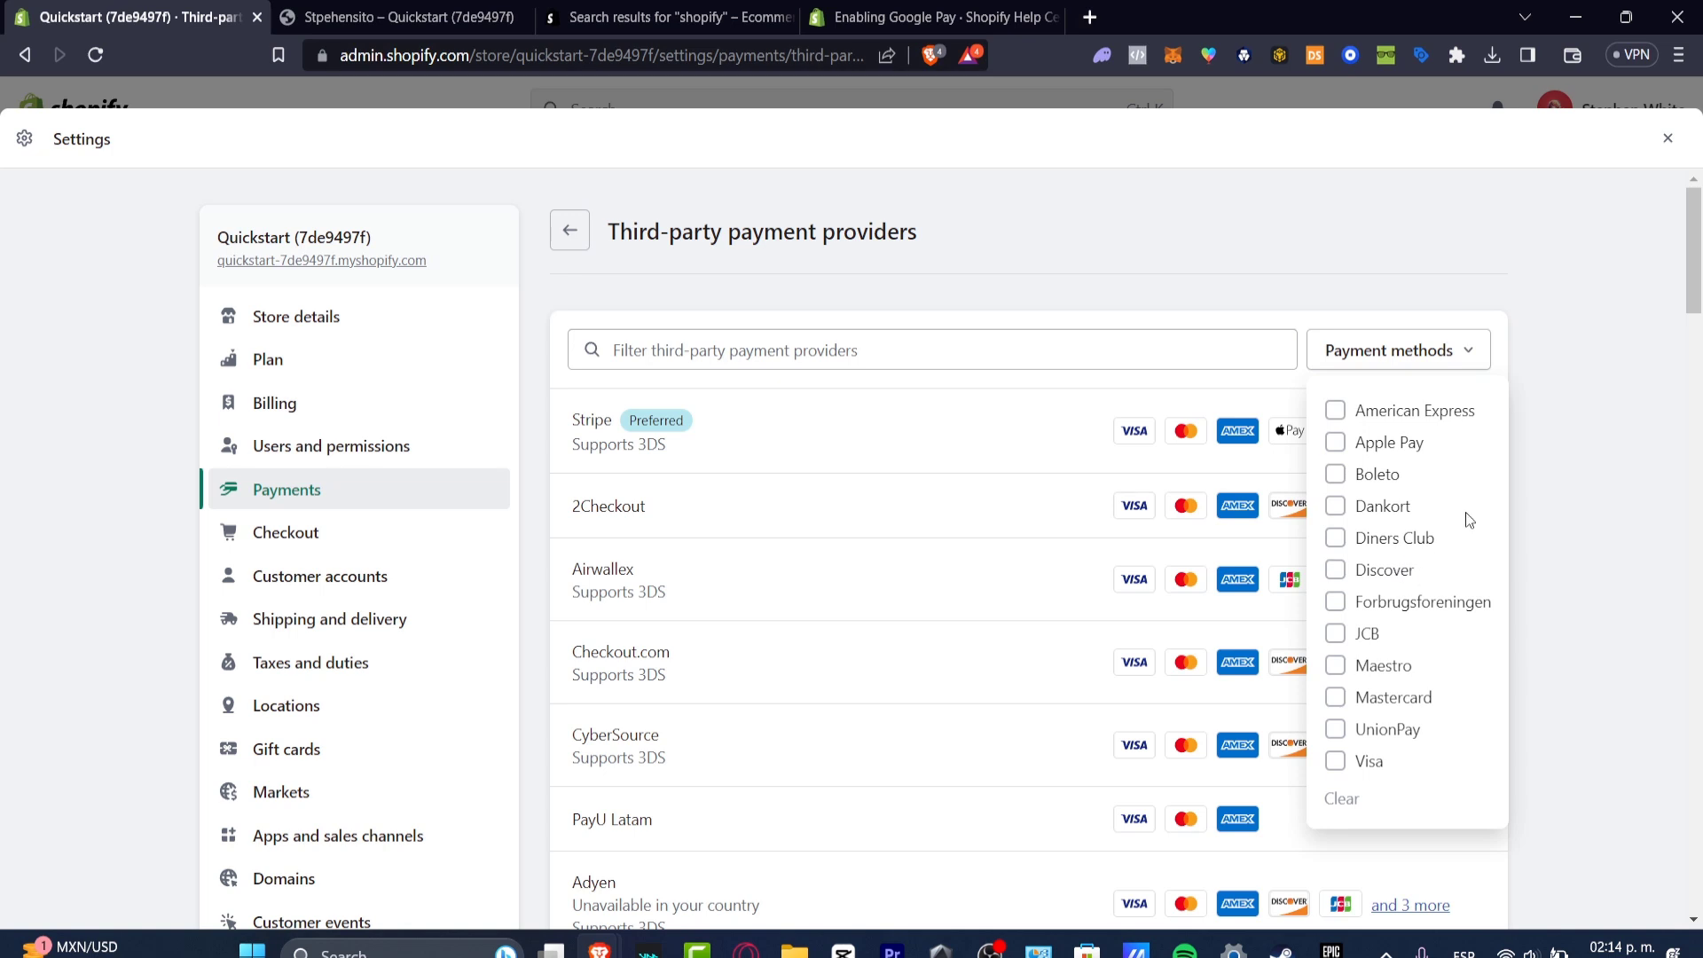
mouse_move(1577, 451)
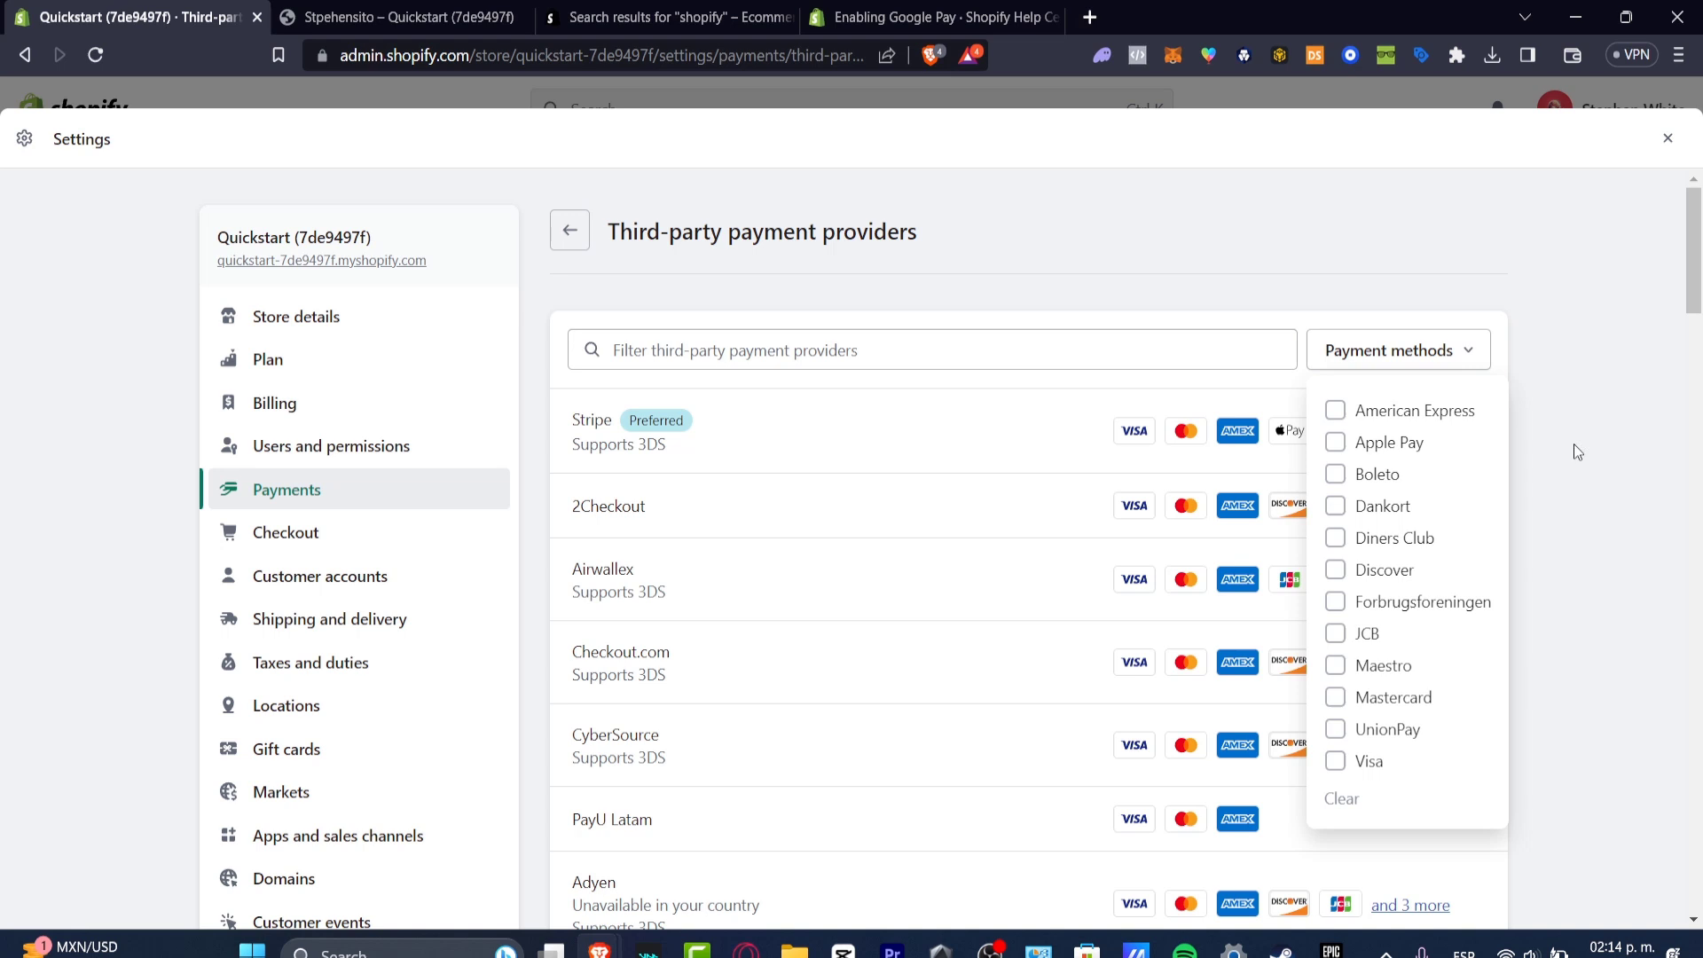
mouse_move(1451, 458)
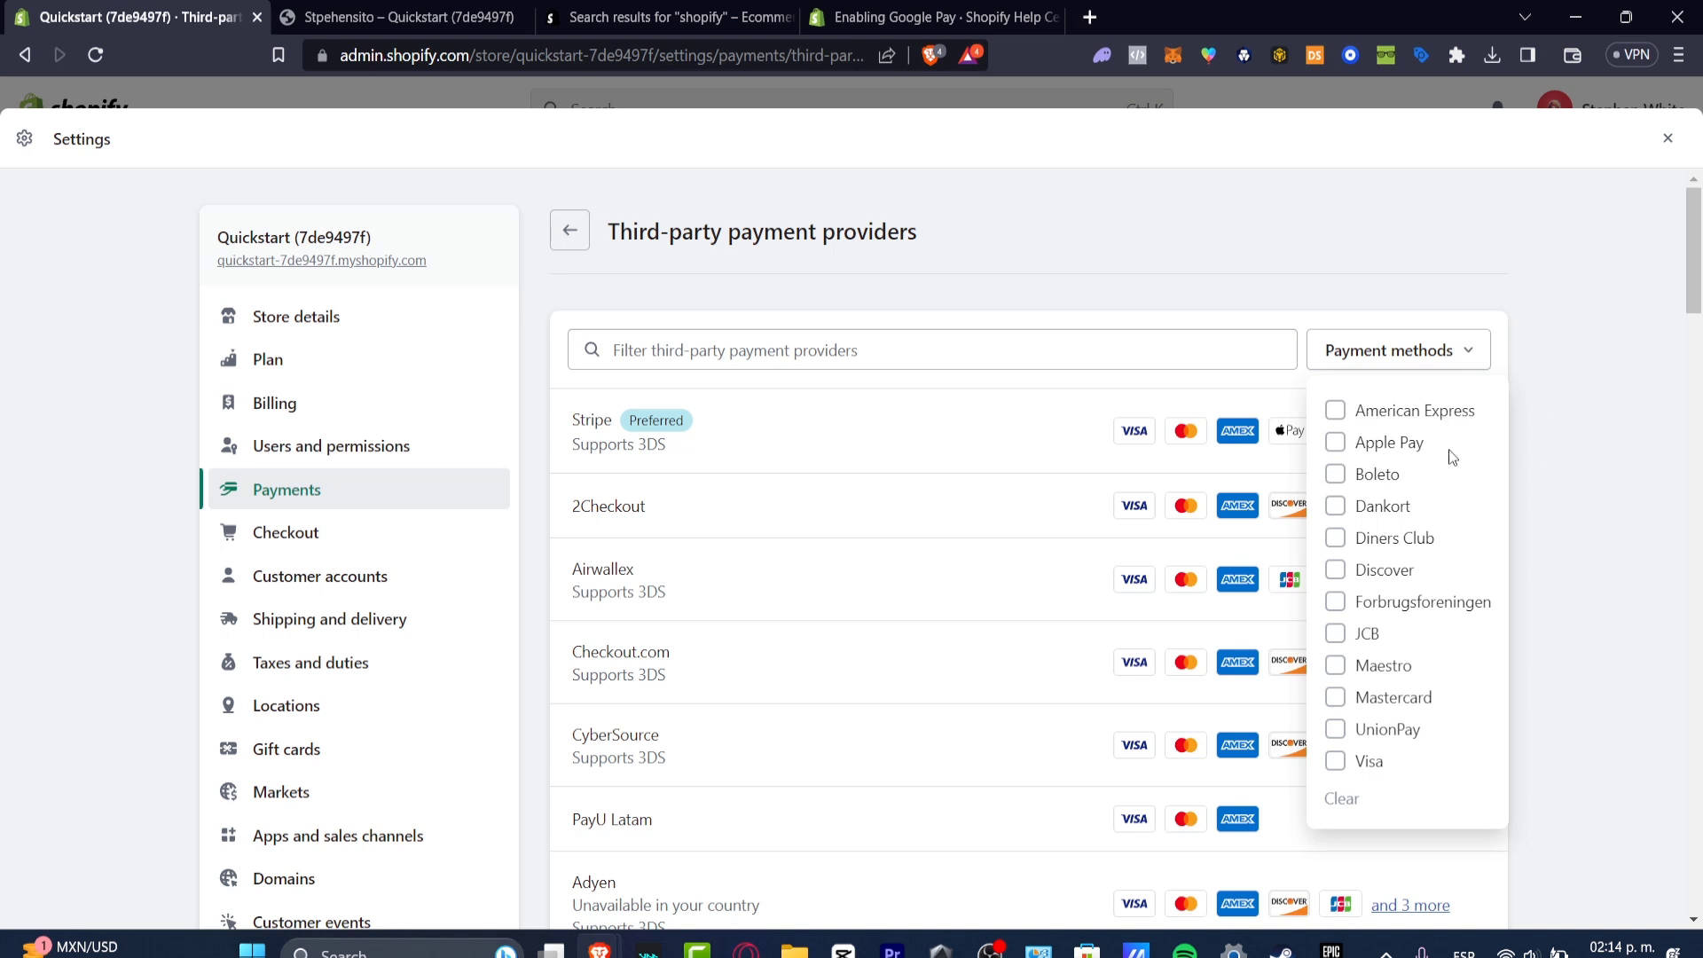
mouse_move(1434, 707)
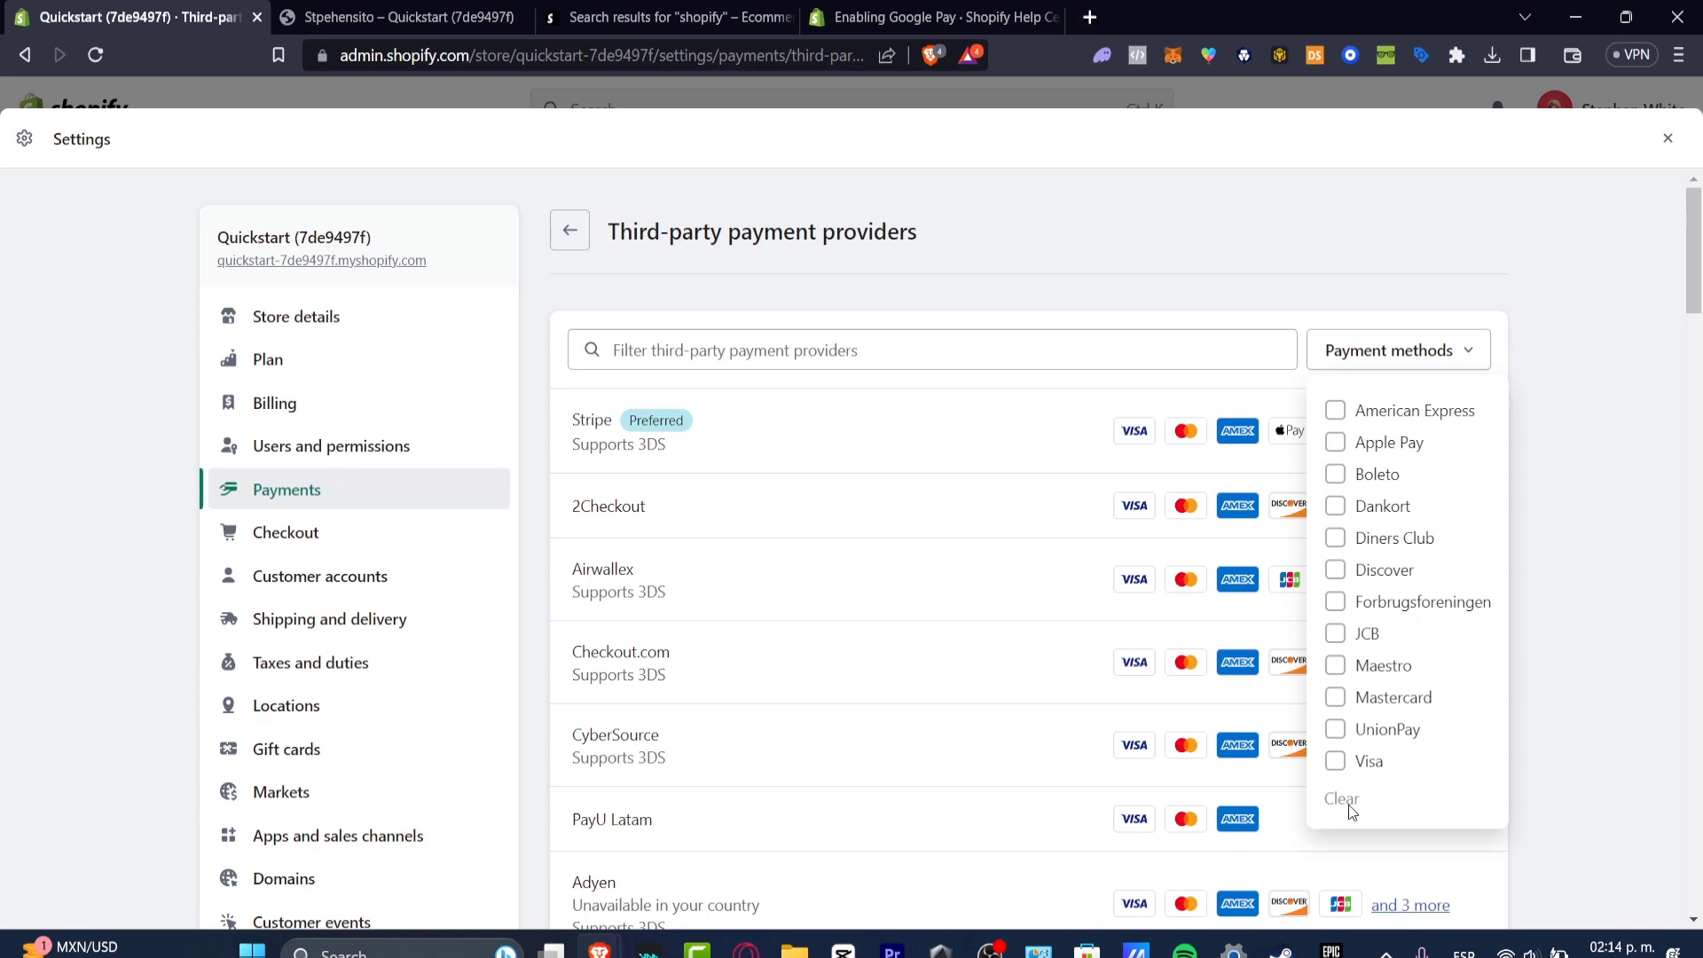
scroll(down, 3)
text(g pay)
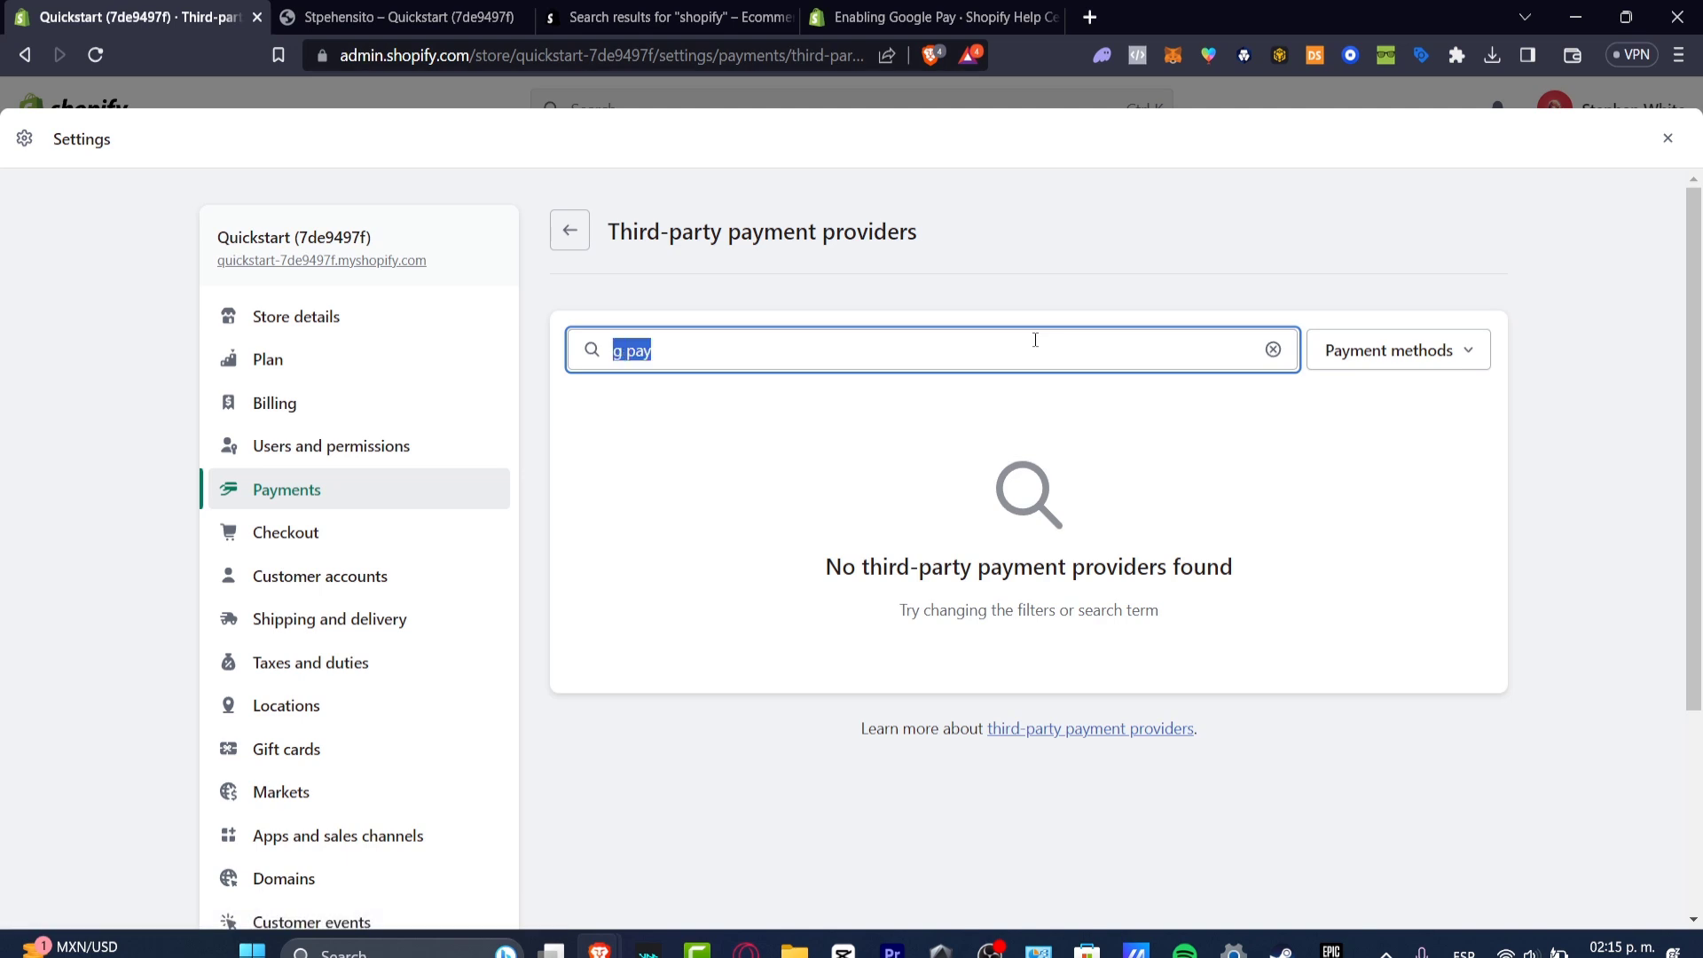
text(google.com/search?q=shopify+paymente+countries+eleigy&oq=shopify+...)
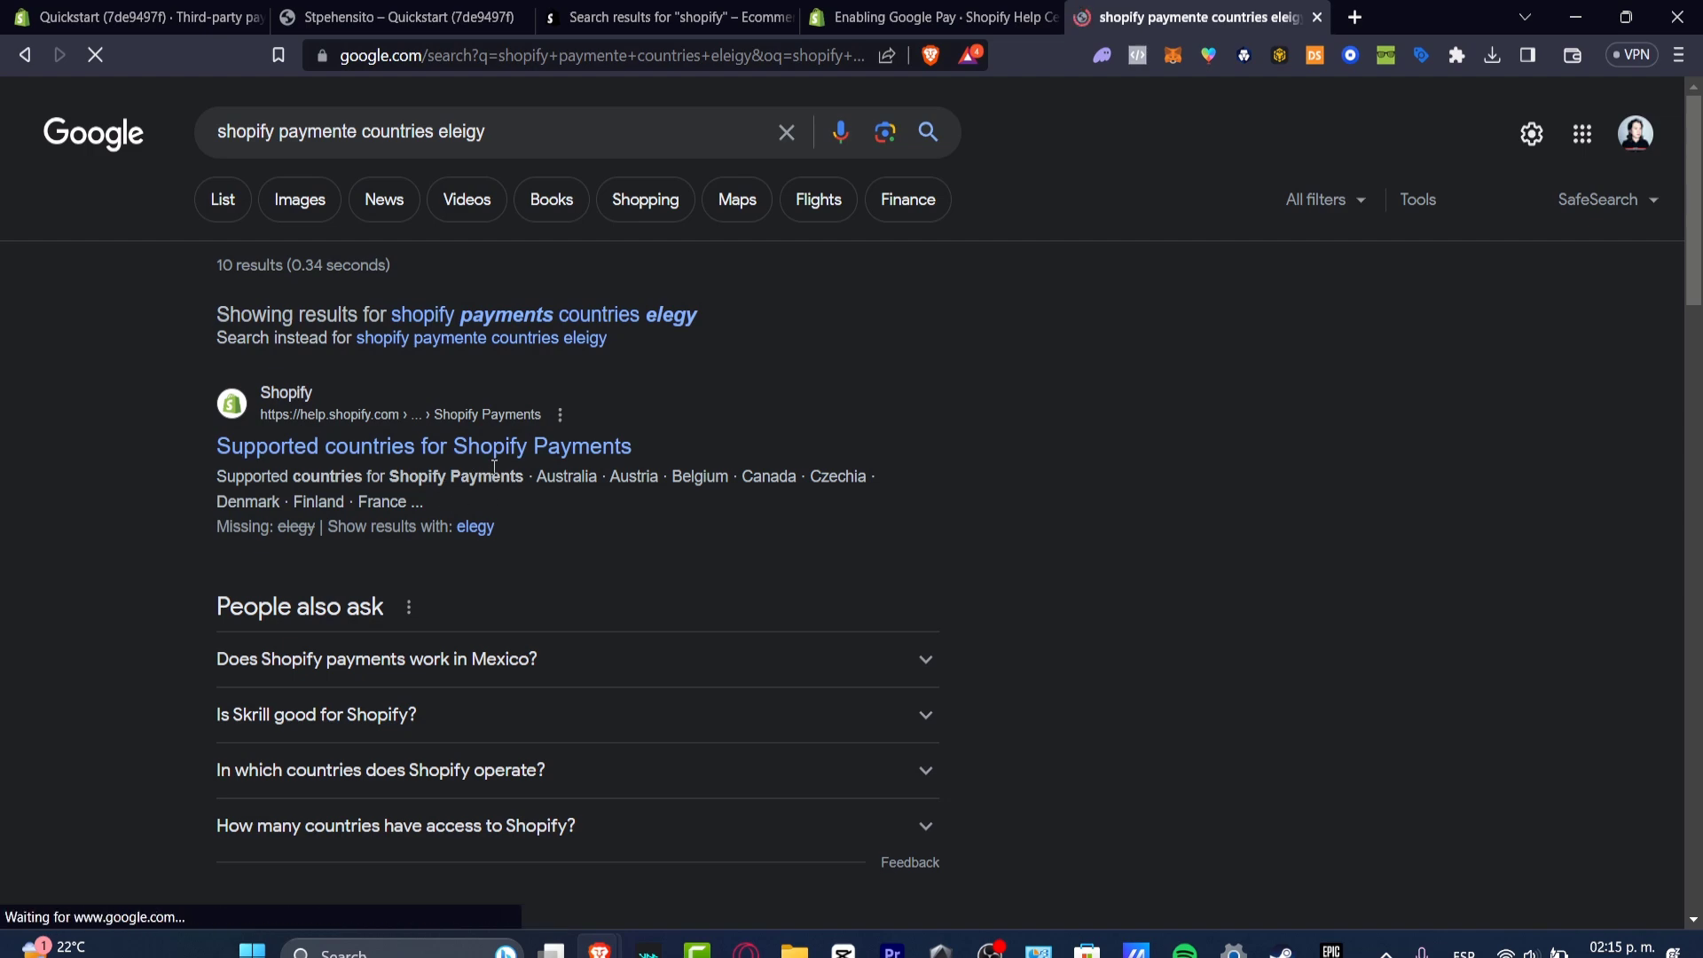
Find the United States in the Shopify Payments supported countries article, then return to the Google Pay tab
click(422, 445)
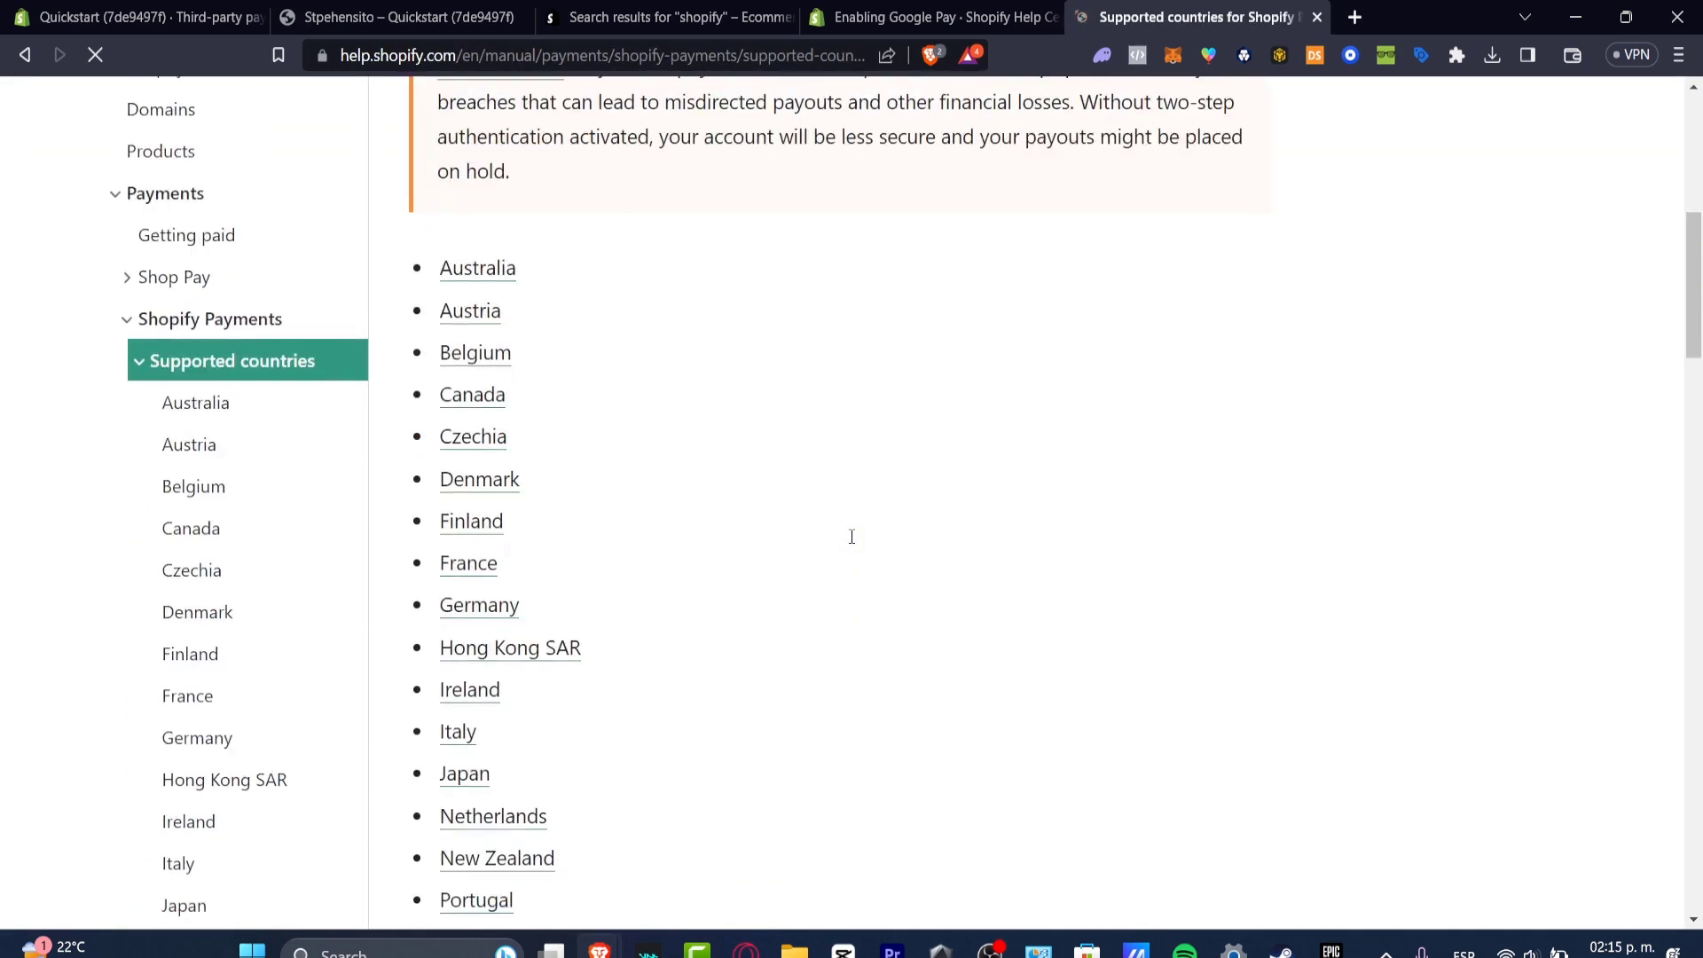
scroll(down, 3)
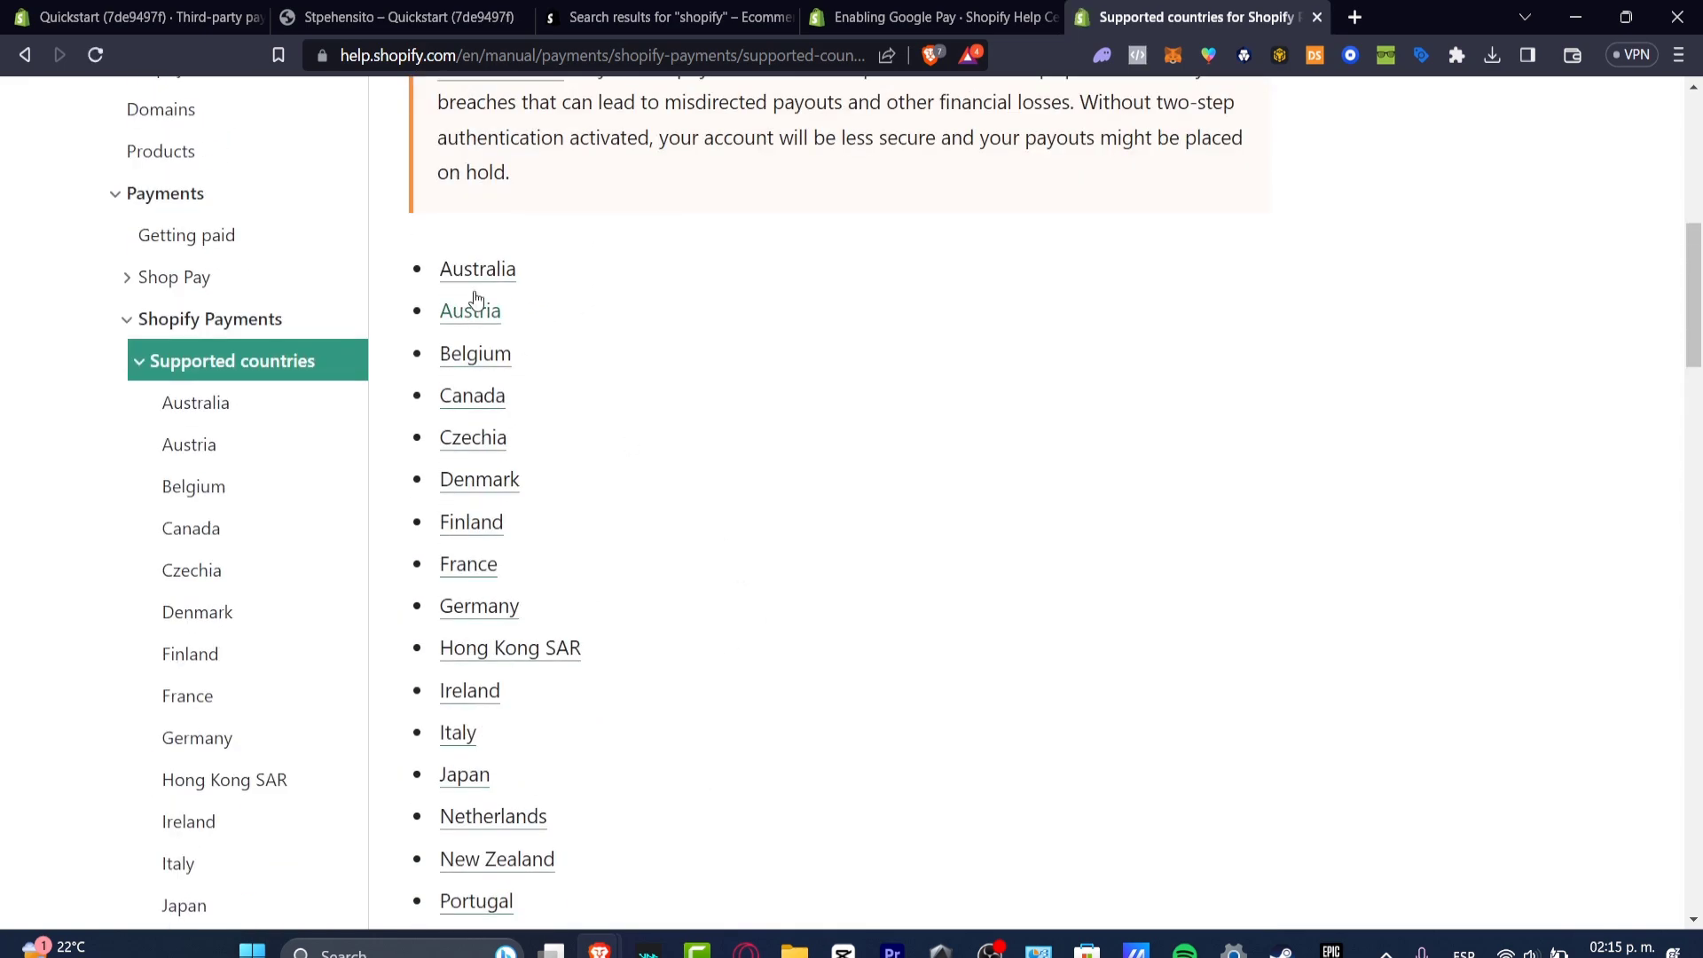
scroll(down, 3)
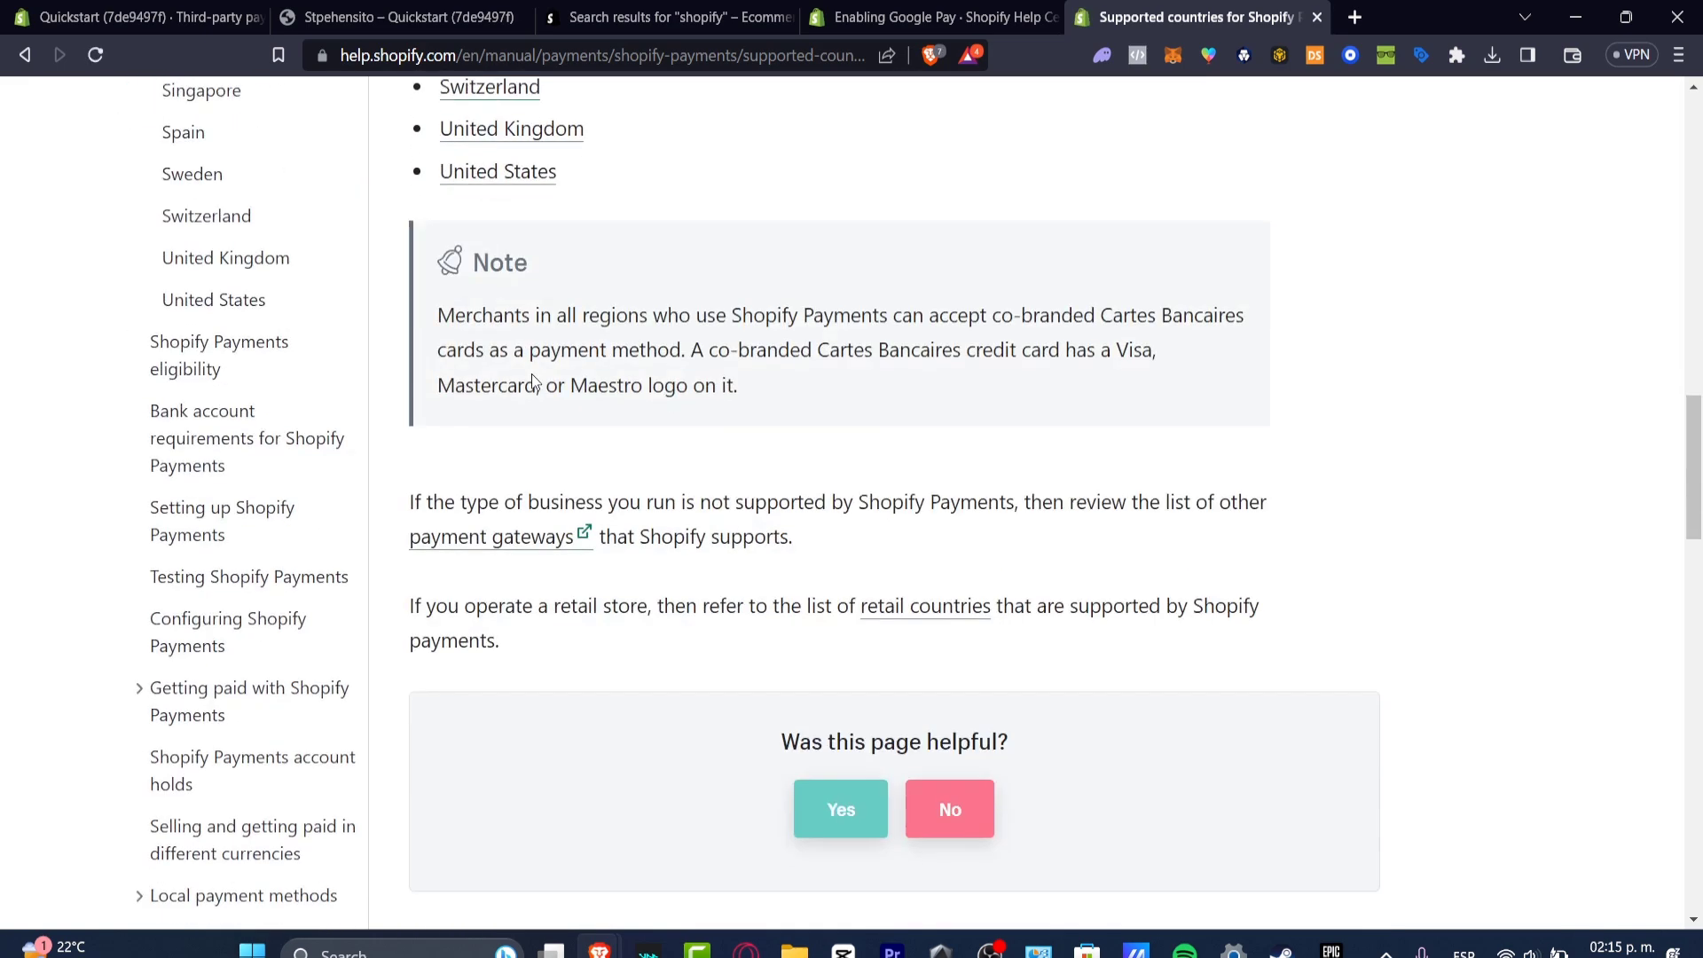
mouse_move(587, 410)
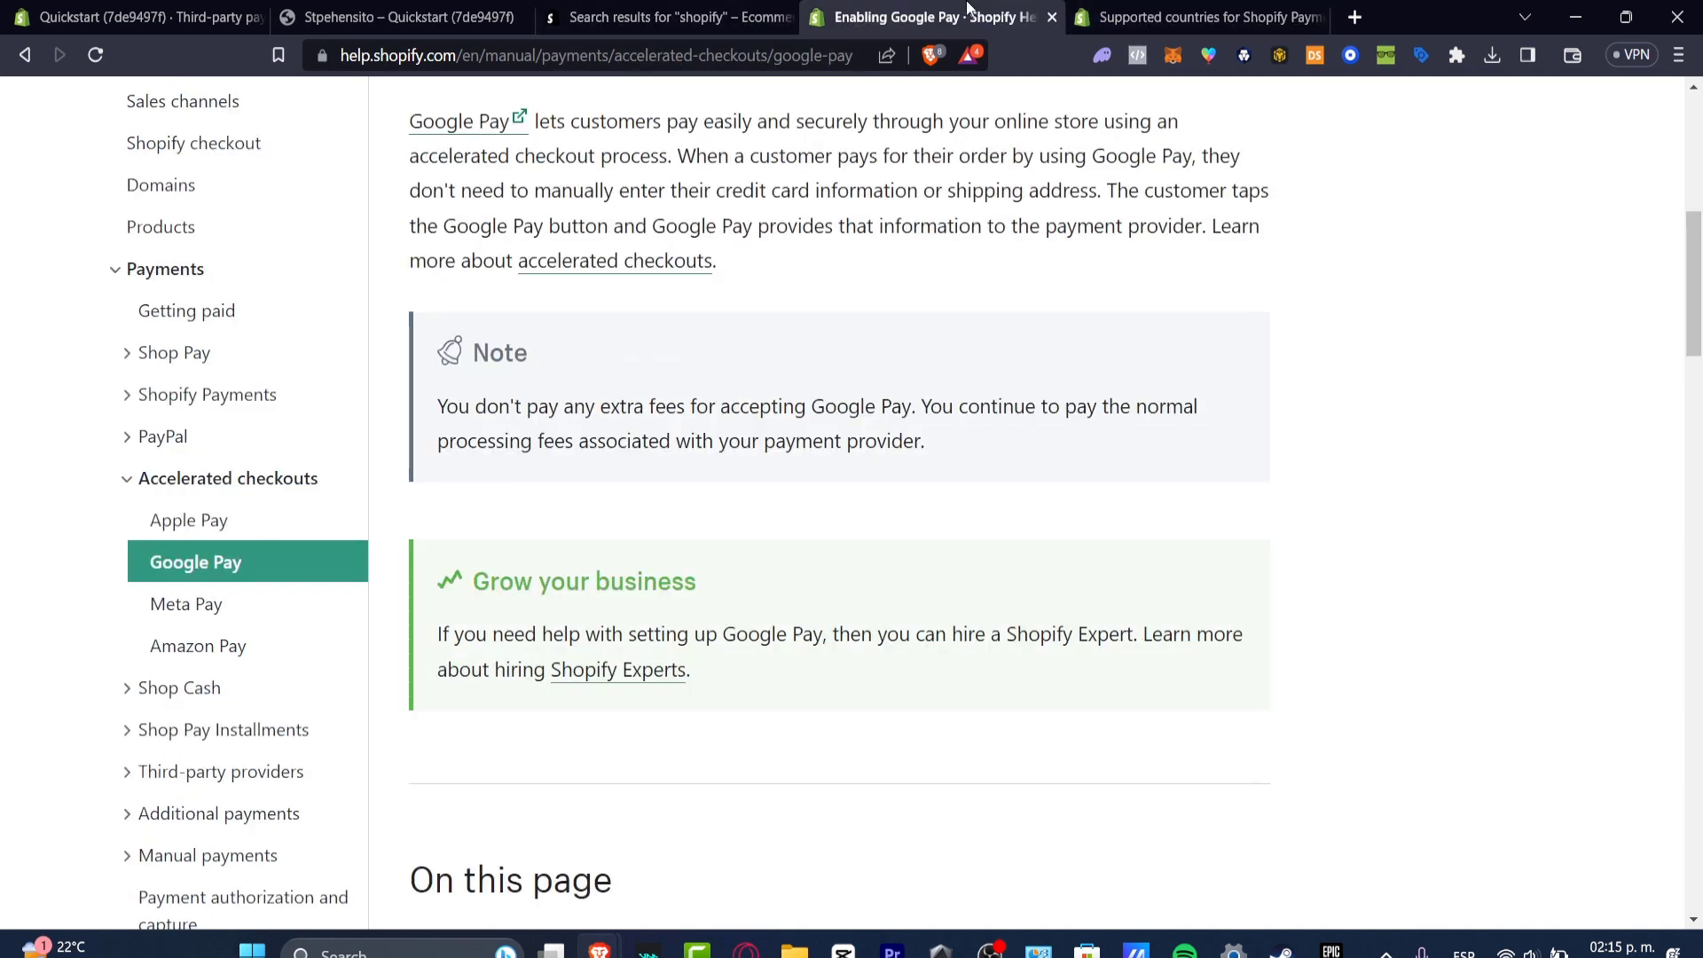
click(662, 16)
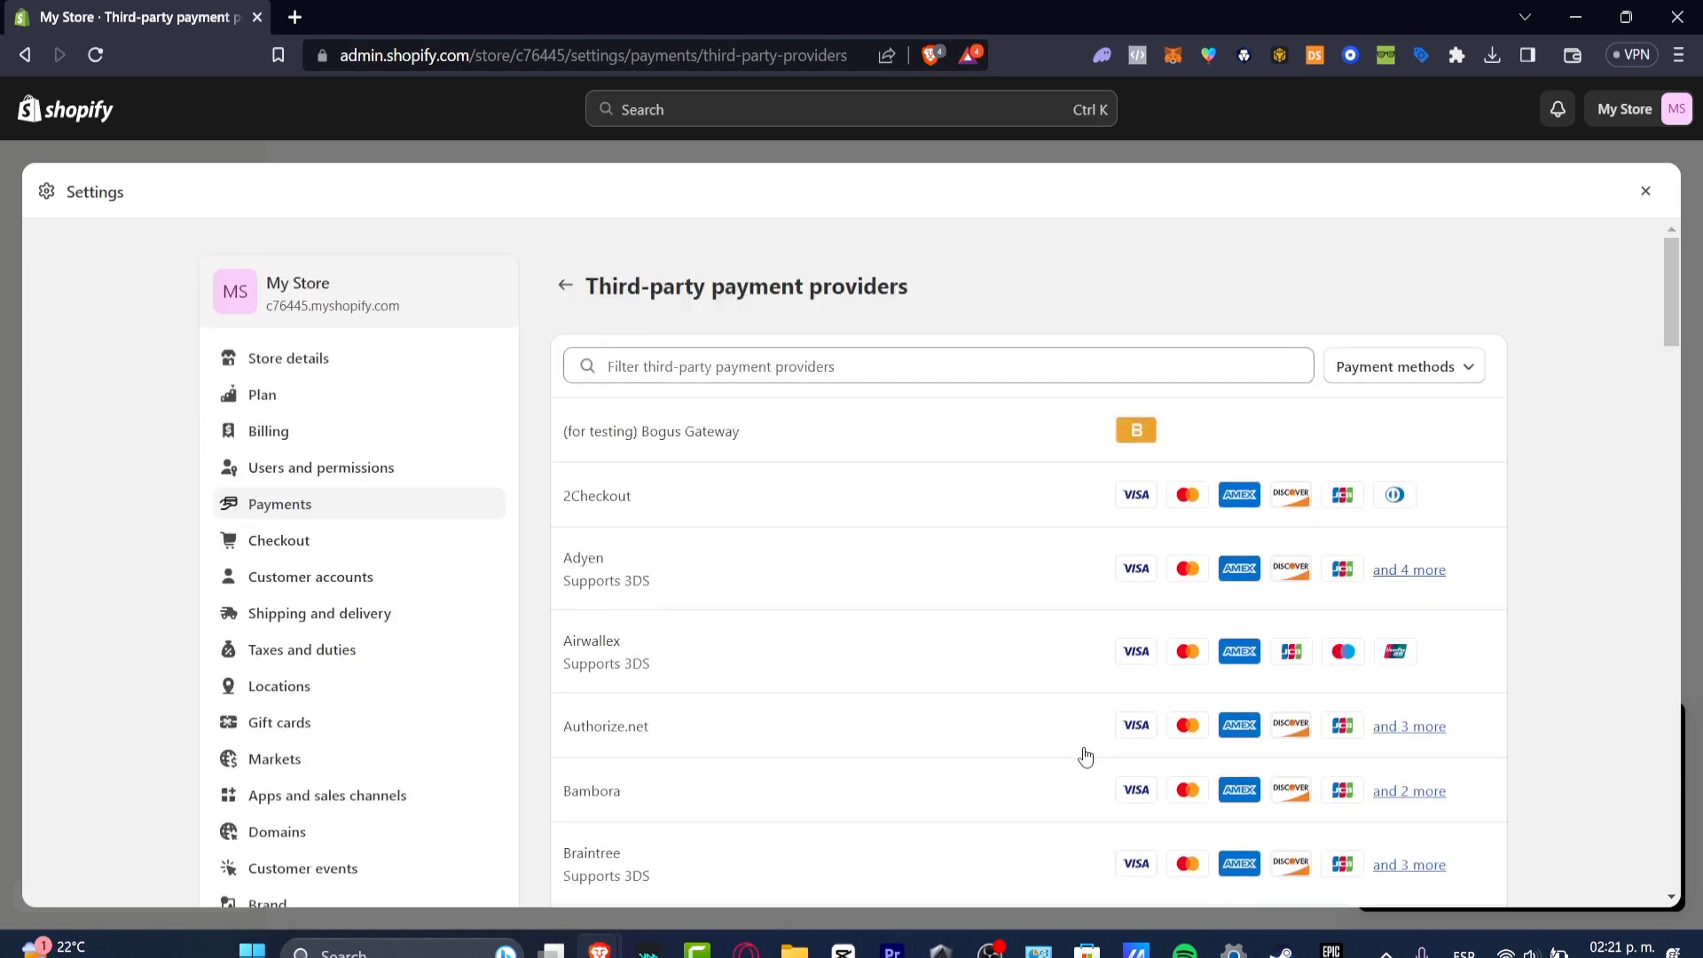
Leave Settings, minimize the 'Your trial just started' notice, and reopen Settings
click(1645, 191)
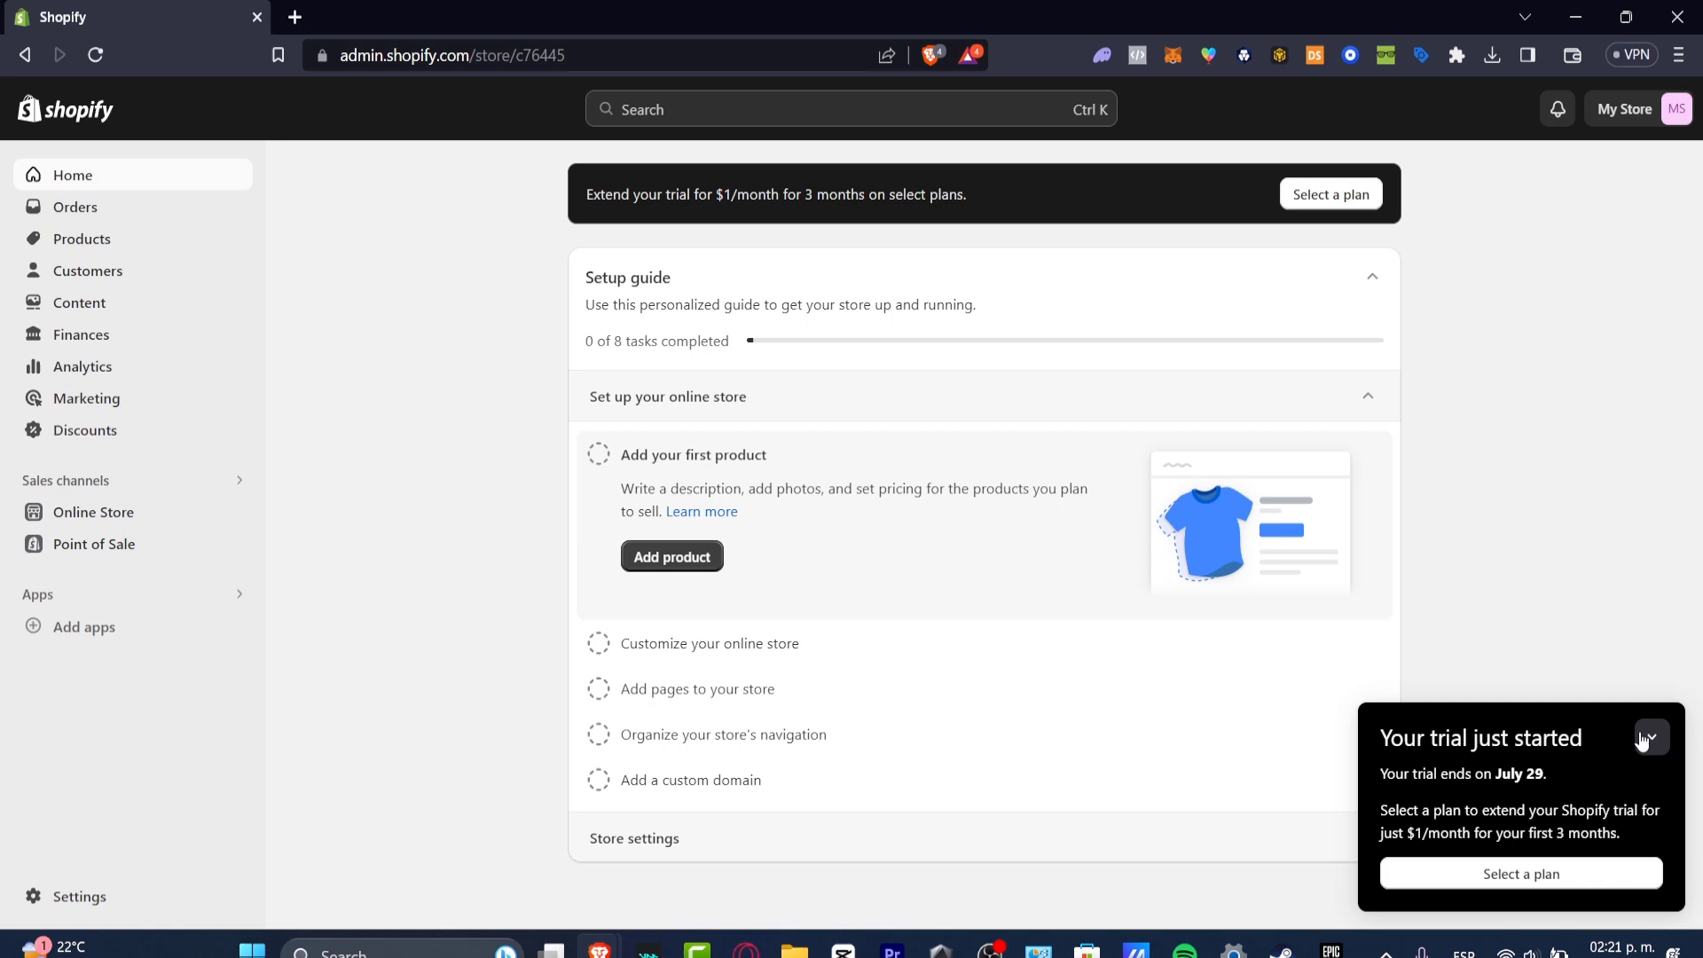
click(1646, 740)
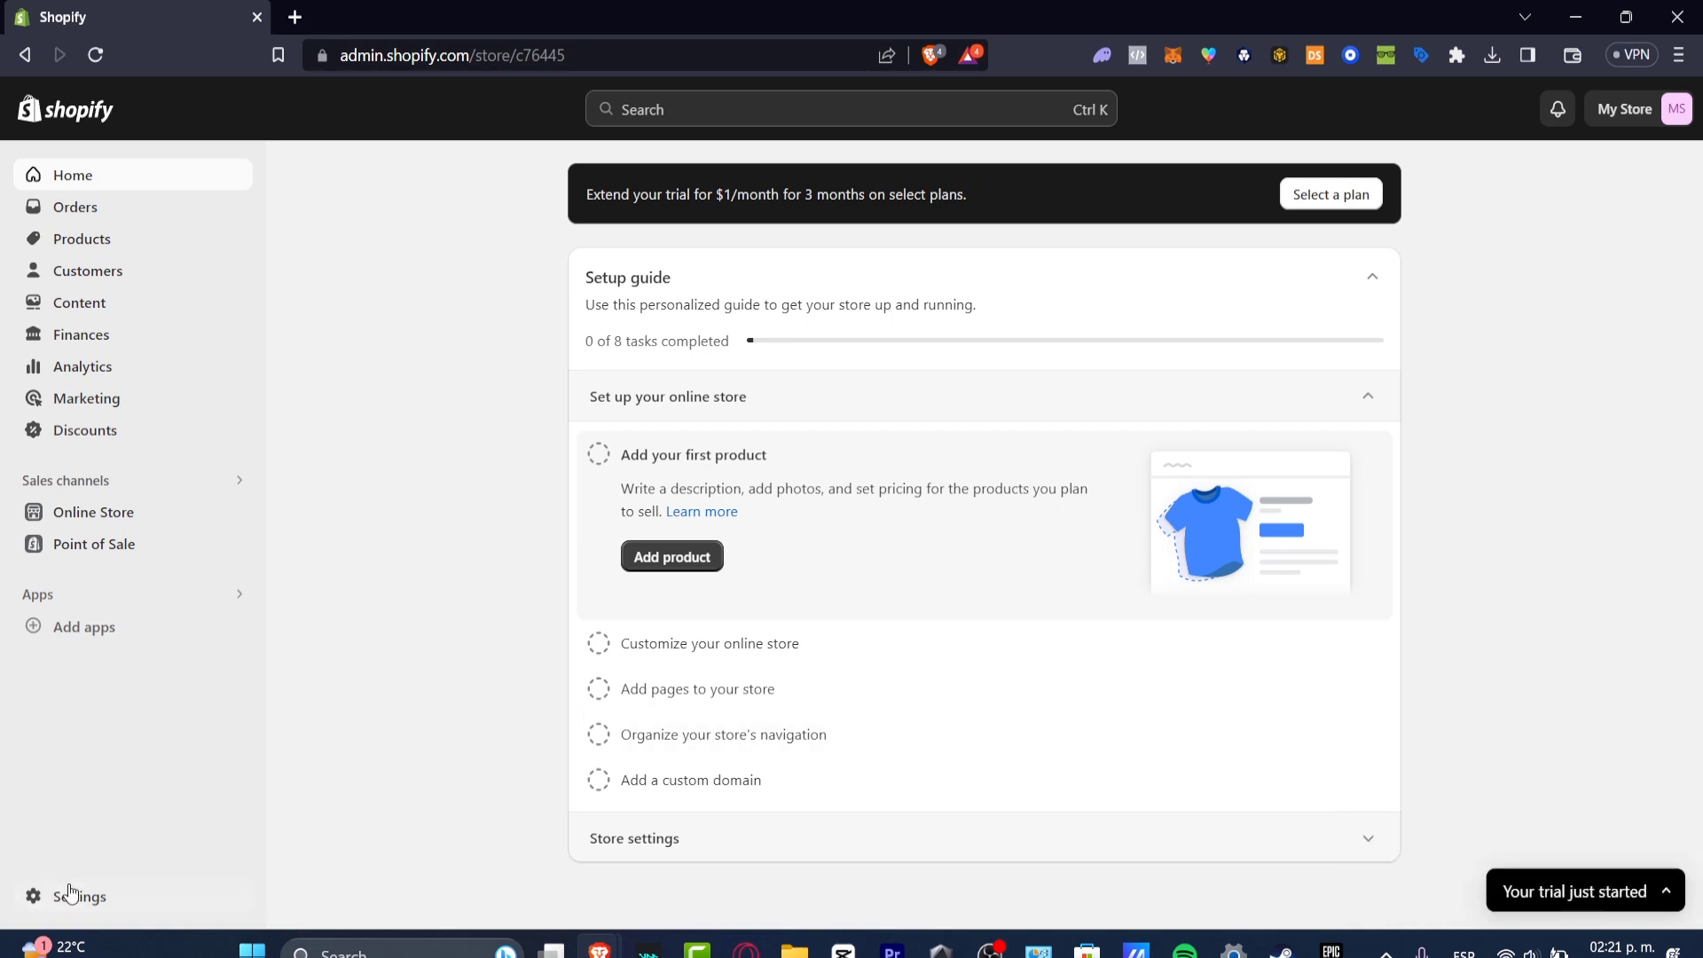
click(78, 896)
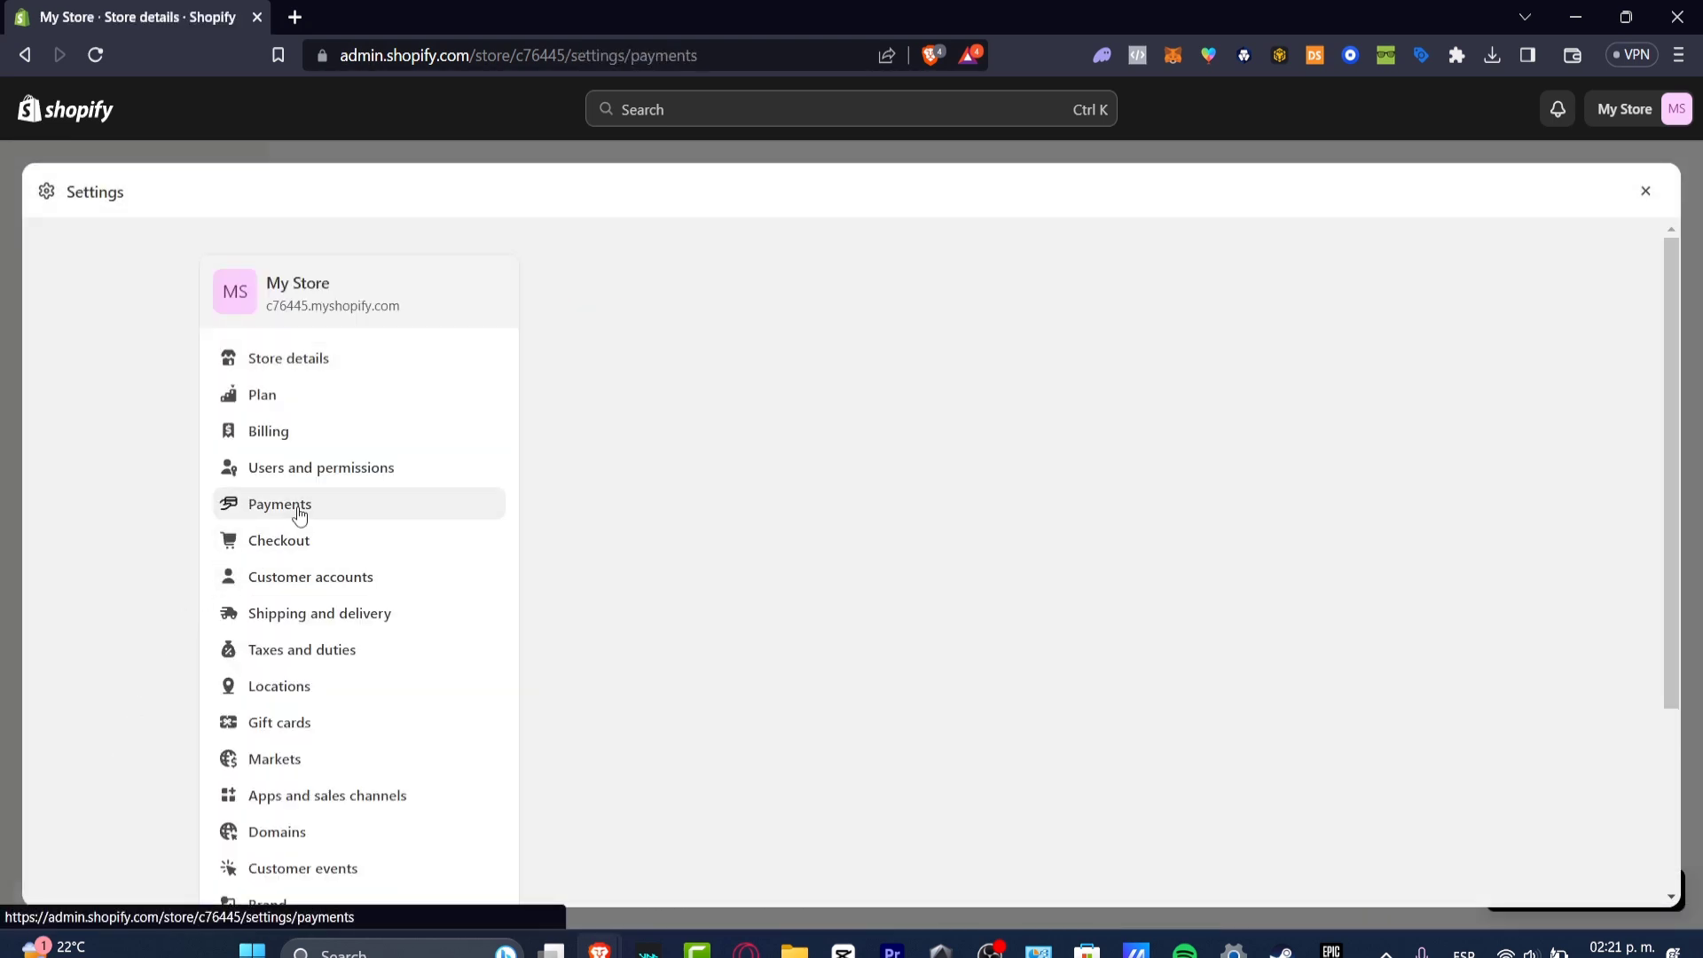
Begin activating Shopify Payments from Payments settings, reaching the Add address form preset to United States
click(280, 504)
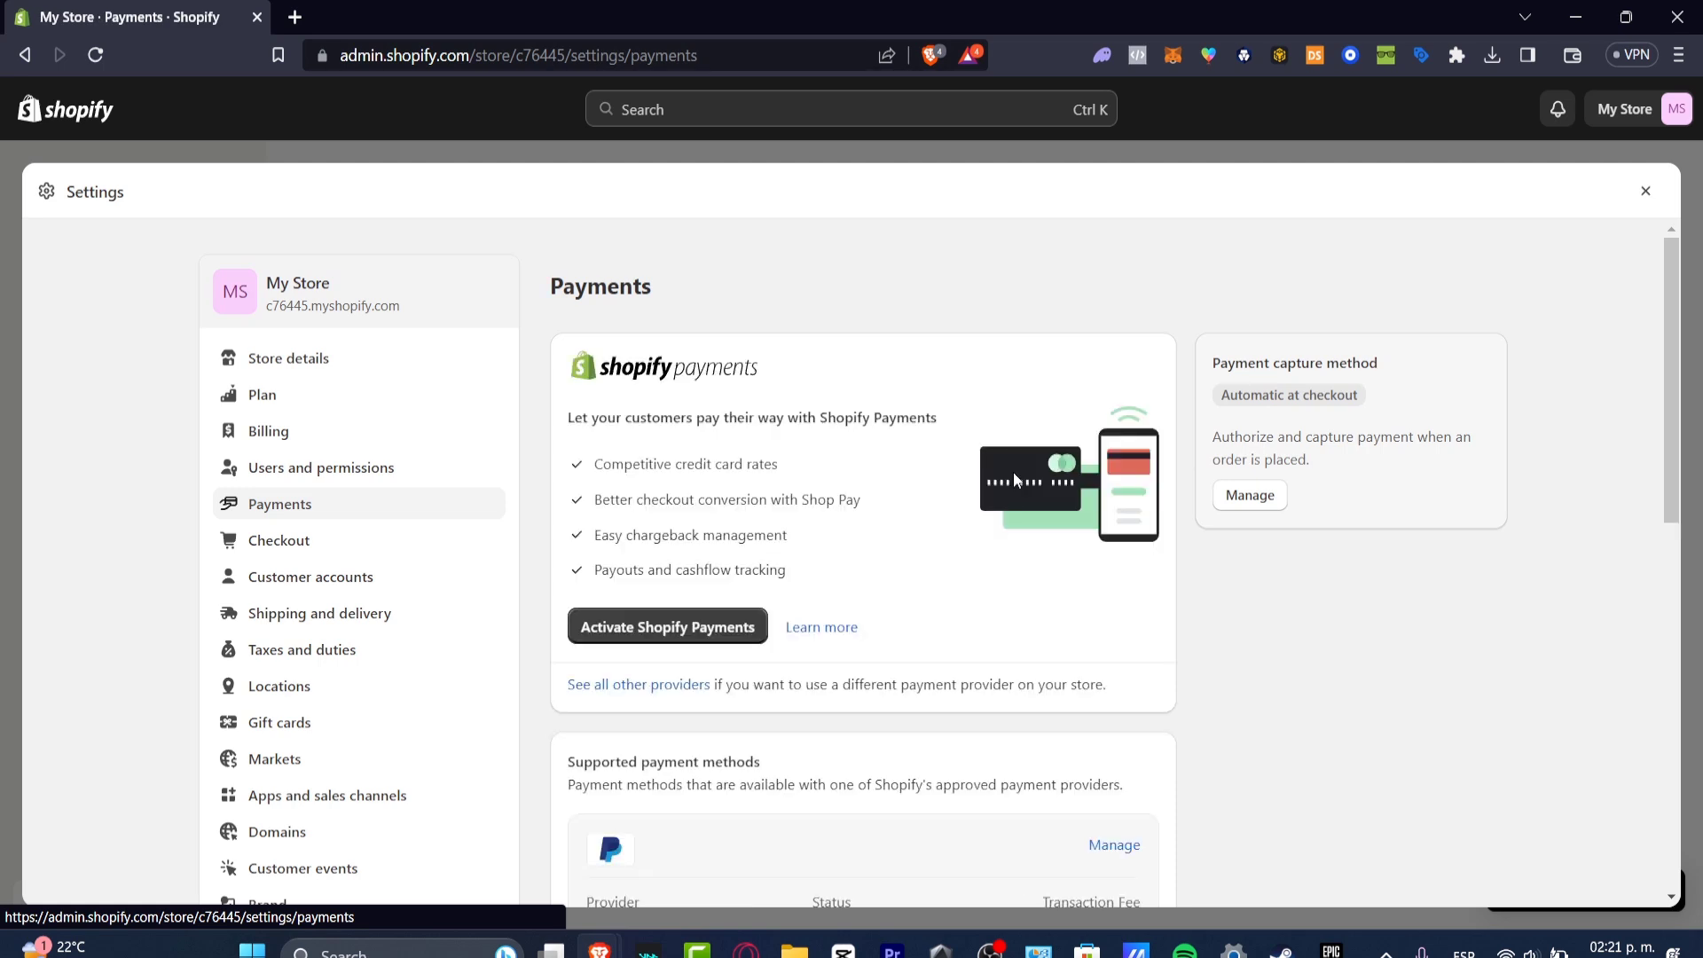
mouse_move(646, 377)
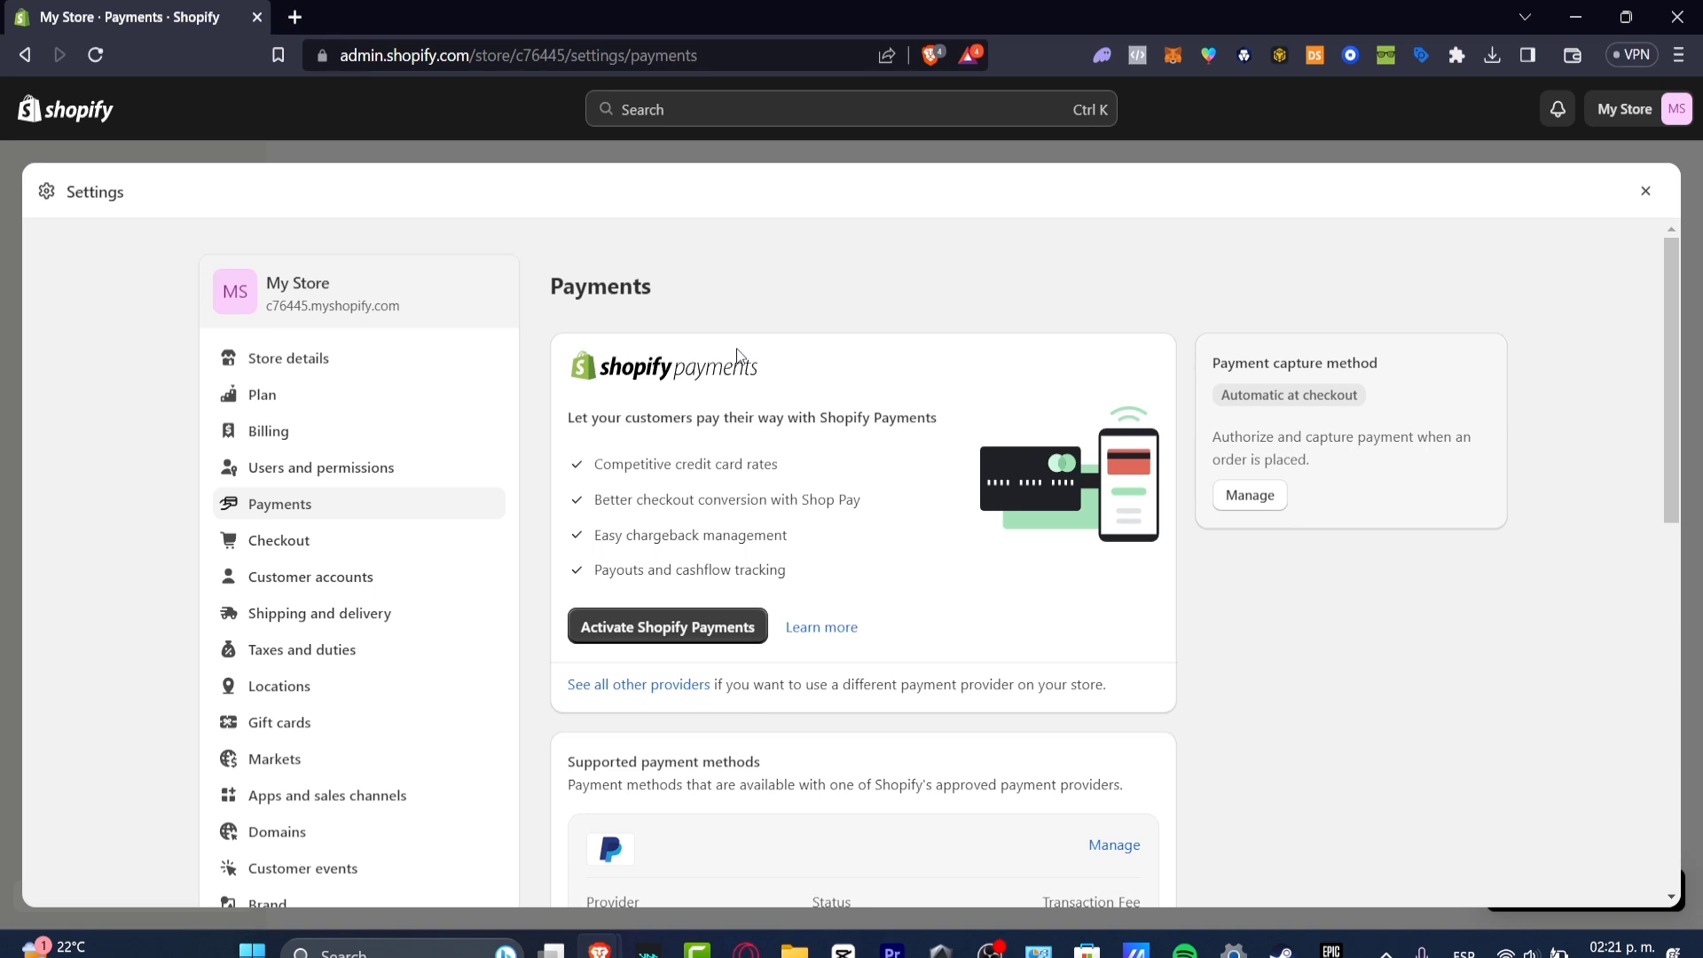
click(667, 628)
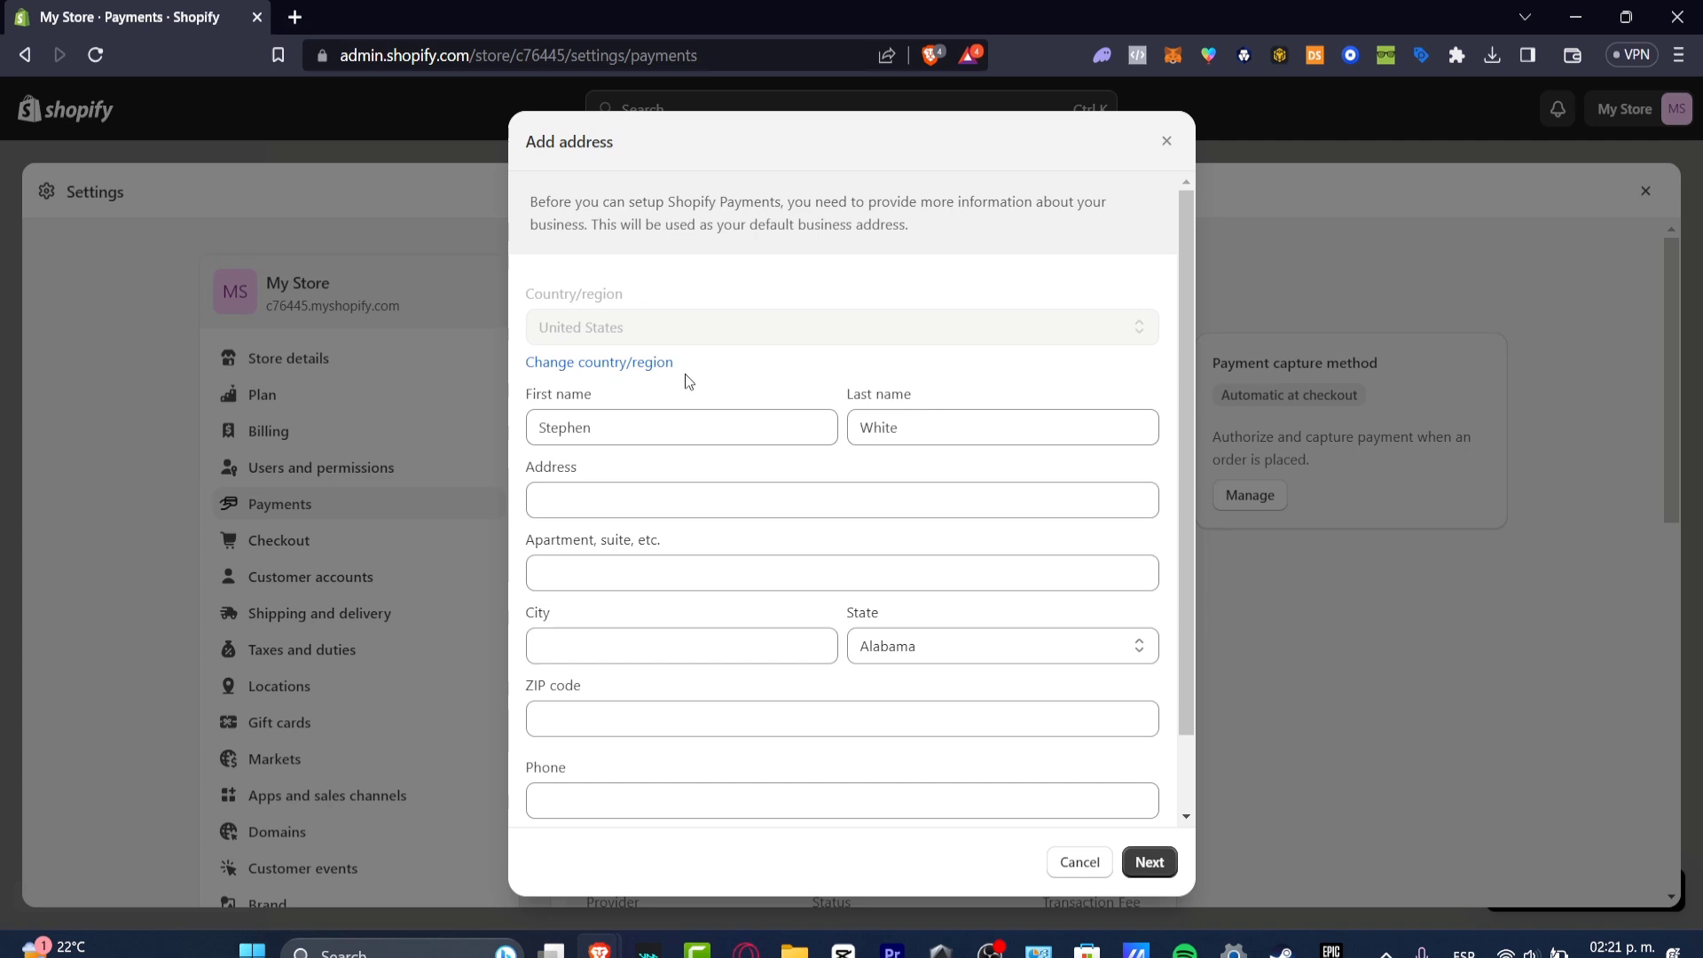
Start filling in the business address form to activate Shopify Payments
click(681, 427)
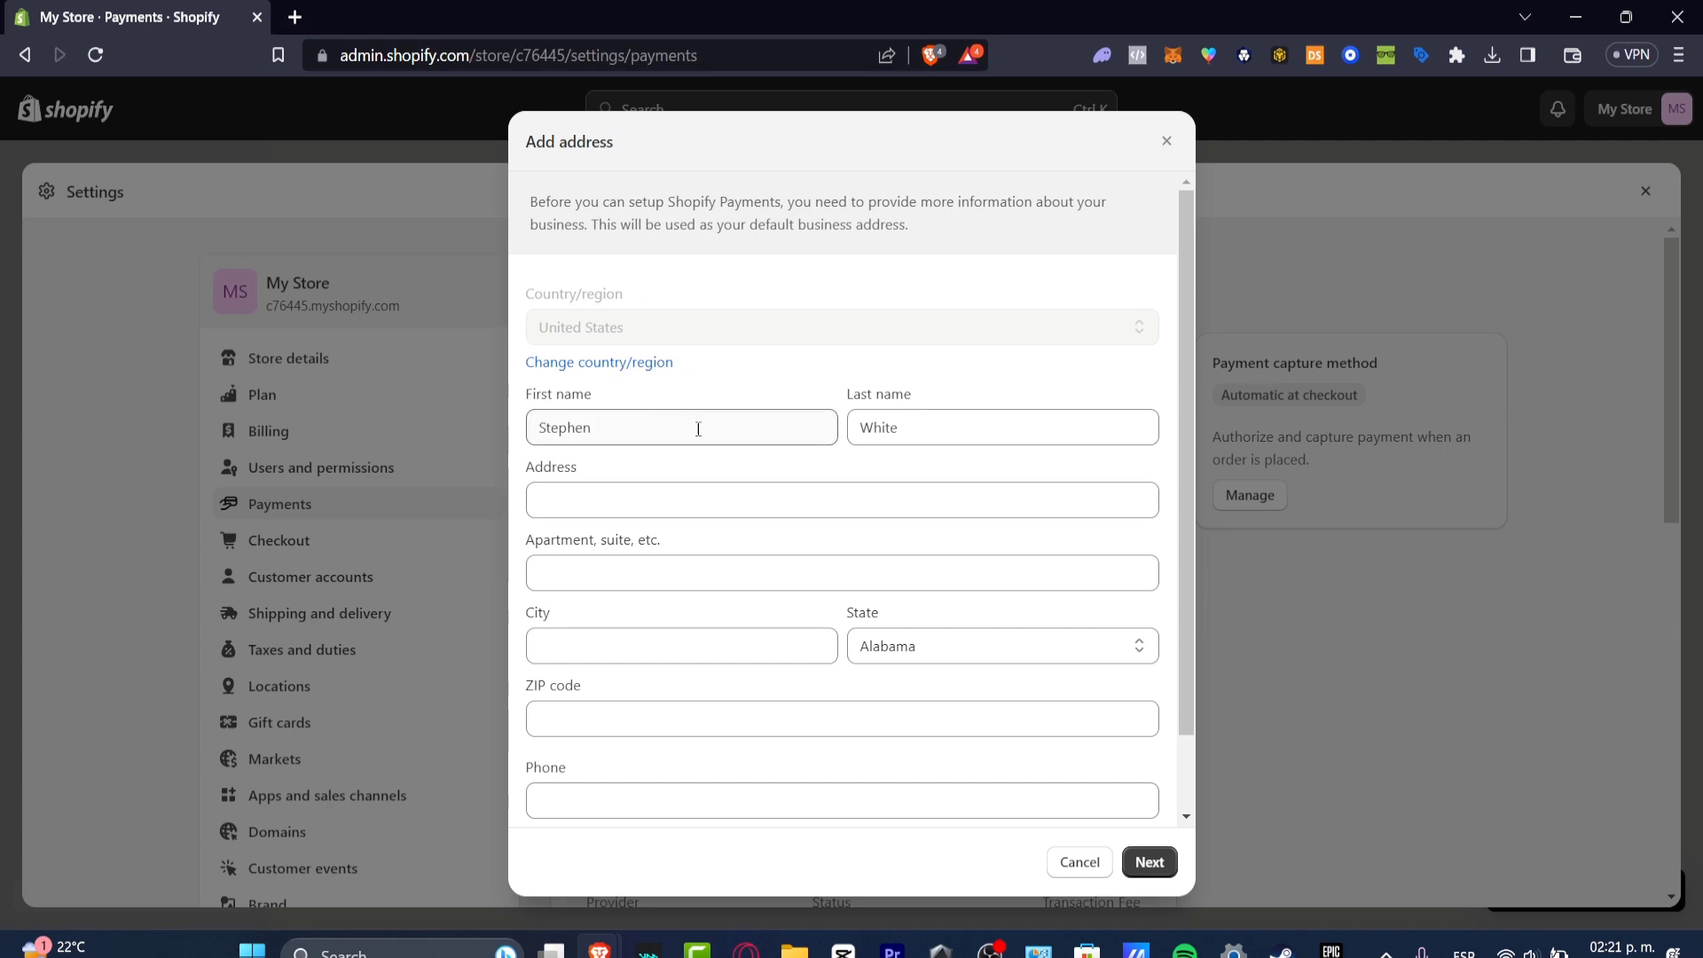
scroll(down, 3)
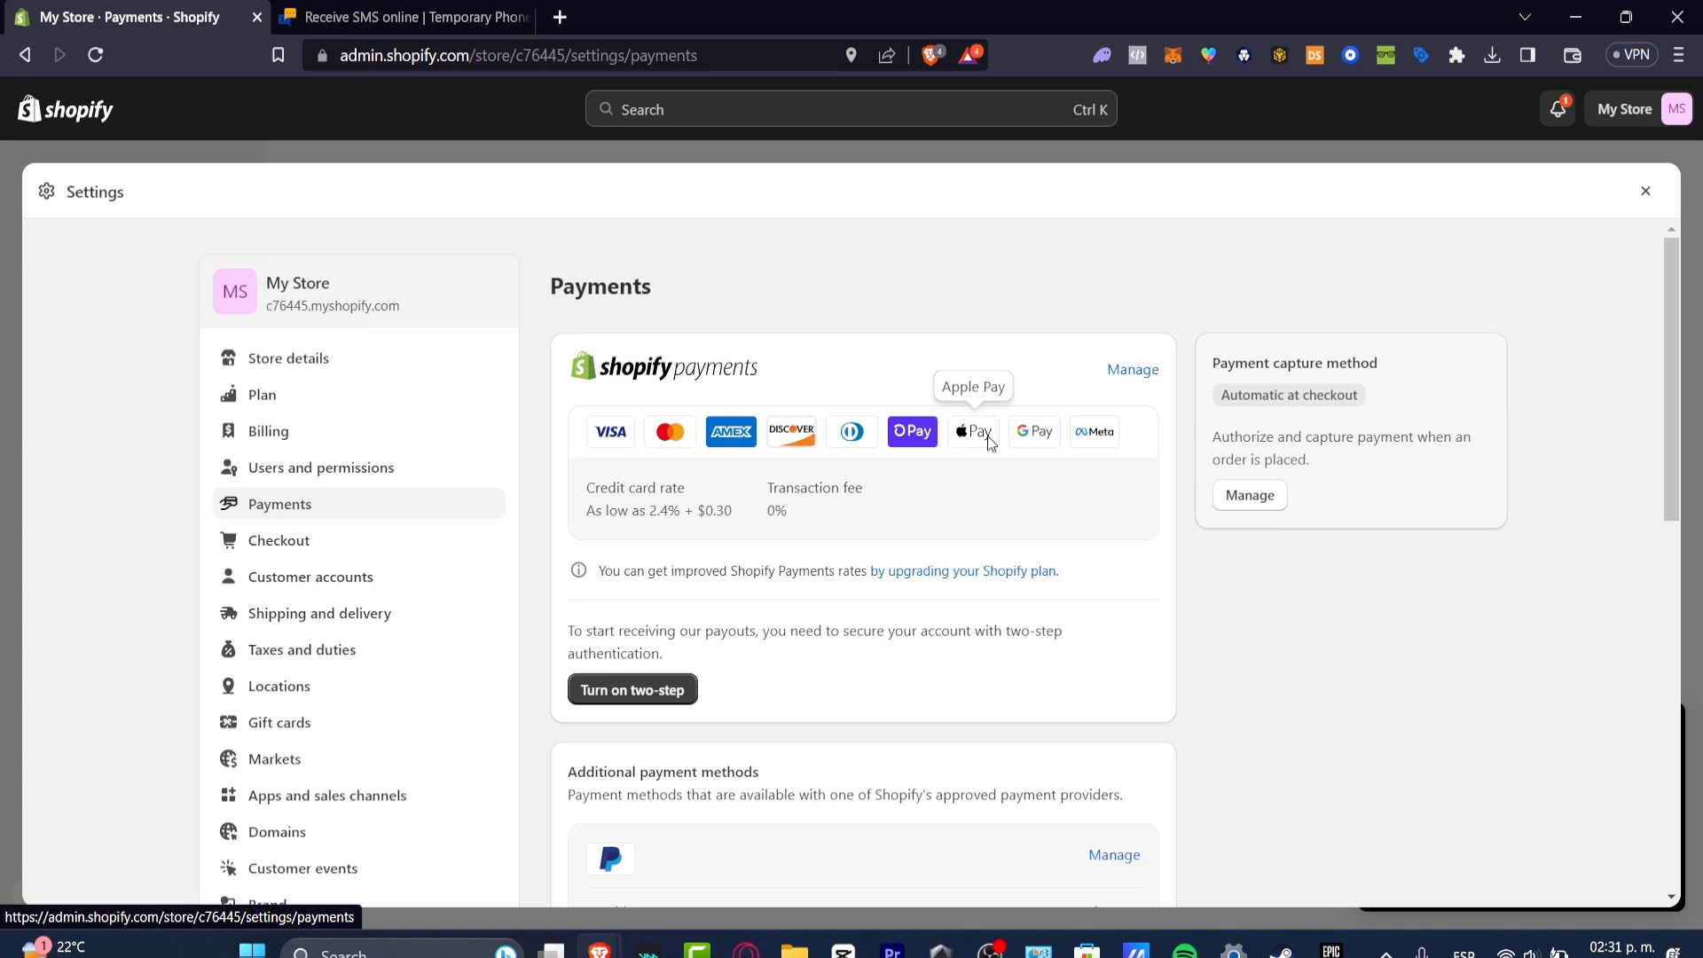
mouse_move(655, 355)
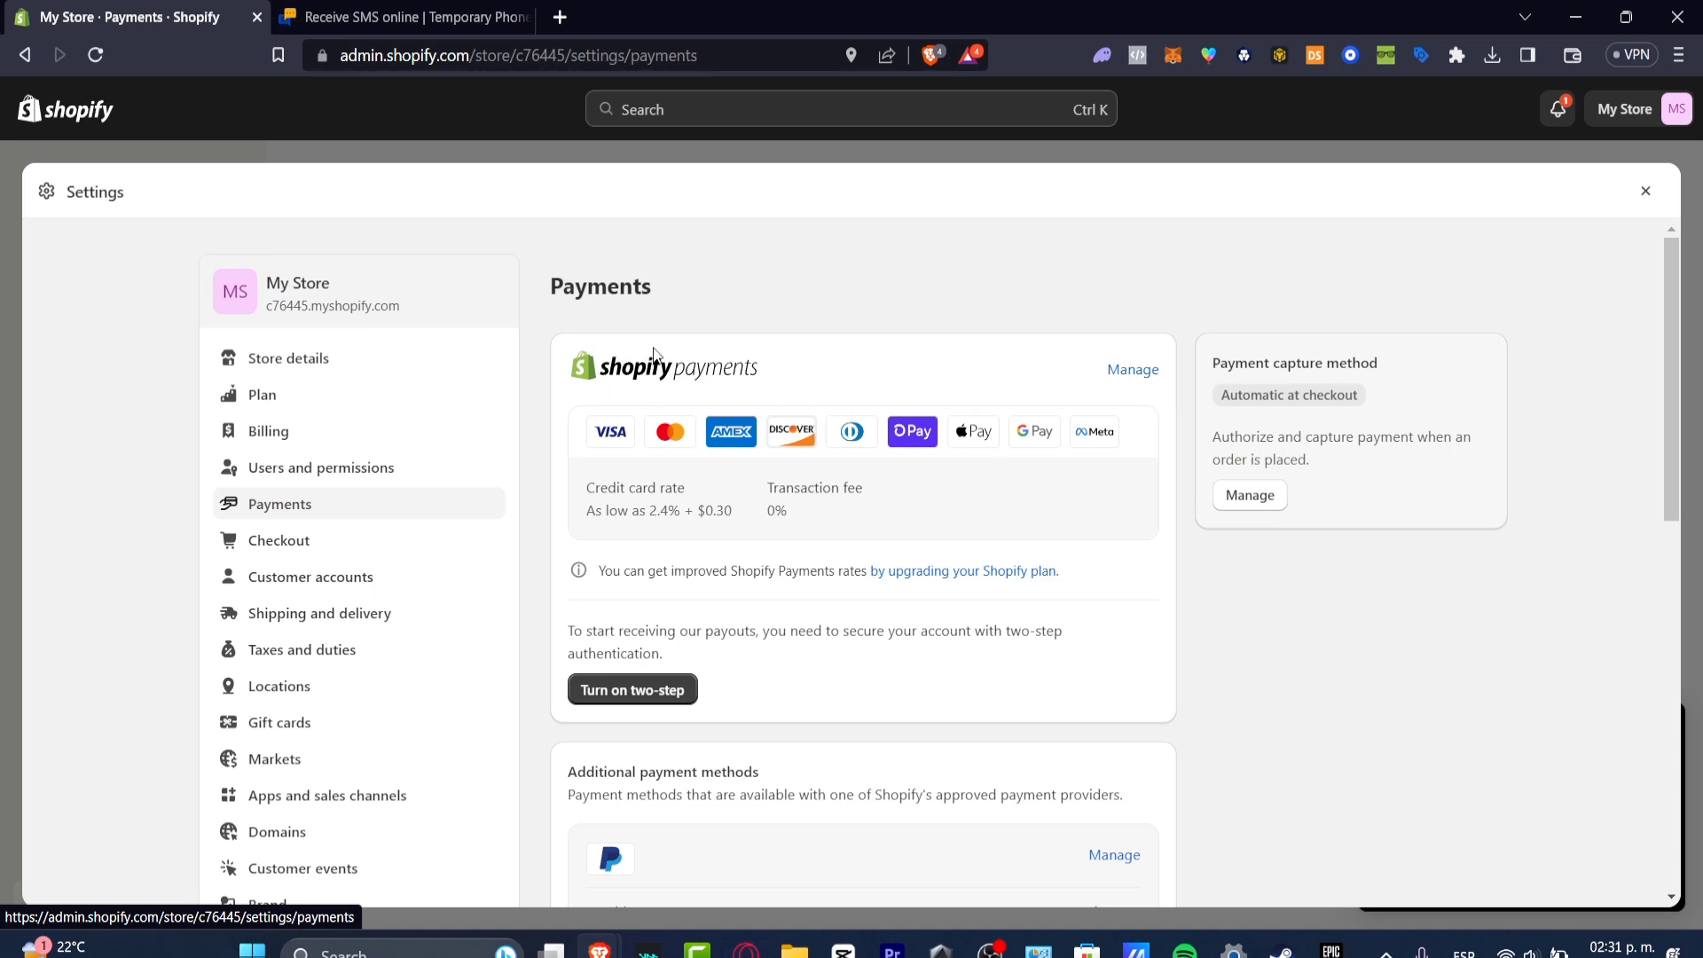
mouse_move(937, 374)
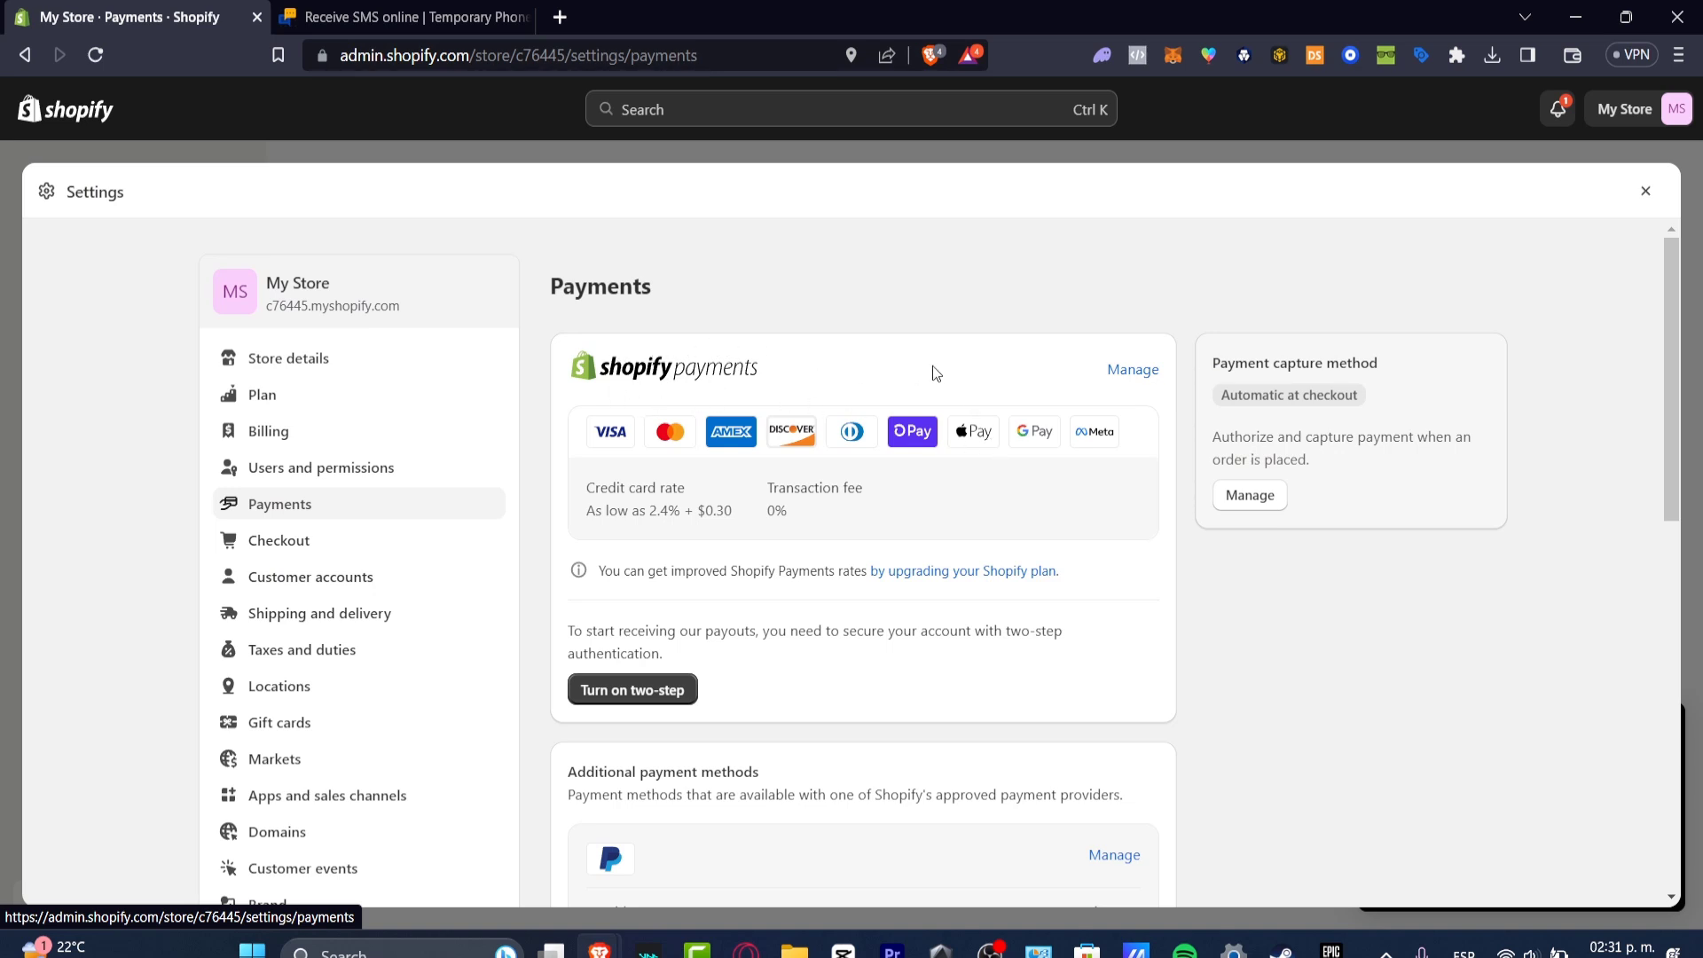
mouse_move(1033, 431)
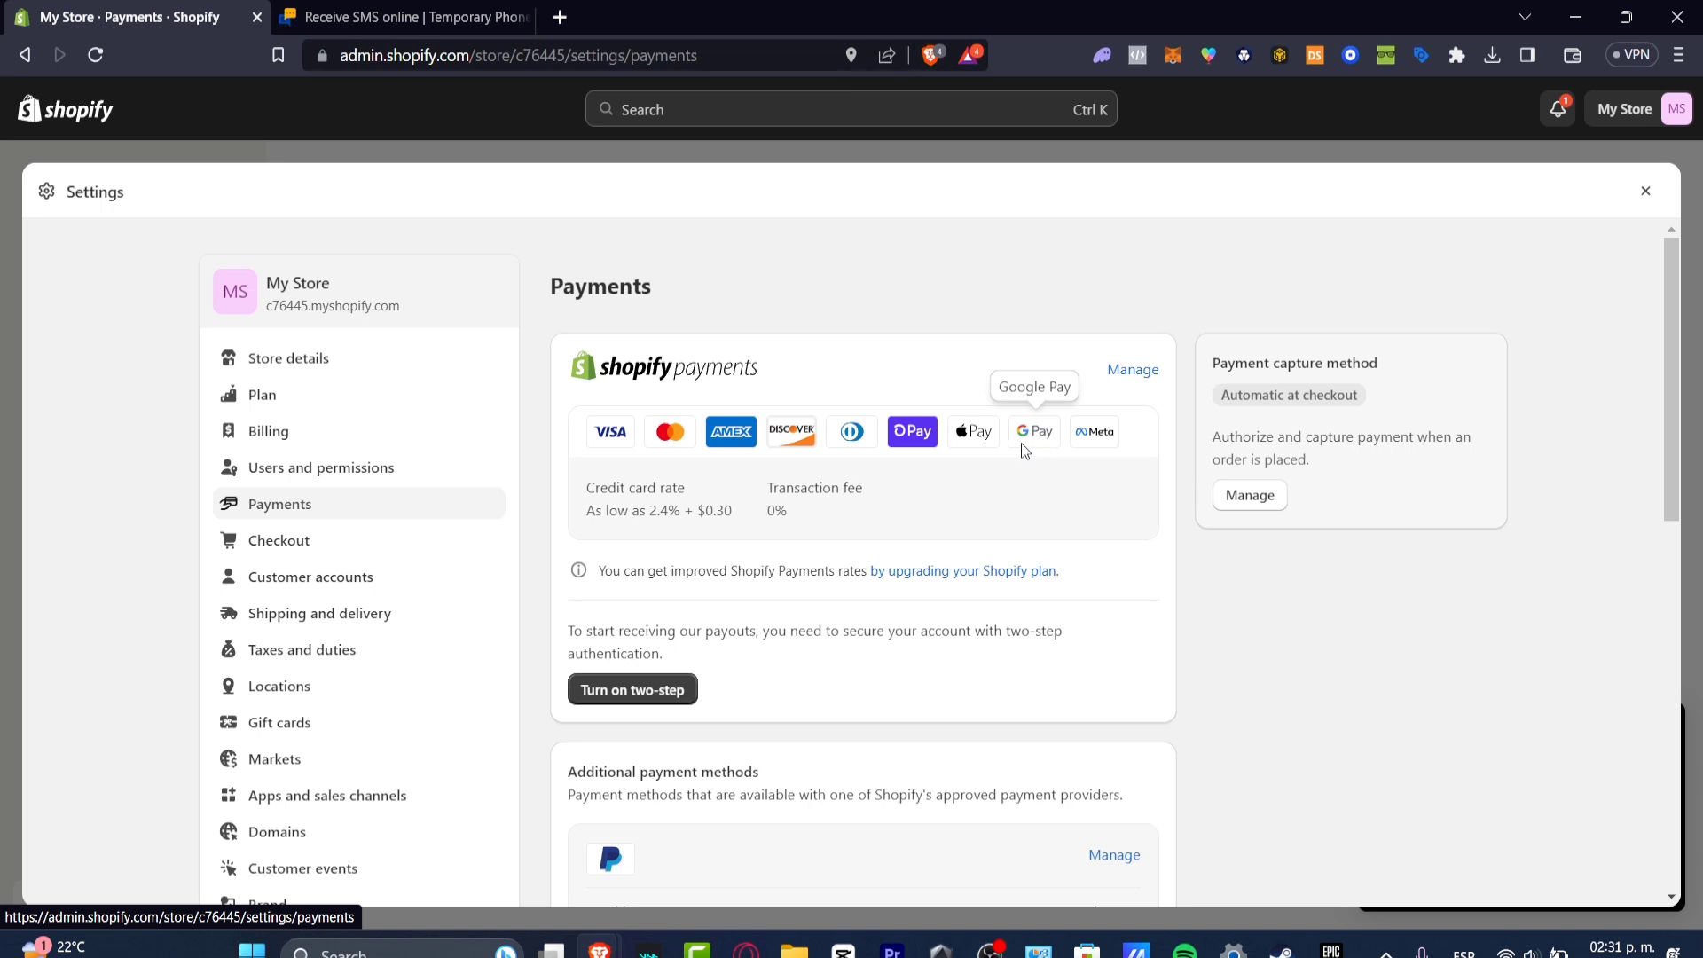
mouse_move(972, 431)
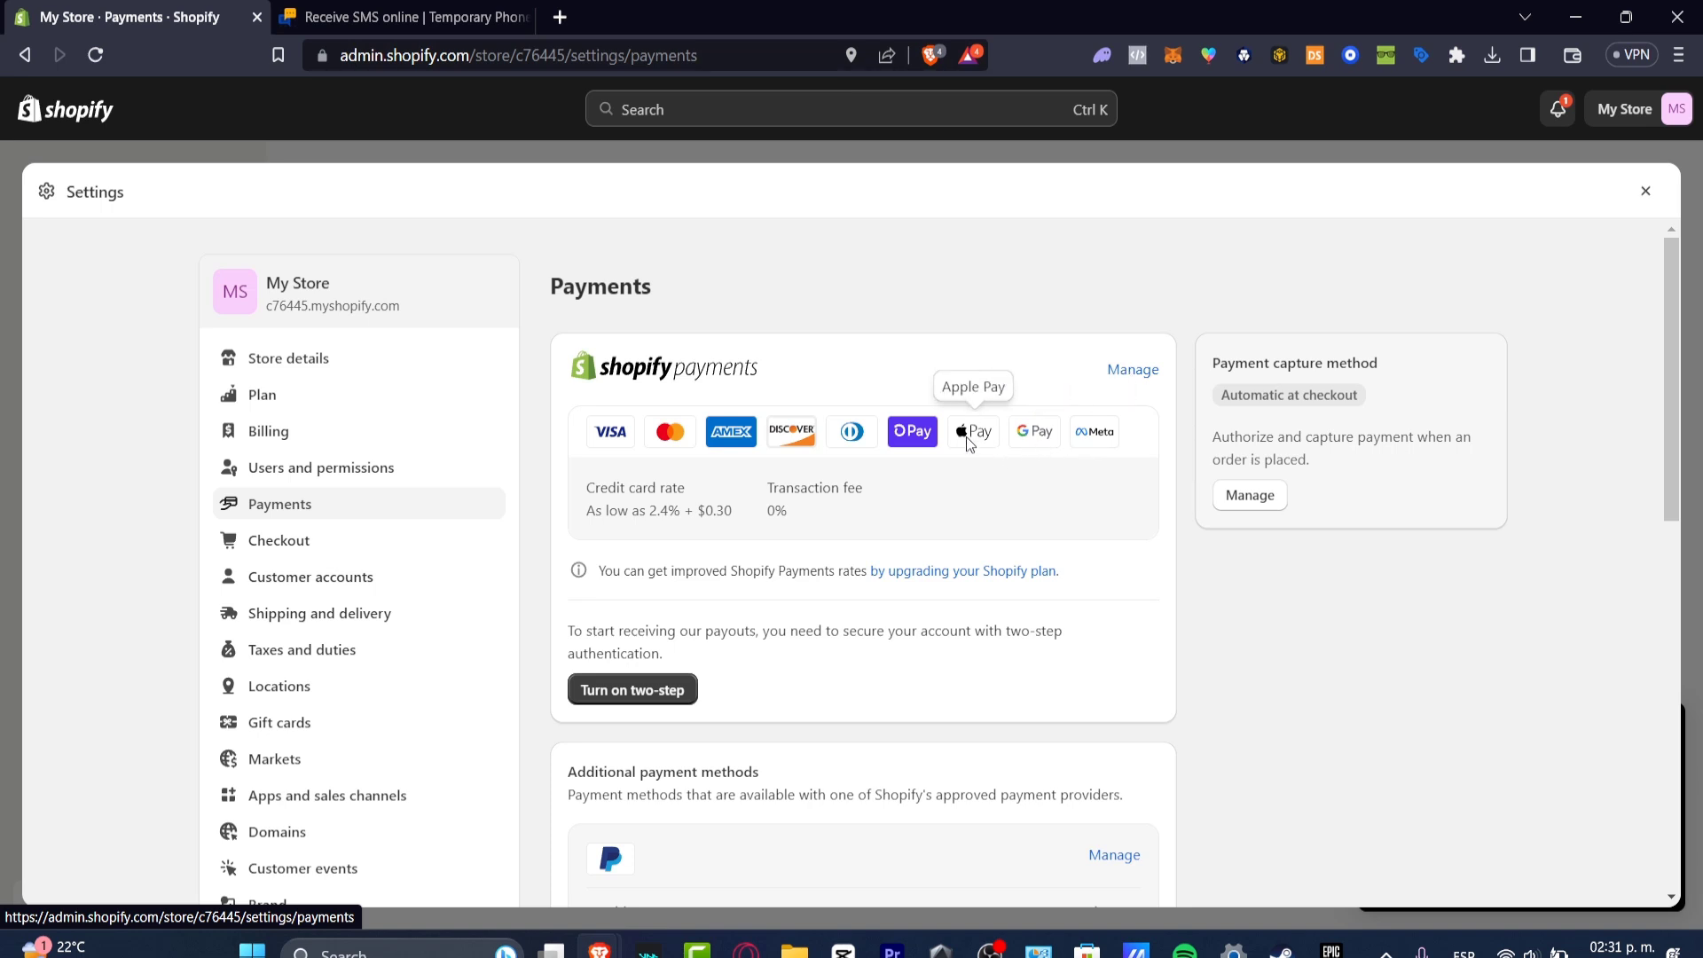
mouse_move(580, 445)
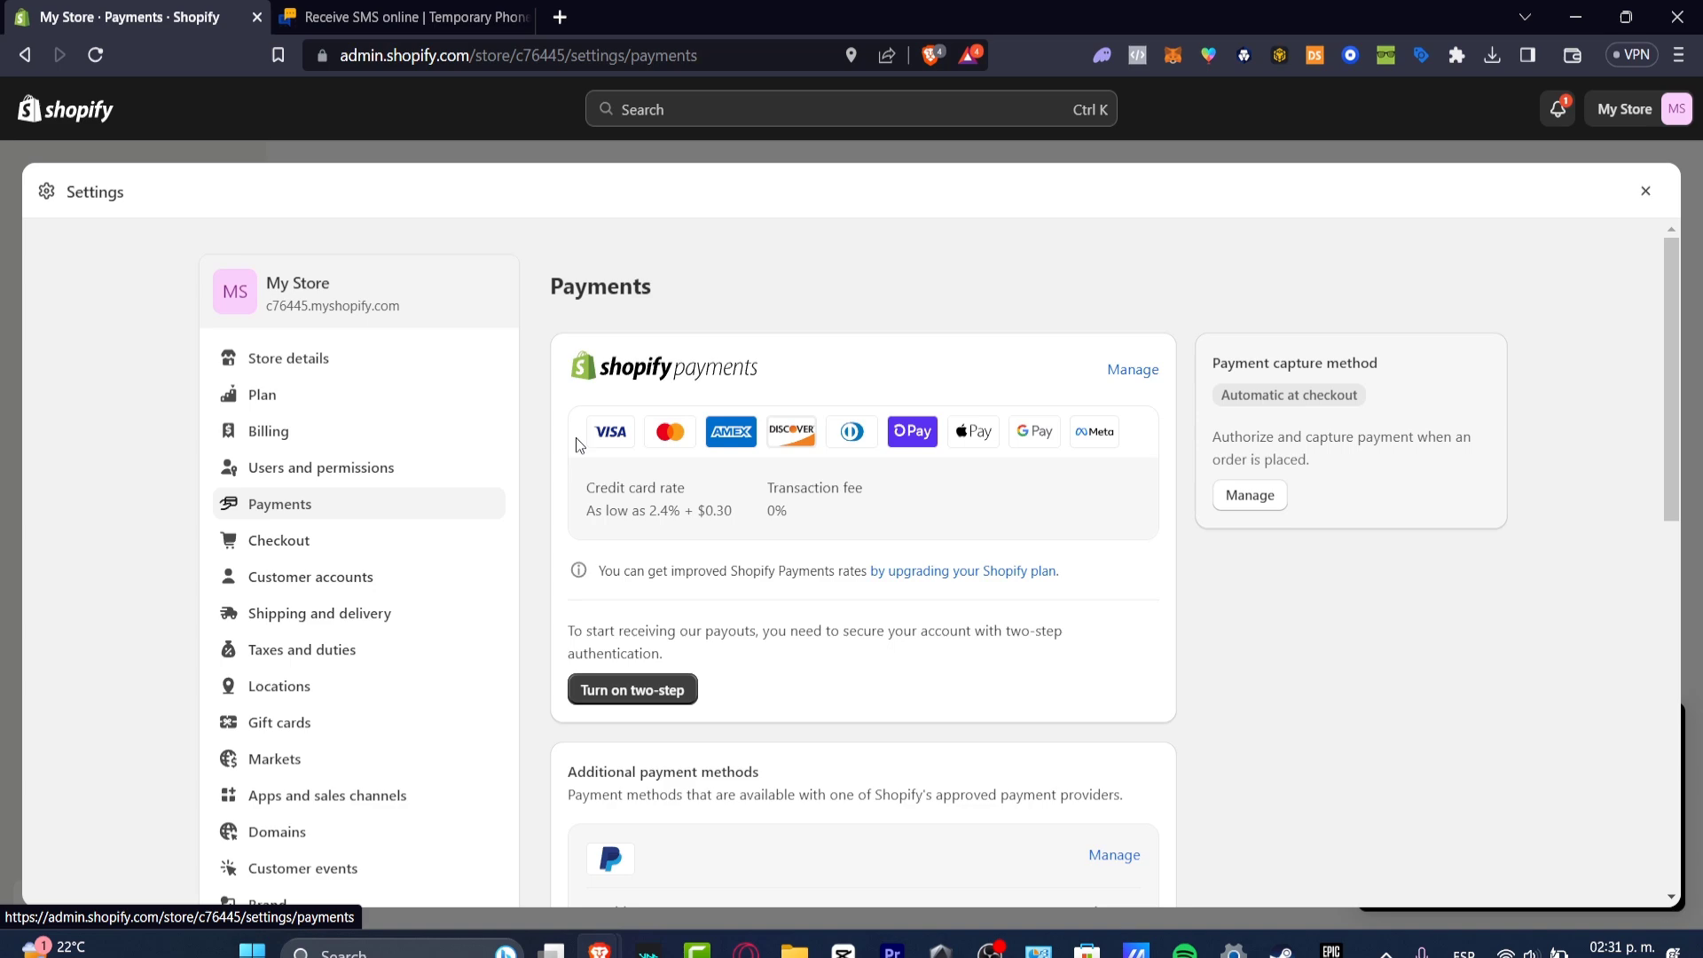
scroll(down, 3)
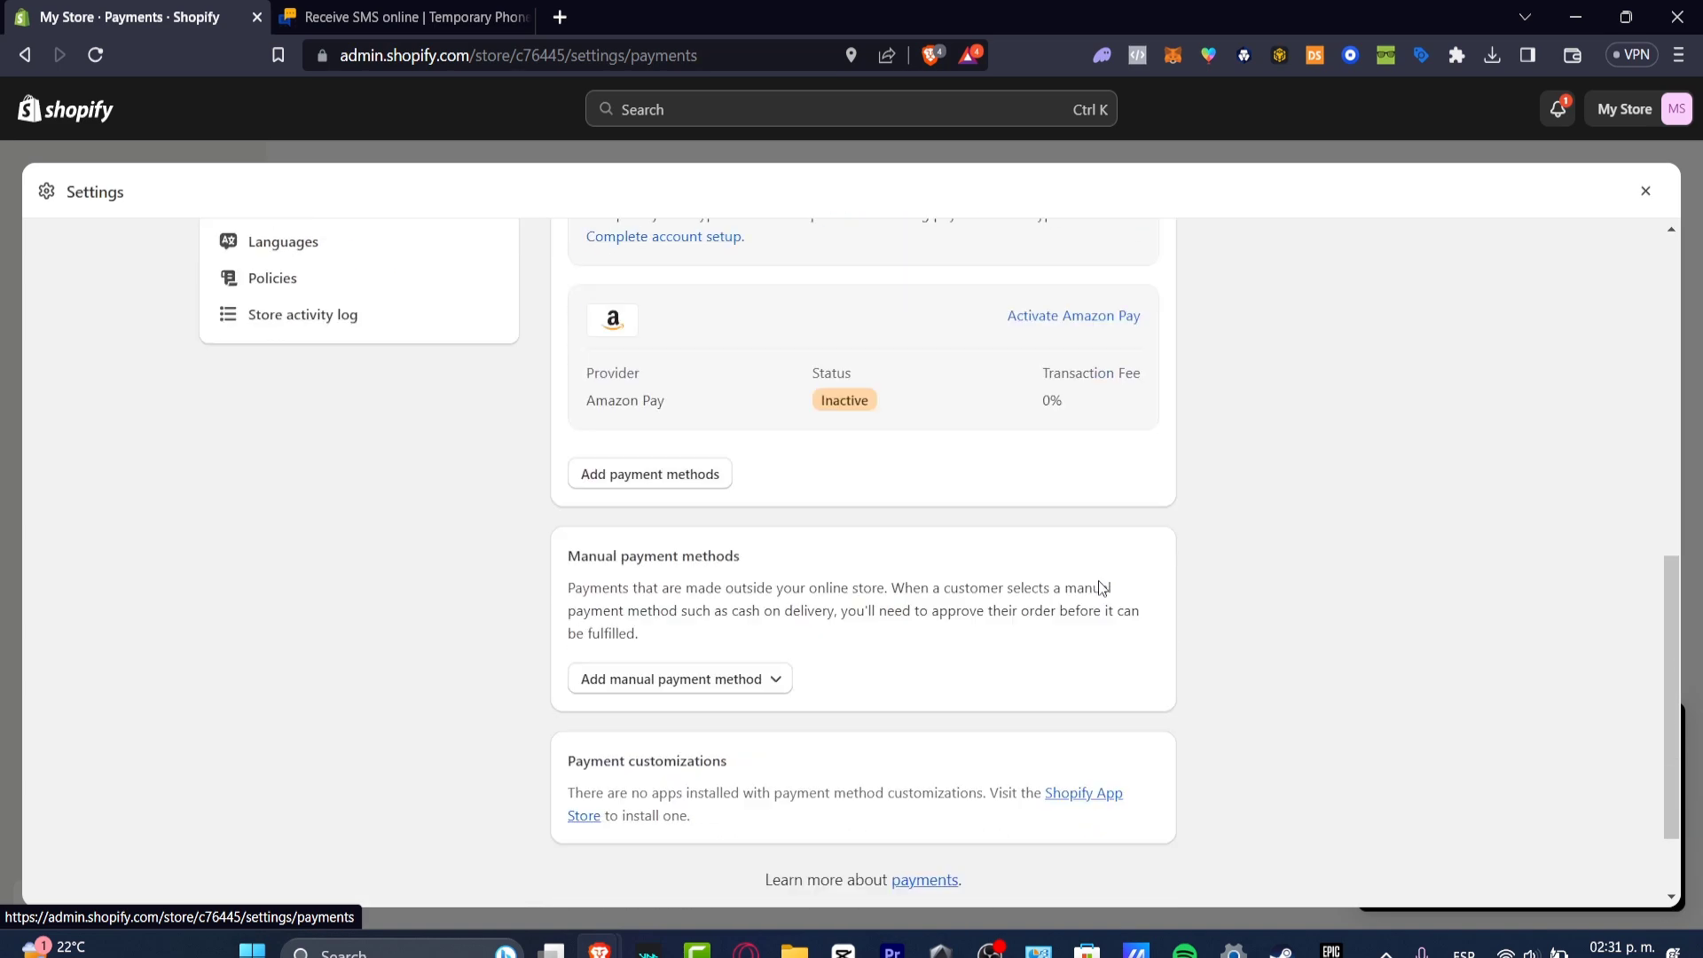
scroll(up, 3)
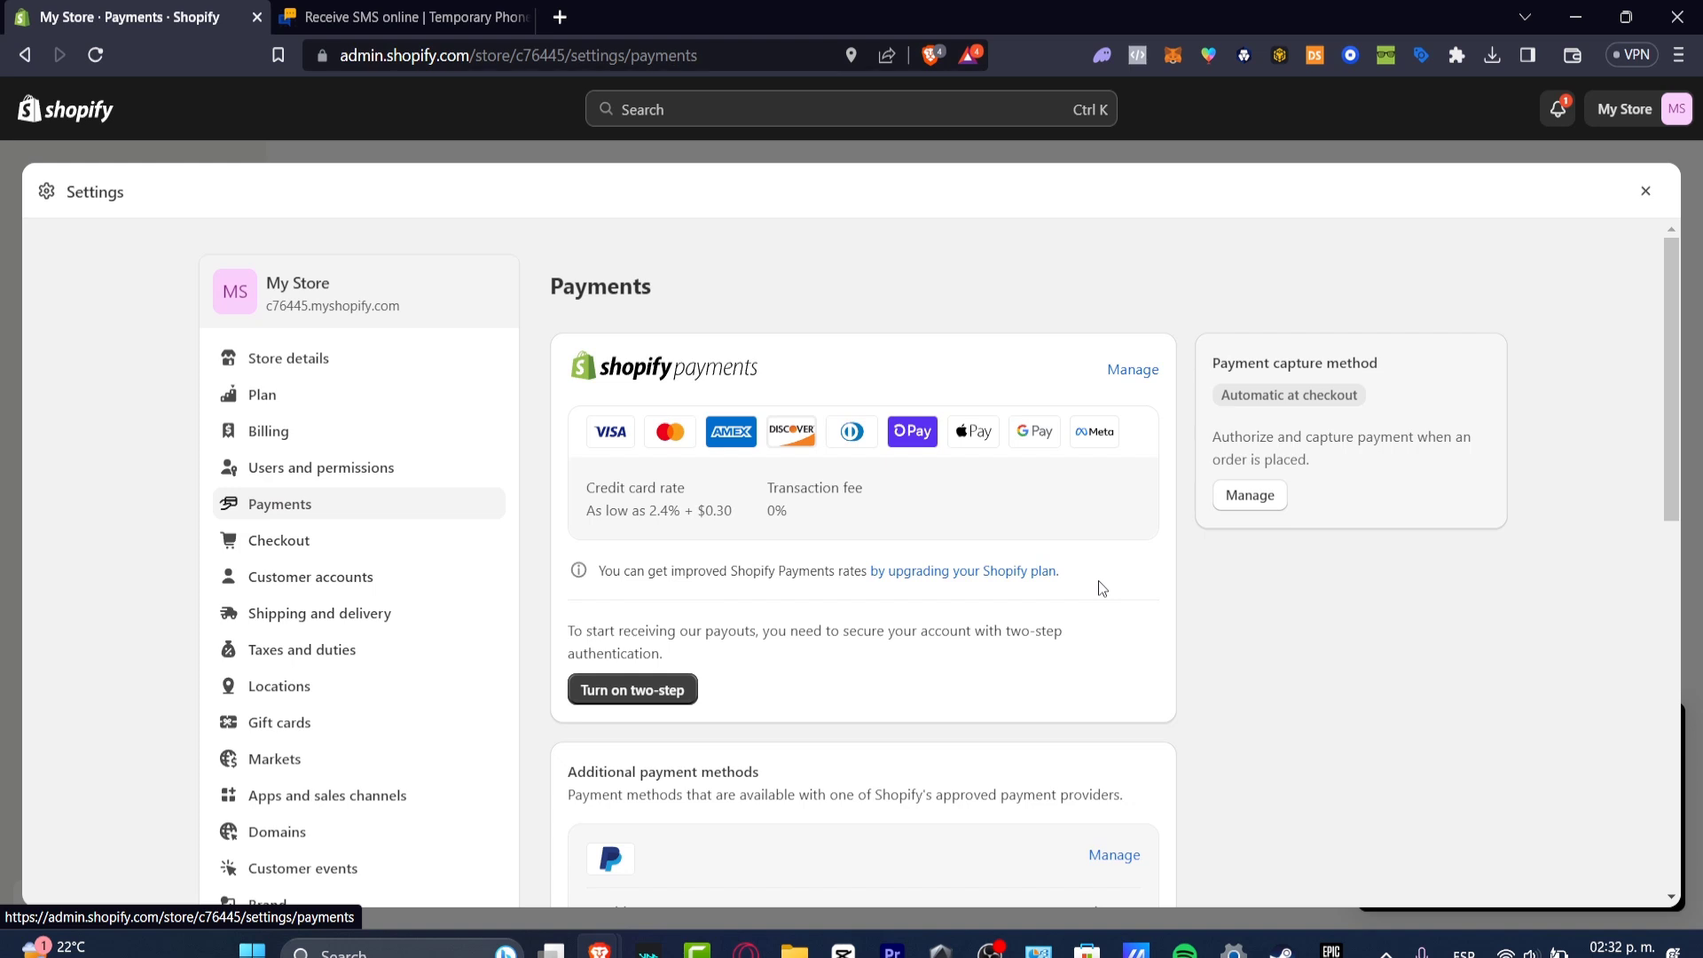
mouse_move(1213, 504)
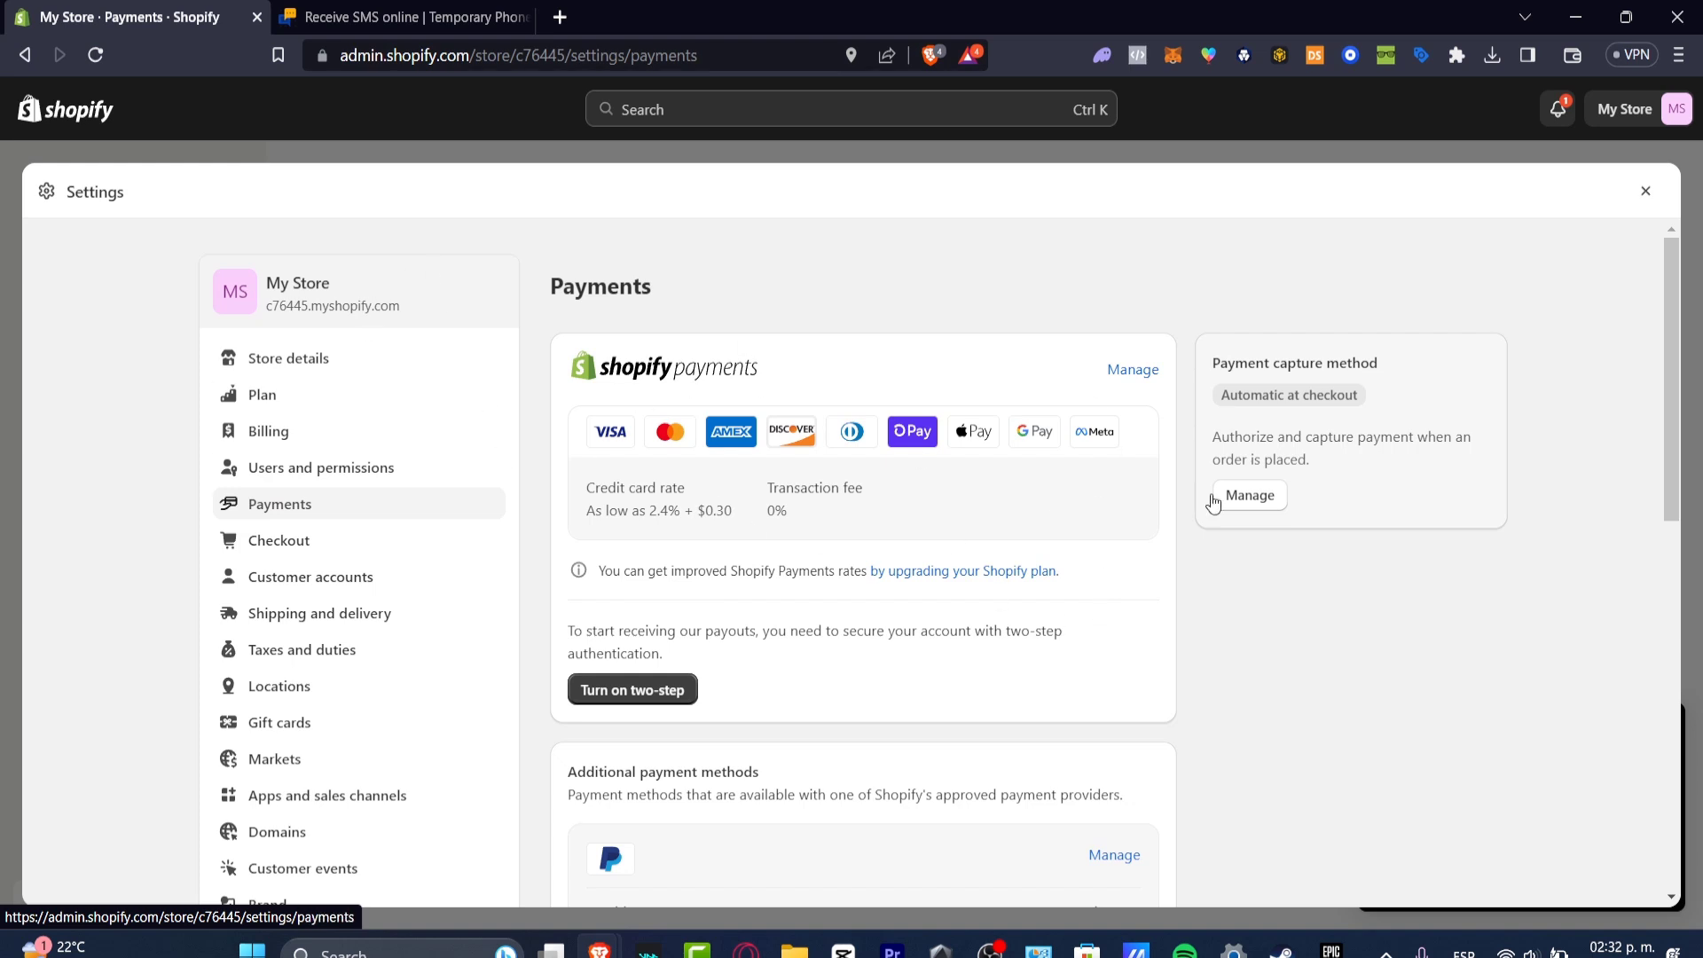
scroll(down, 3)
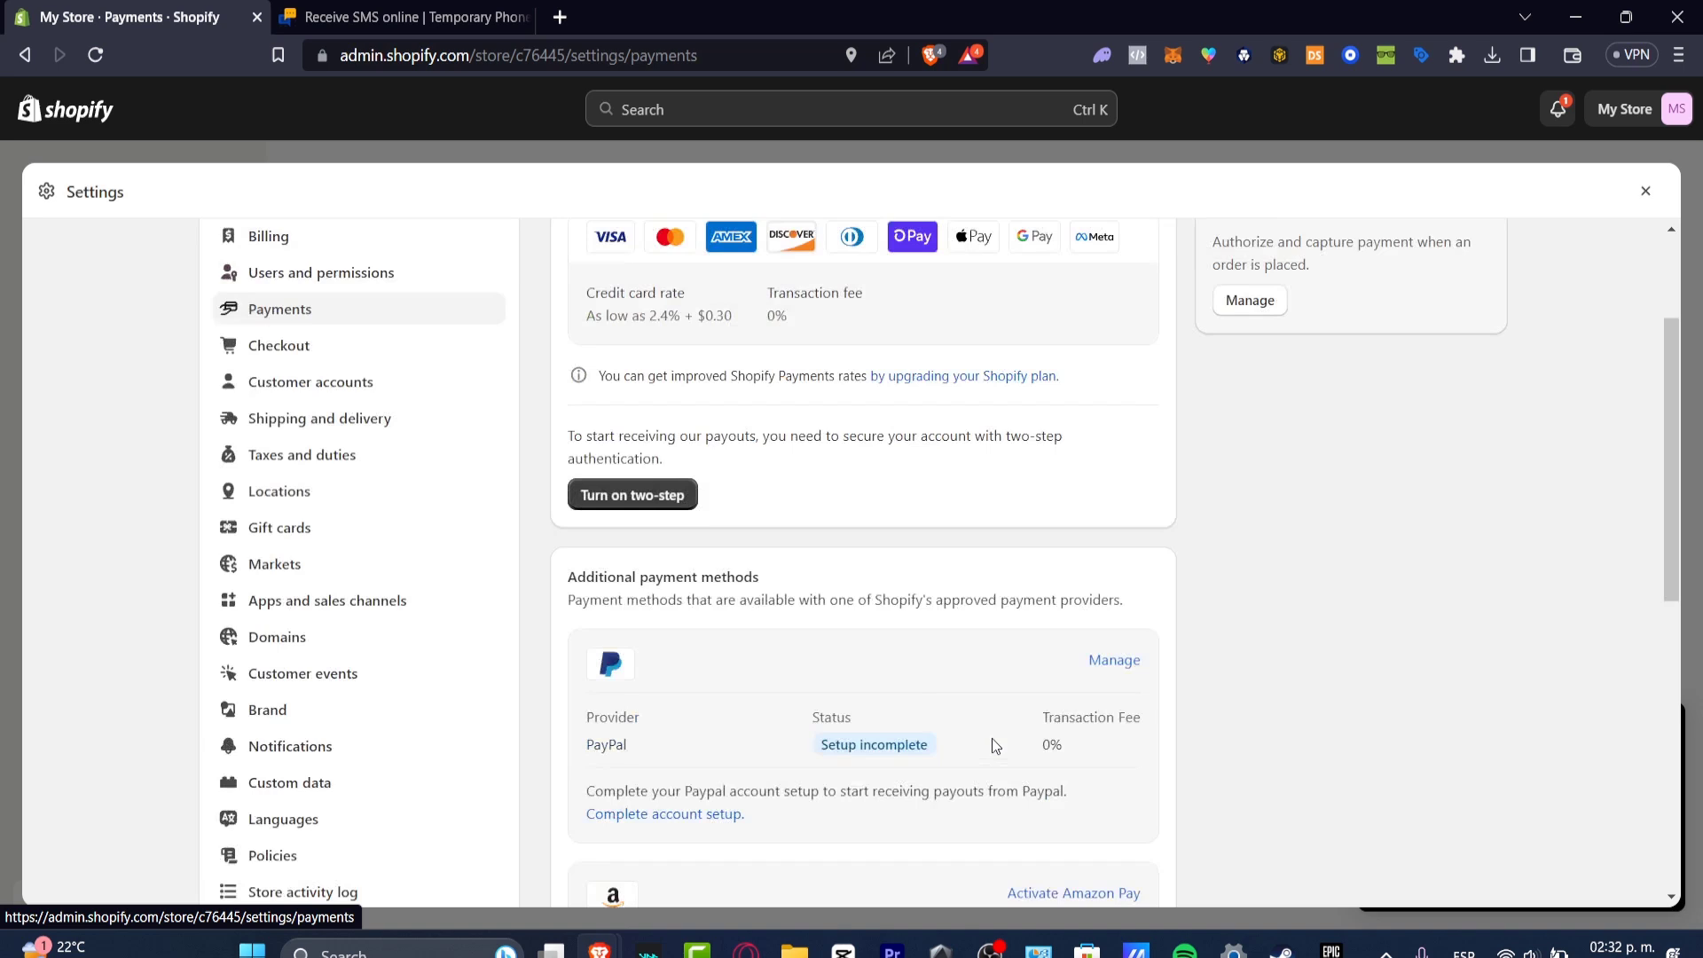